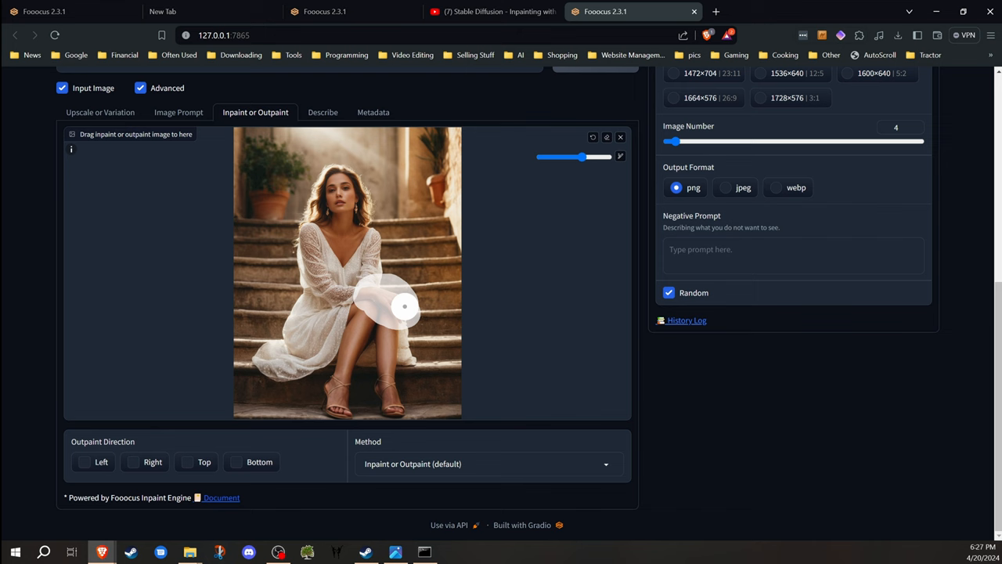
{"action": "mouse_move", "coordinate": [406, 311]}
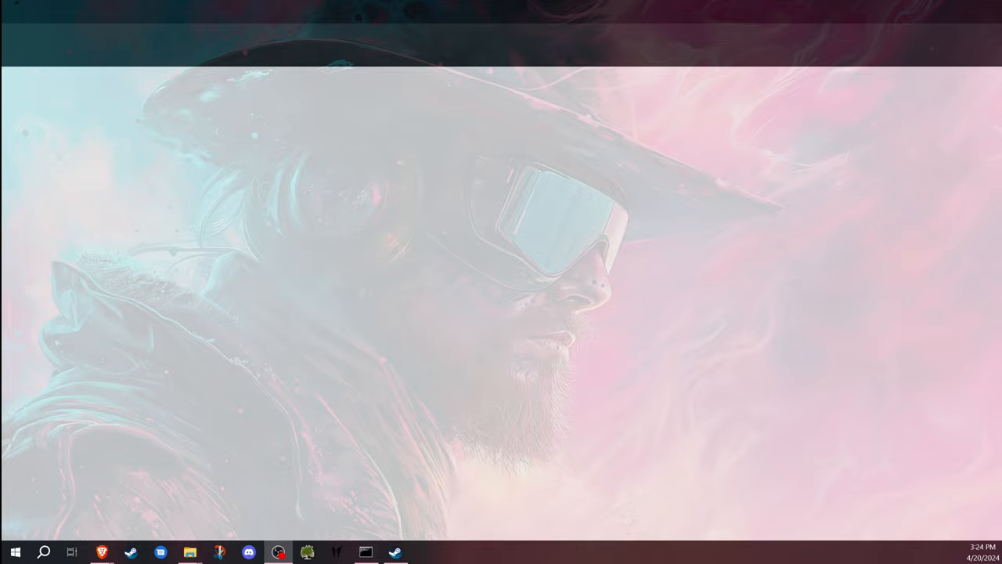
Load the skeleton-and-girl swing photo into the Inpaint or Outpaint drop area.
{"action": "left_click", "coordinate": [191, 551]}
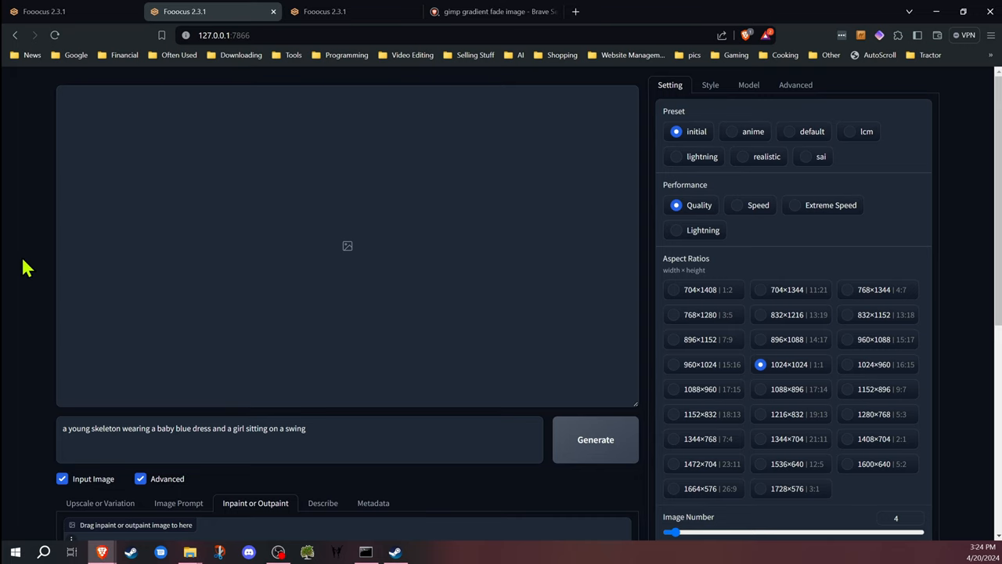
{"action": "scroll", "scroll_direction": "down", "scroll_amount": 3}
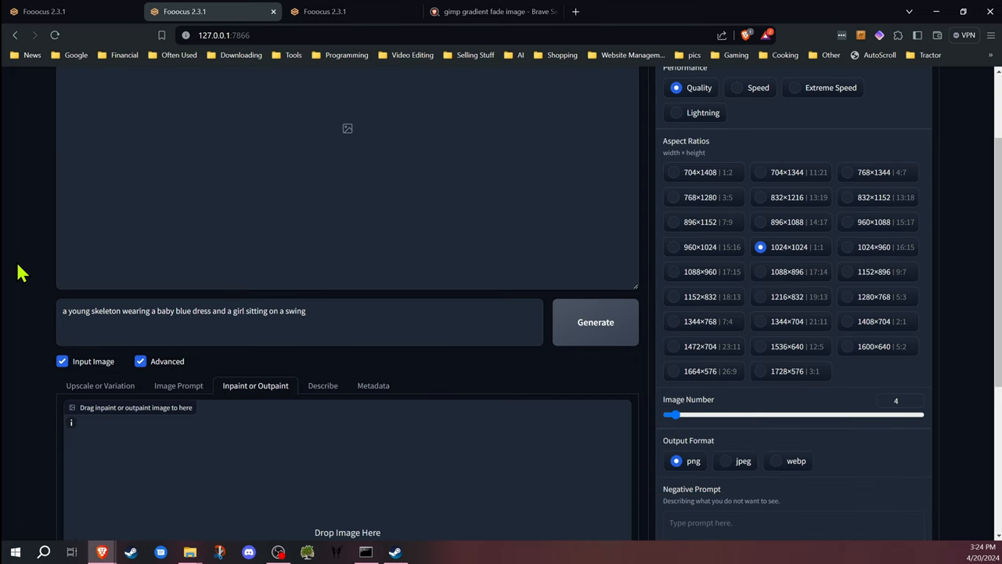
{"action": "scroll", "scroll_direction": "down", "scroll_amount": 3}
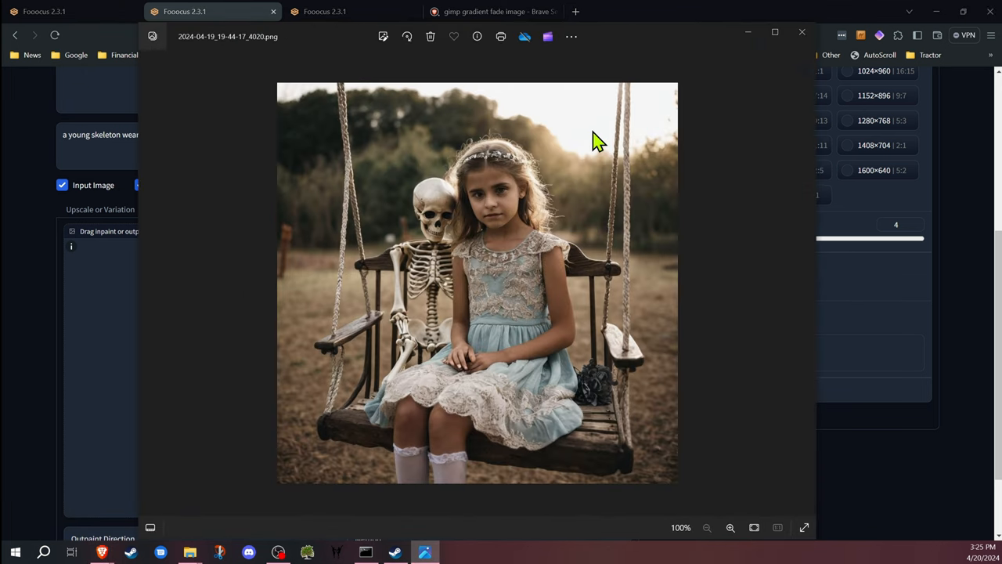
{"action": "mouse_move", "coordinate": [378, 401]}
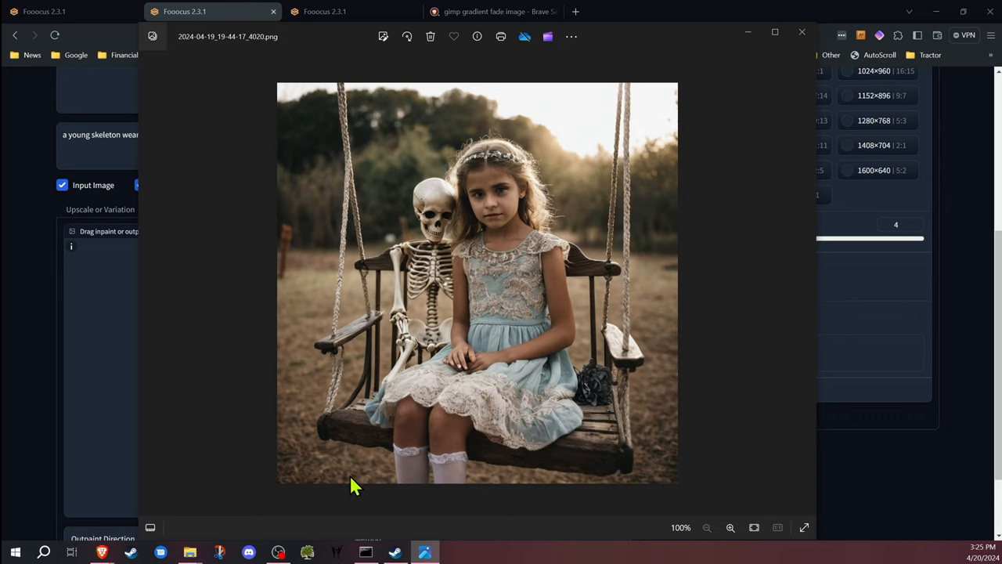
{"action": "mouse_move", "coordinate": [394, 382]}
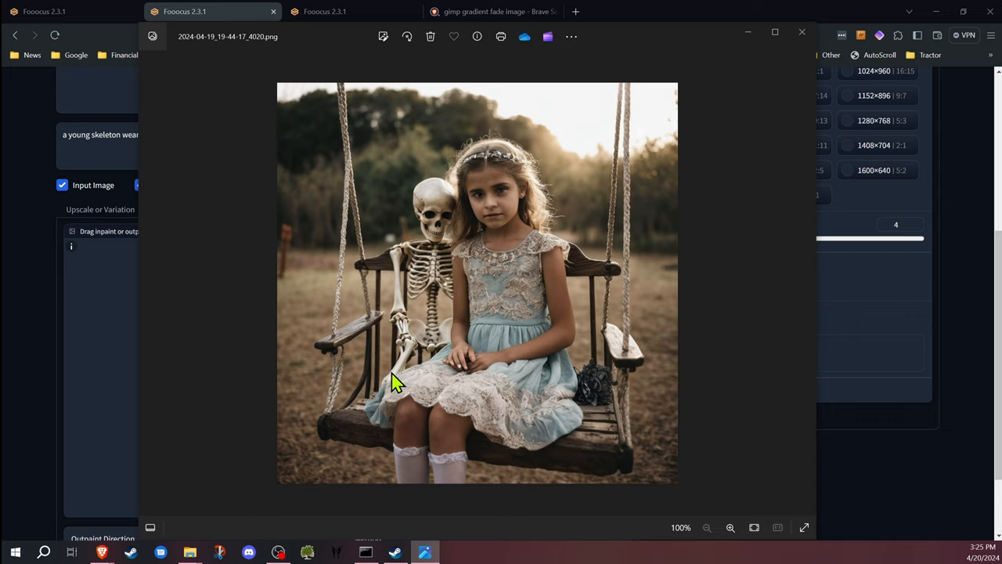
{"action": "mouse_move", "coordinate": [634, 257]}
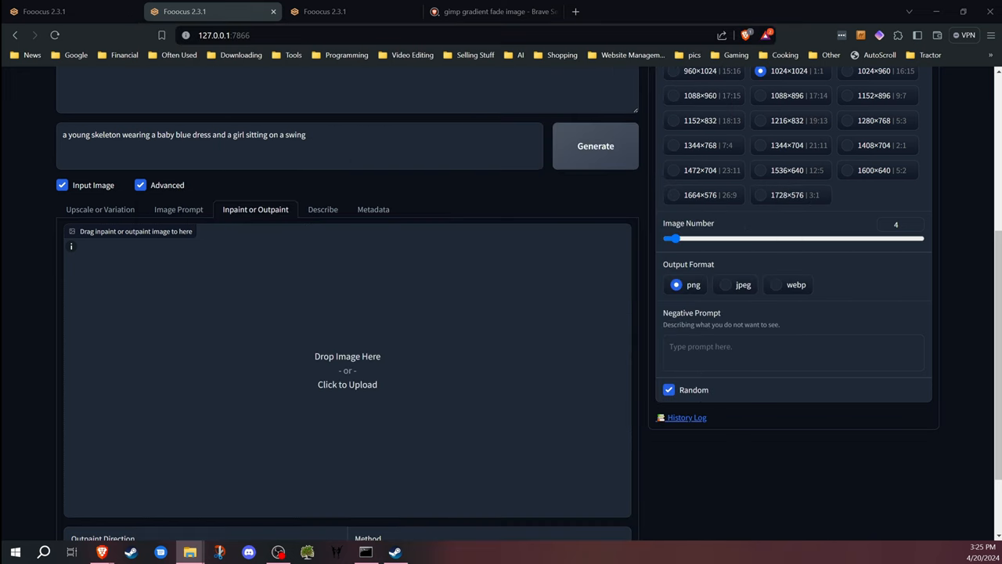
{"action": "mouse_move", "coordinate": [292, 342]}
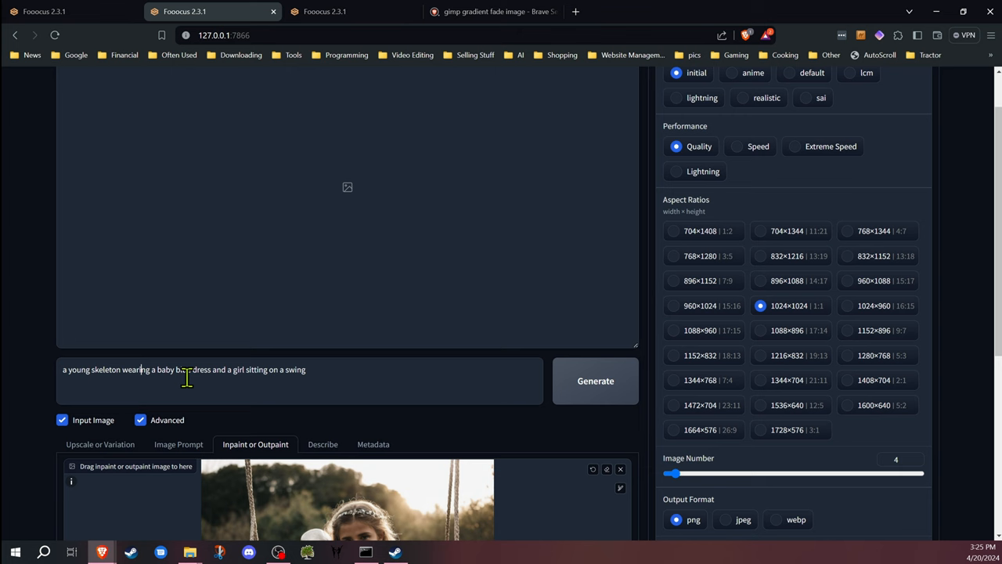
{"action": "scroll", "scroll_direction": "down", "scroll_amount": 3}
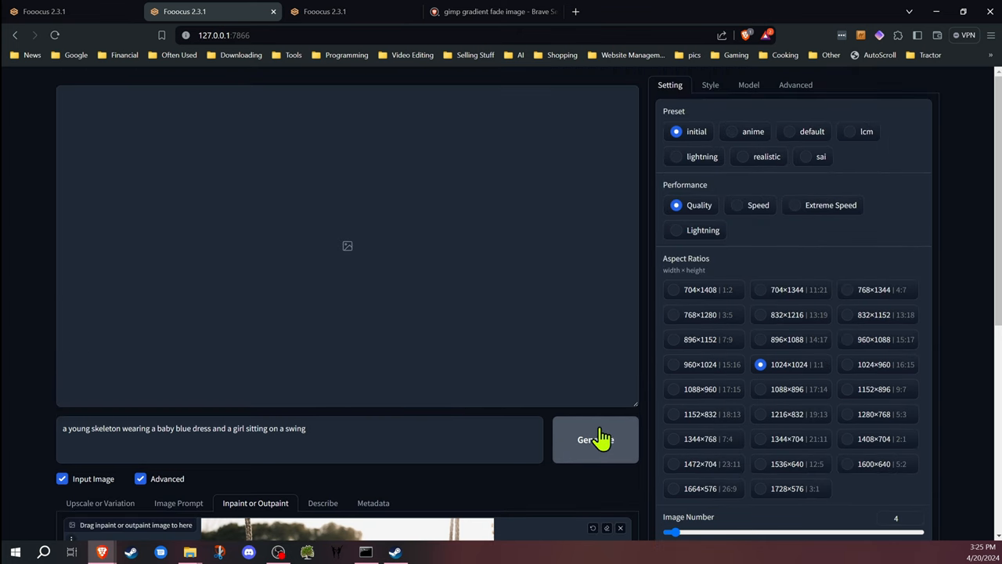
Run an inpaint generation on the swing photo and watch the sampling preview.
{"action": "left_click", "coordinate": [595, 438]}
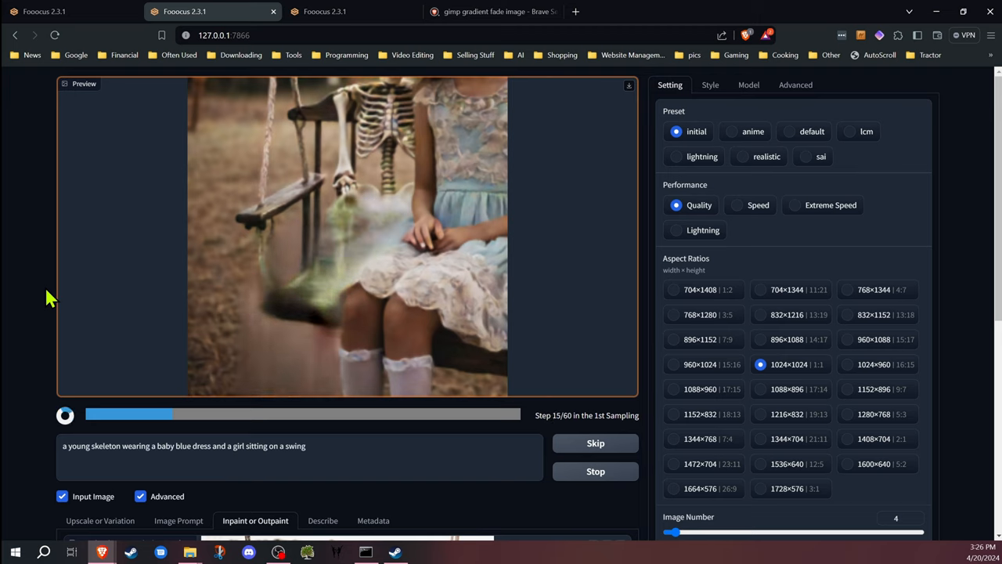
{"action": "mouse_move", "coordinate": [476, 410]}
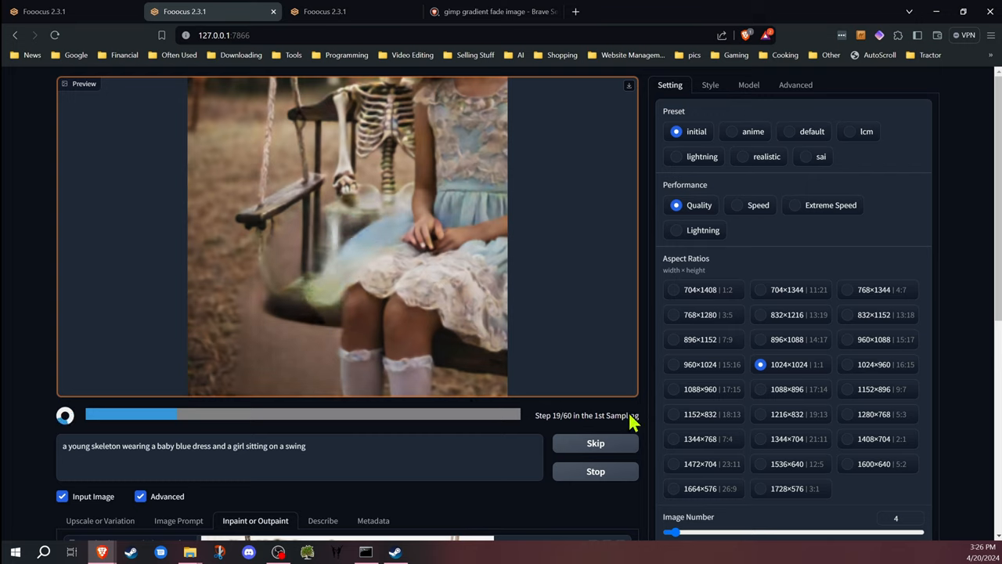
{"action": "left_click", "coordinate": [595, 444]}
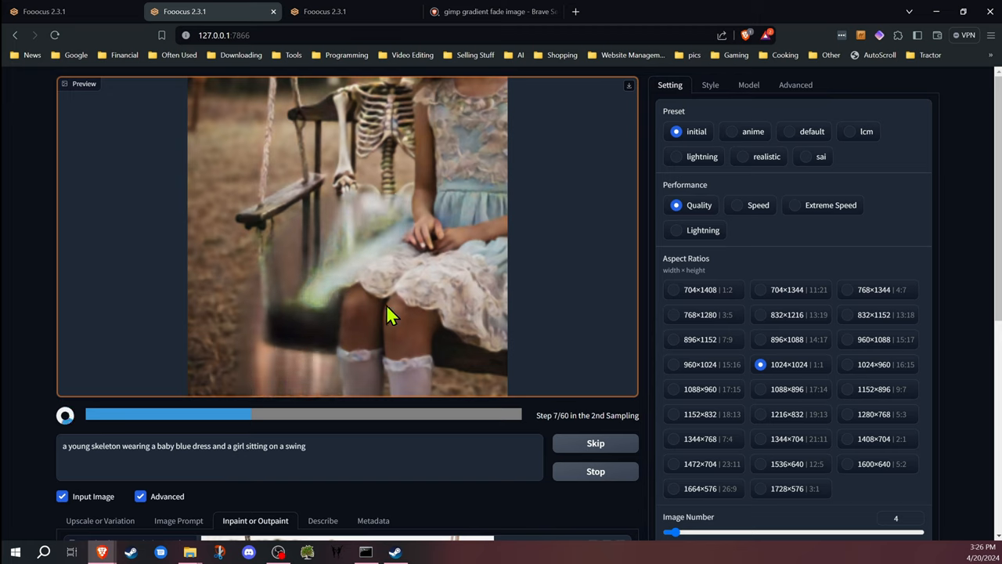
{"action": "mouse_move", "coordinate": [53, 304]}
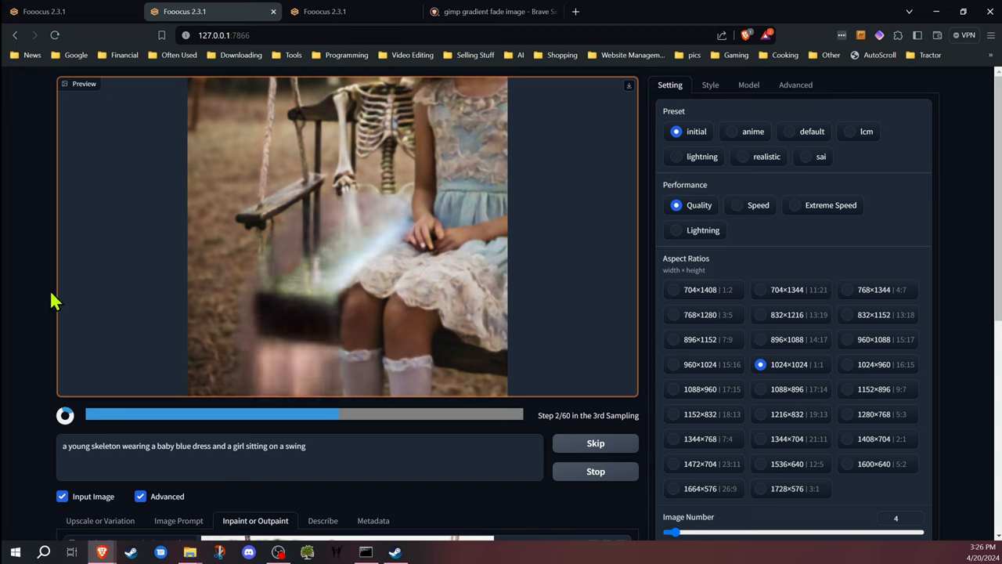
{"action": "mouse_move", "coordinate": [510, 457]}
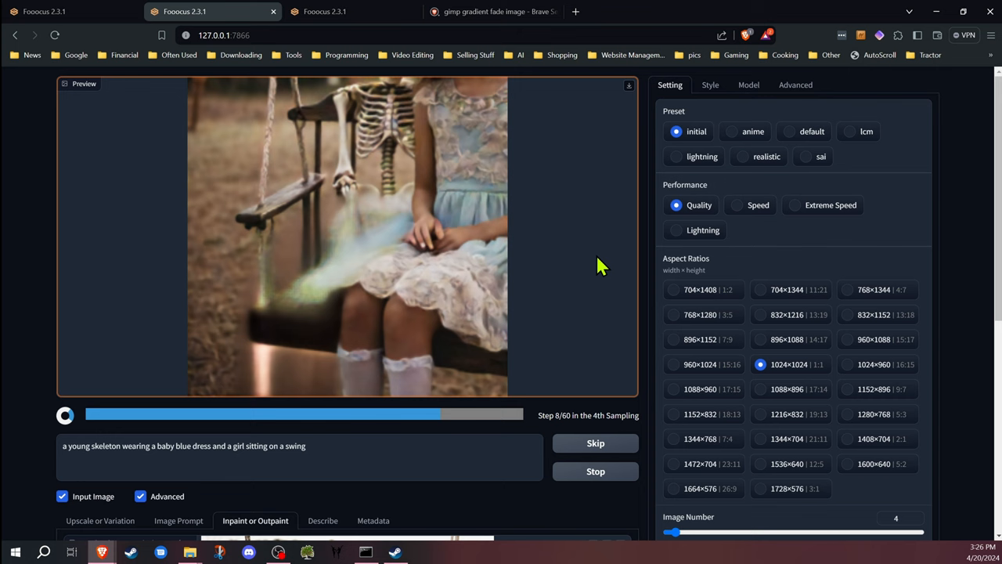
{"action": "scroll", "scroll_direction": "down", "scroll_amount": 3}
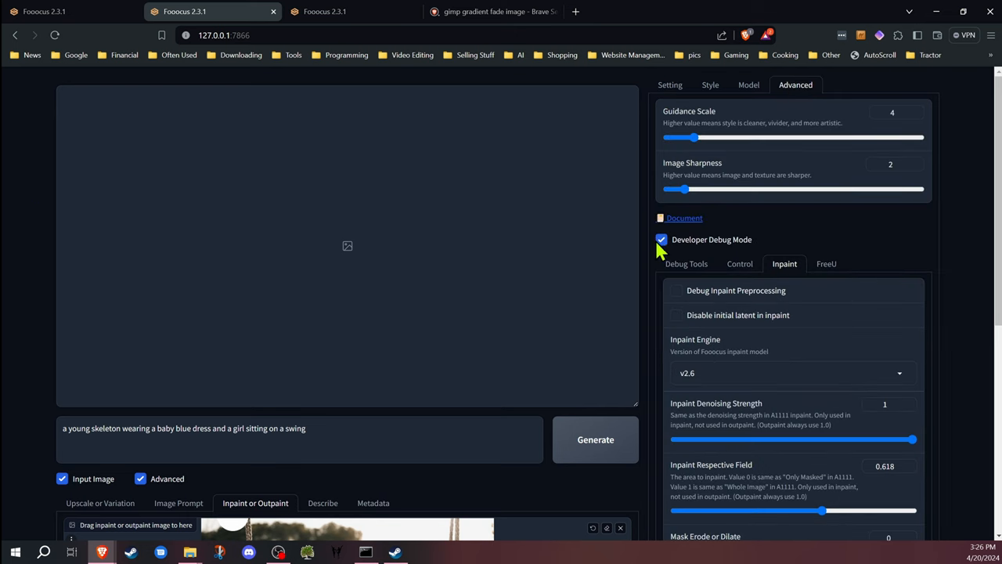
{"action": "mouse_move", "coordinate": [723, 254]}
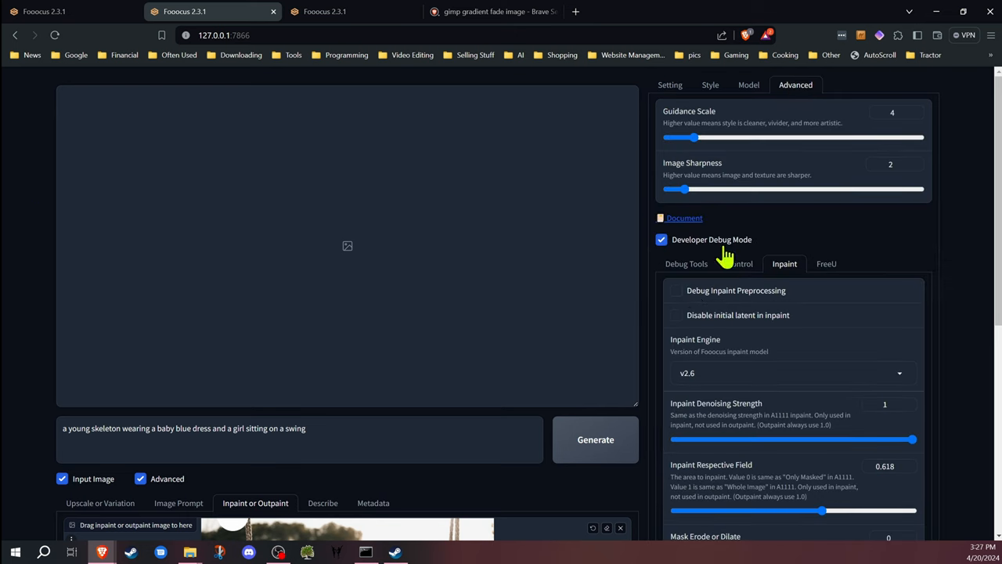
Switch Invert Mask and Enable Mask Upload back off, leaving denoising 1, respective field 0.618, erode 0.
{"action": "scroll", "scroll_direction": "down", "scroll_amount": 3}
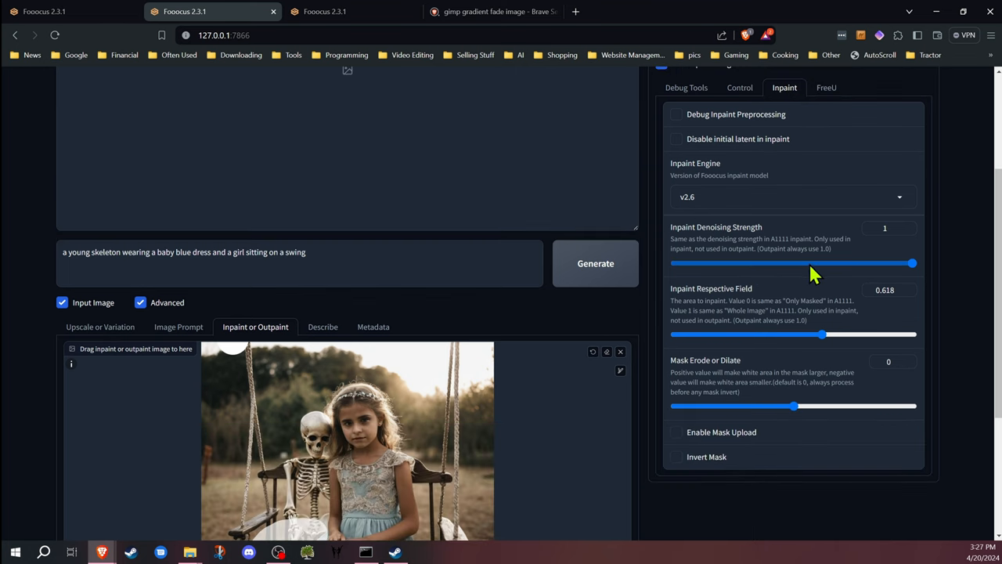
{"action": "mouse_move", "coordinate": [777, 447]}
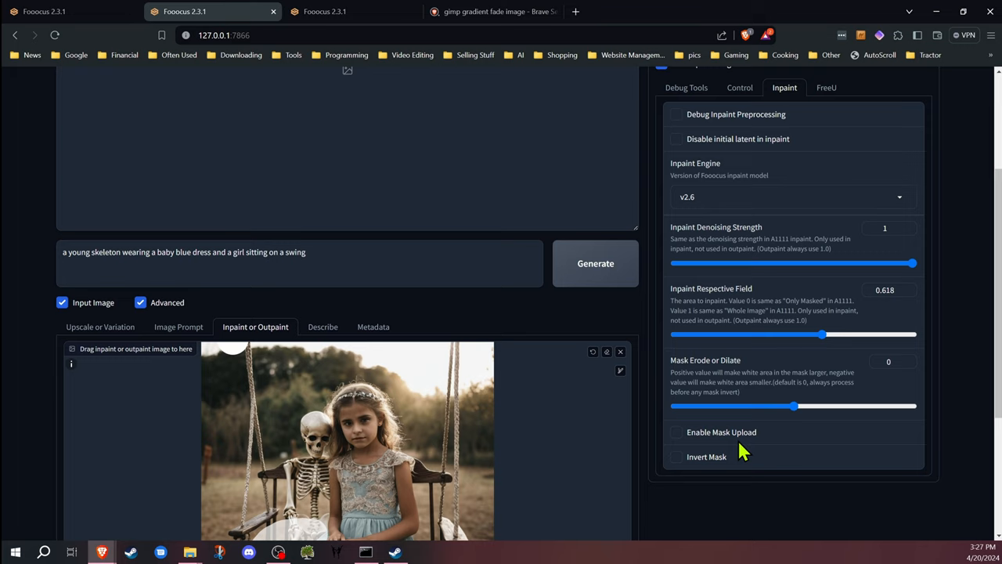
{"action": "mouse_move", "coordinate": [726, 423]}
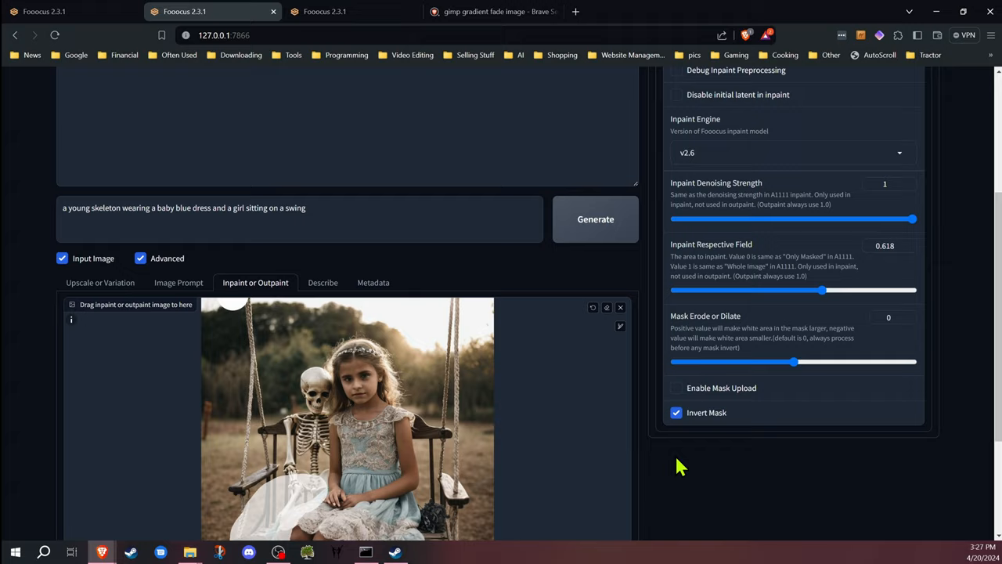
{"action": "scroll", "scroll_direction": "down", "scroll_amount": 3}
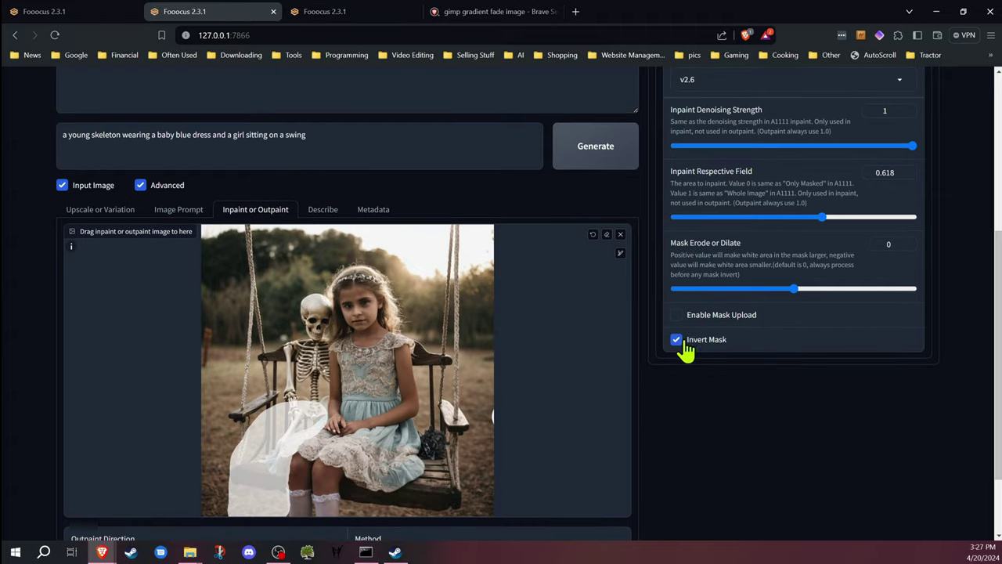
{"action": "left_click", "coordinate": [677, 315]}
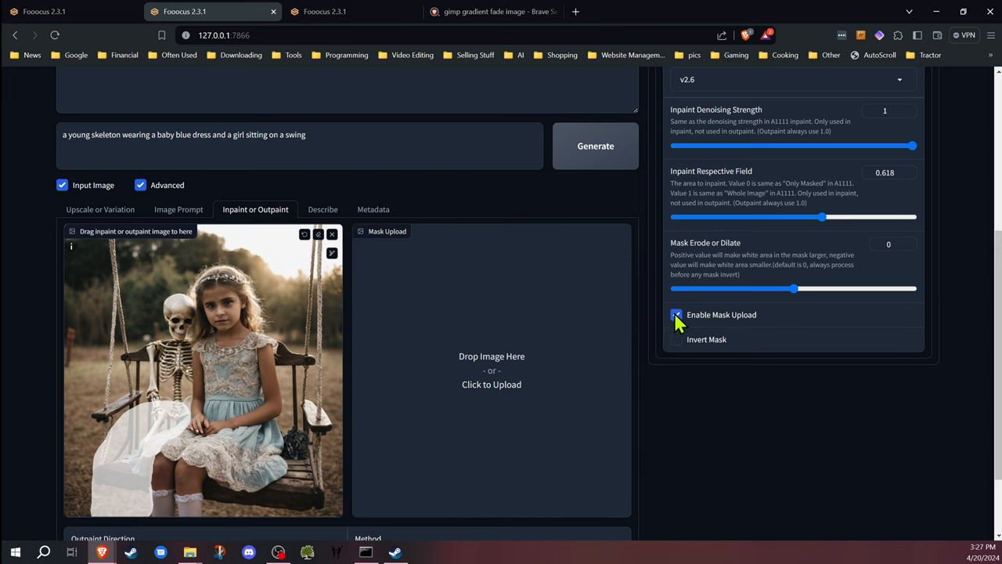
{"action": "left_click", "coordinate": [676, 315]}
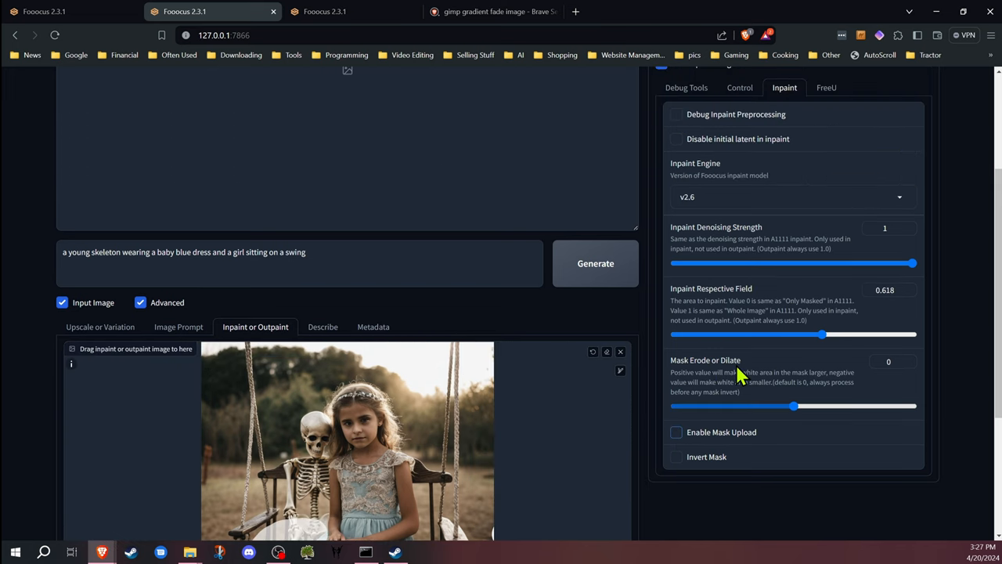
{"action": "scroll", "scroll_direction": "down", "scroll_amount": 3}
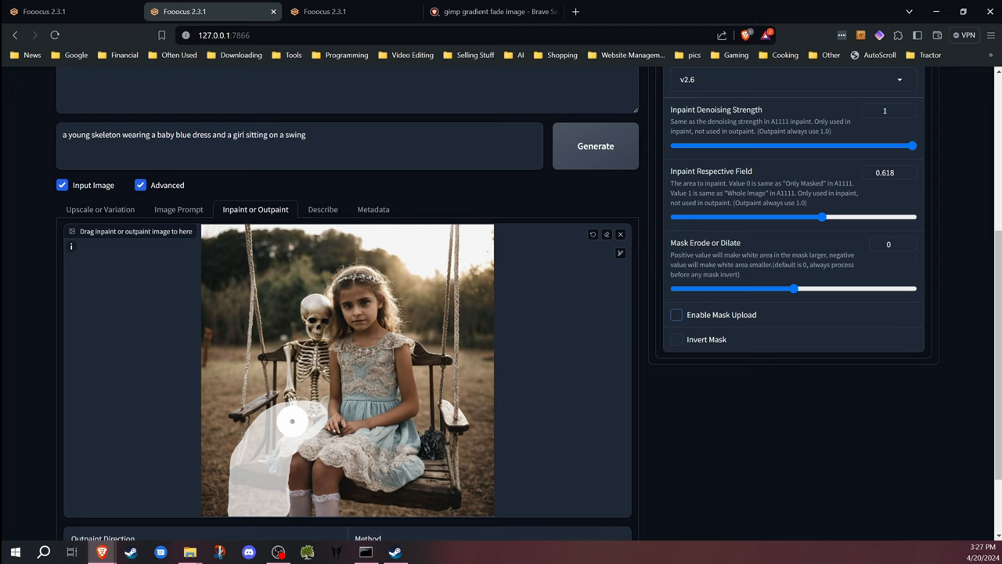
{"action": "mouse_move", "coordinate": [748, 307]}
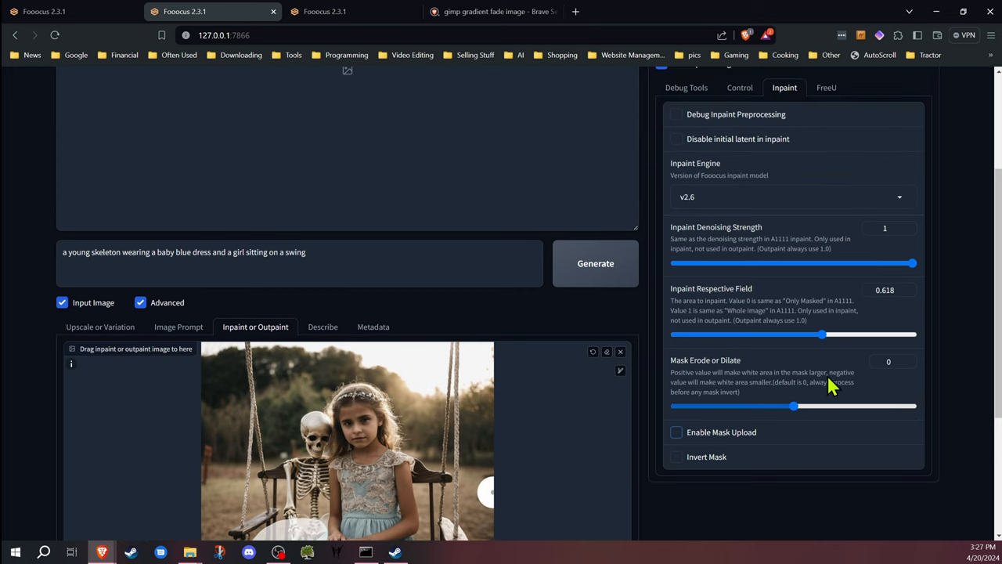
{"action": "mouse_move", "coordinate": [712, 300]}
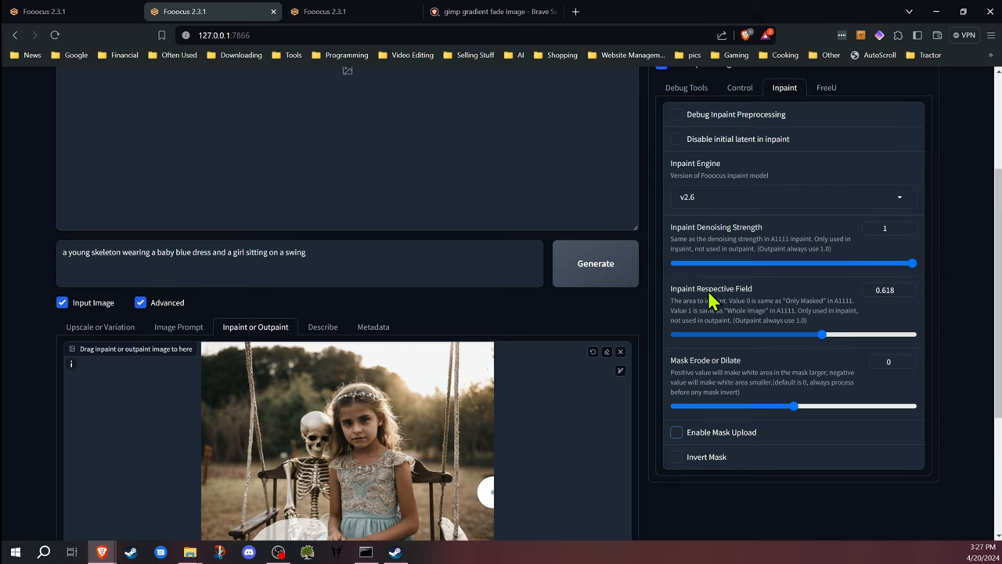
{"action": "mouse_move", "coordinate": [744, 324]}
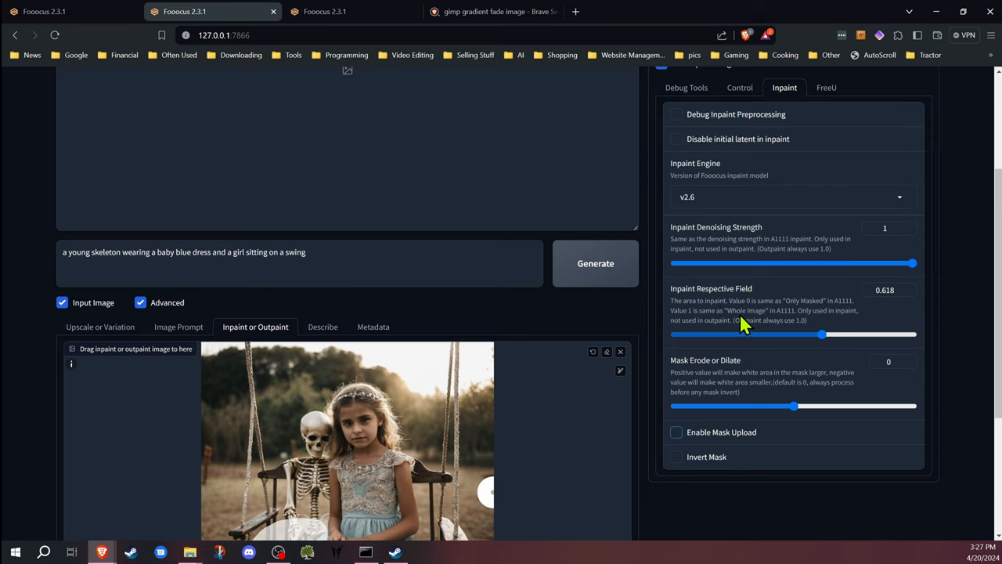
{"action": "mouse_move", "coordinate": [728, 324]}
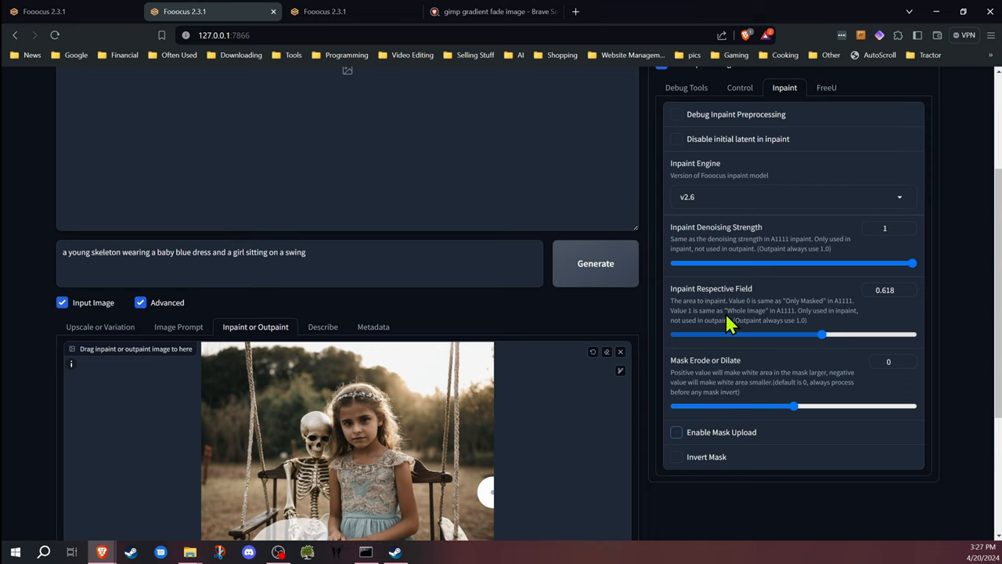
{"action": "mouse_move", "coordinate": [828, 335]}
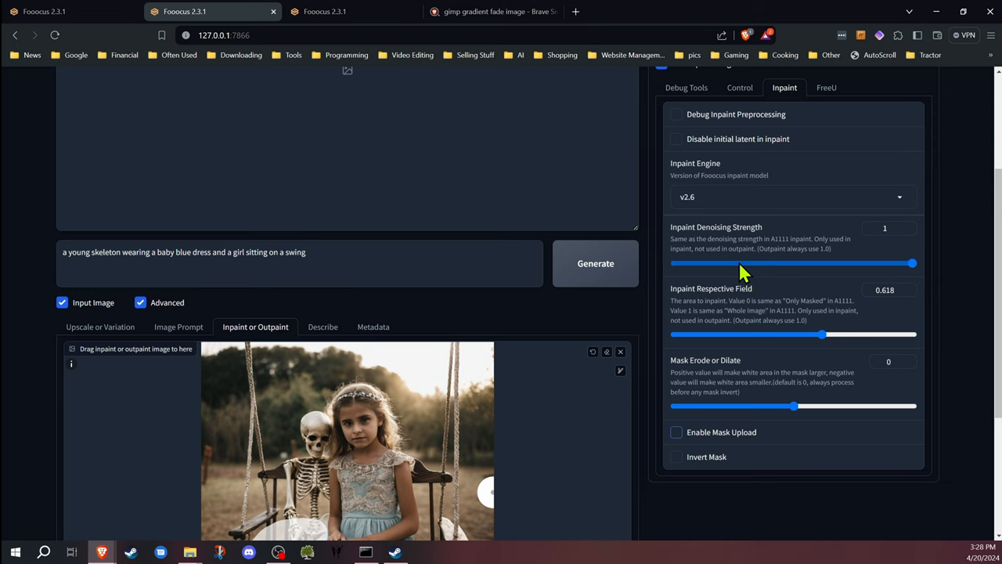
{"action": "scroll", "scroll_direction": "down", "scroll_amount": 3}
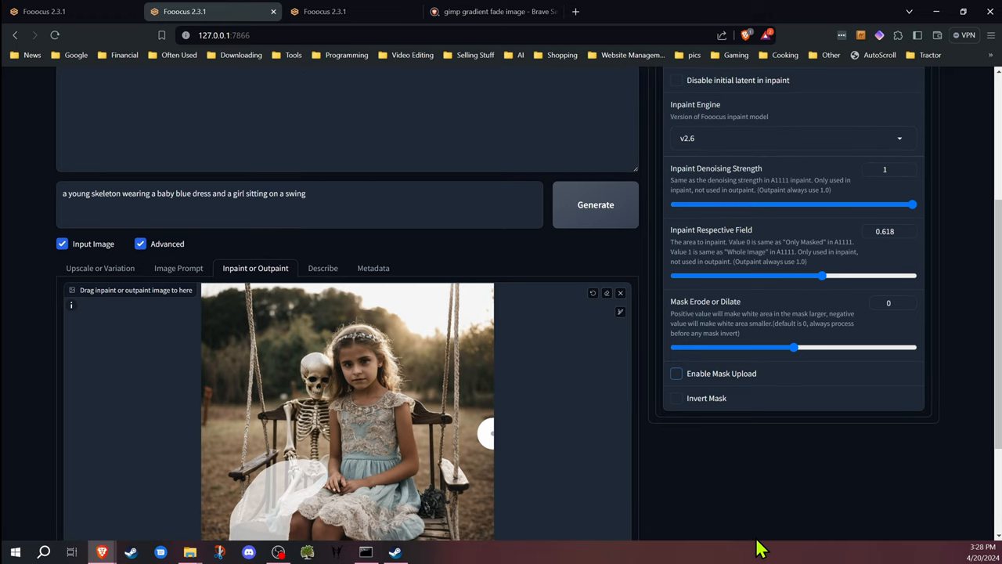
{"action": "scroll", "scroll_direction": "down", "scroll_amount": 3}
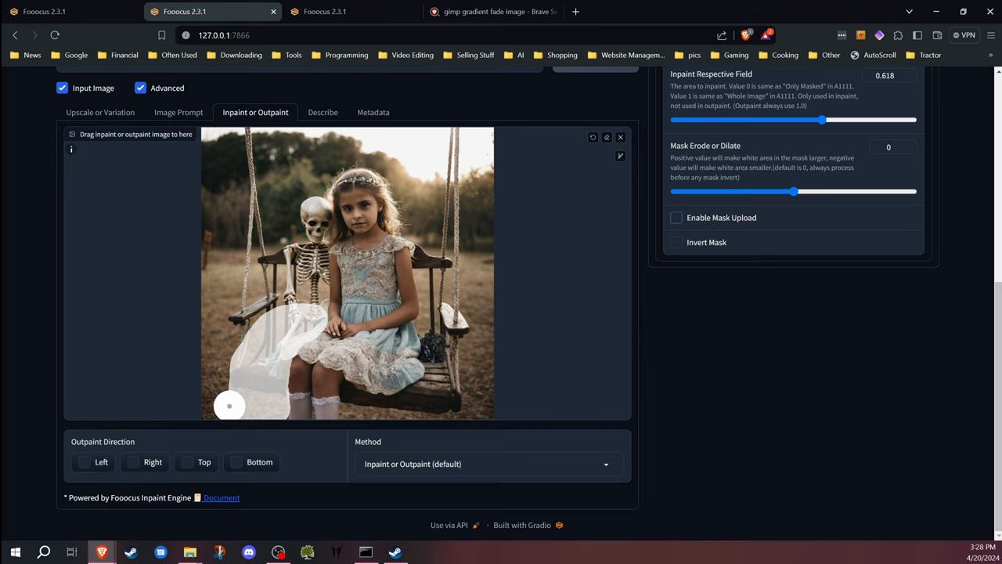
{"action": "left_click", "coordinate": [488, 463]}
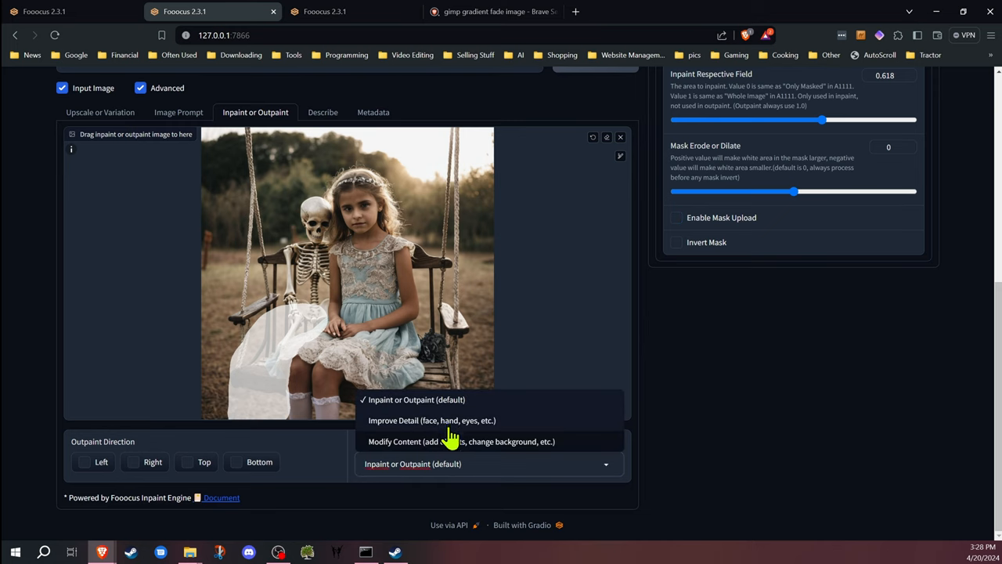
{"action": "left_click", "coordinate": [428, 420]}
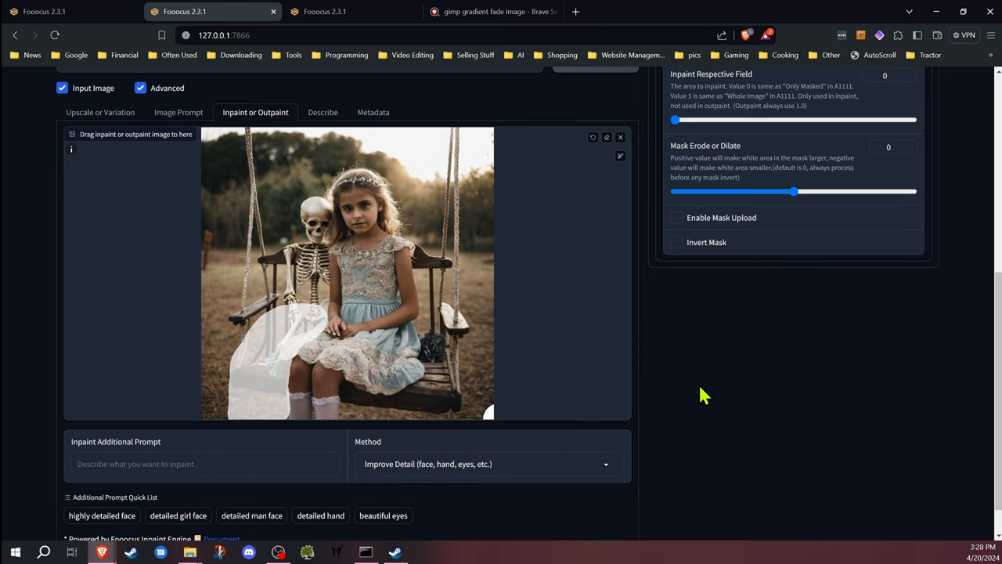
{"action": "scroll", "scroll_direction": "down", "scroll_amount": 3}
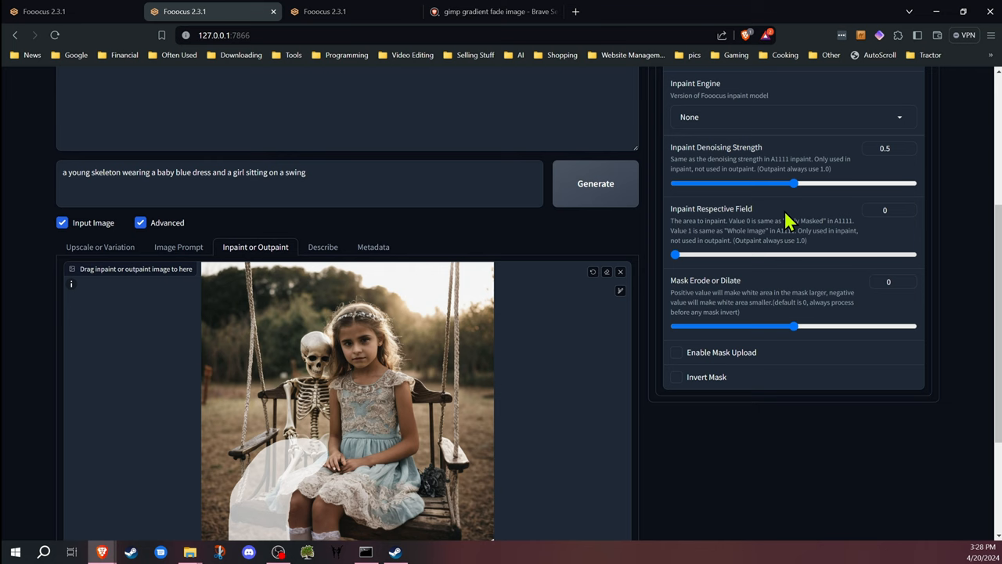
{"action": "mouse_move", "coordinate": [772, 289]}
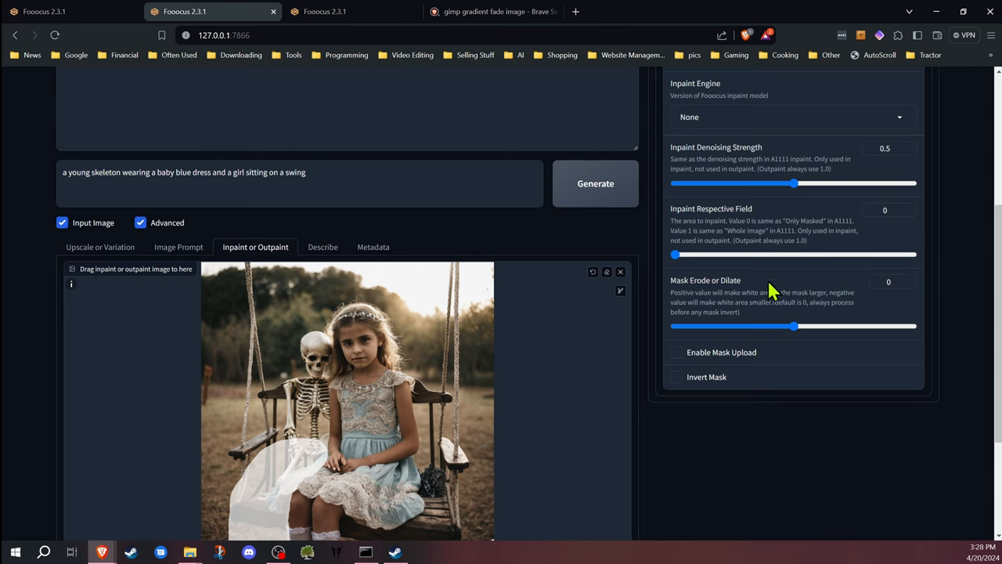
{"action": "scroll", "scroll_direction": "down", "scroll_amount": 3}
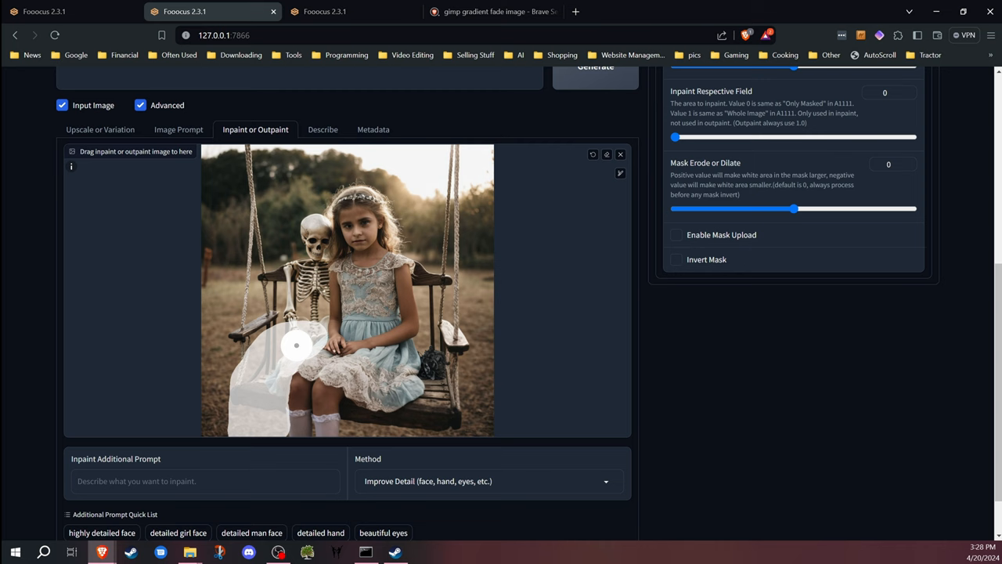
{"action": "mouse_move", "coordinate": [473, 344]}
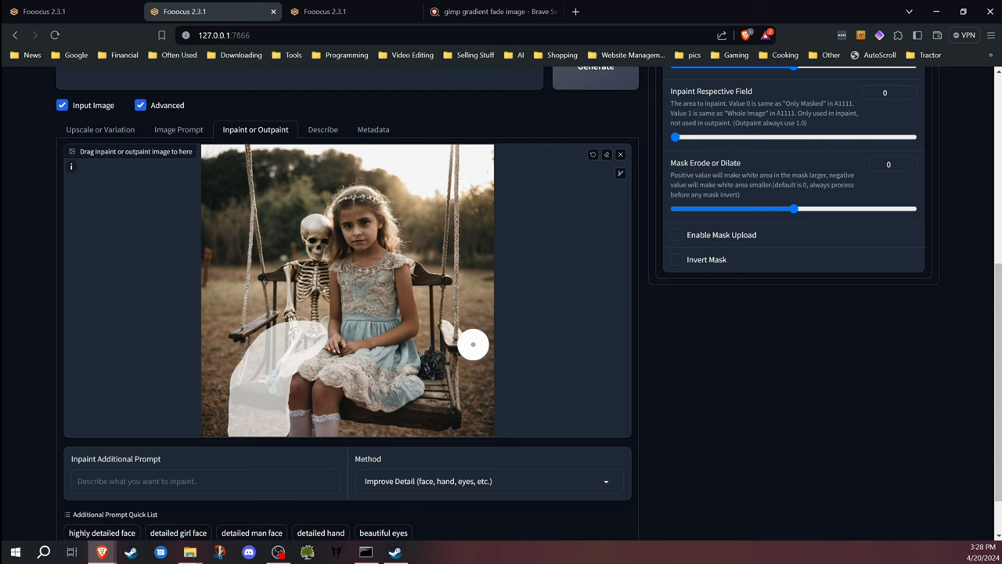
{"action": "scroll", "scroll_direction": "down", "scroll_amount": 3}
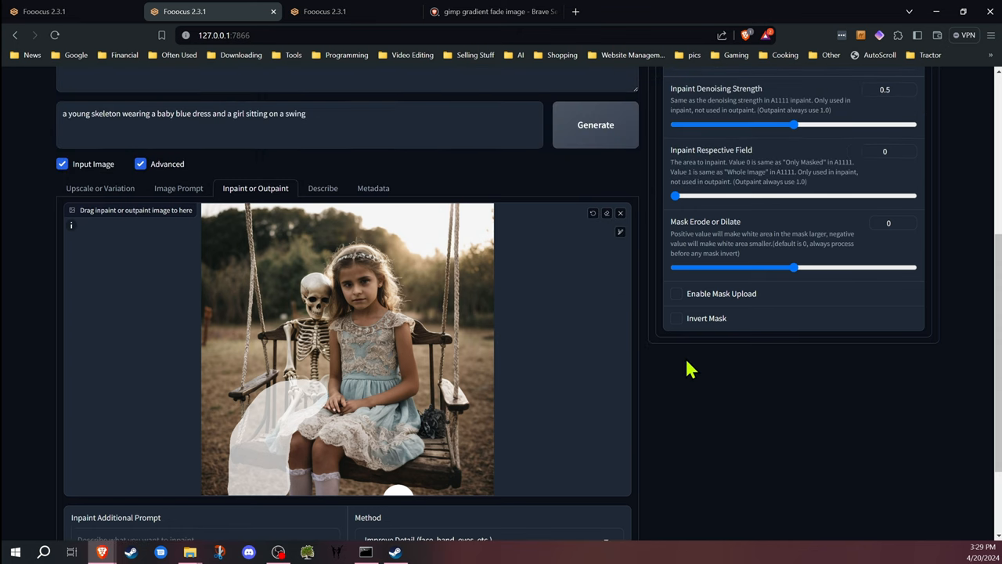
{"action": "mouse_move", "coordinate": [695, 359]}
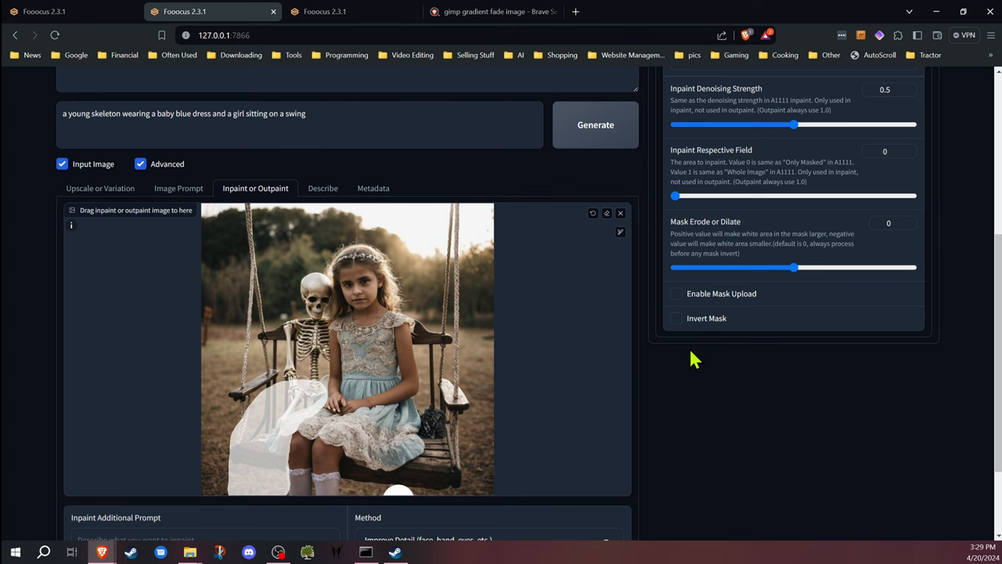
{"action": "scroll", "scroll_direction": "down", "scroll_amount": 3}
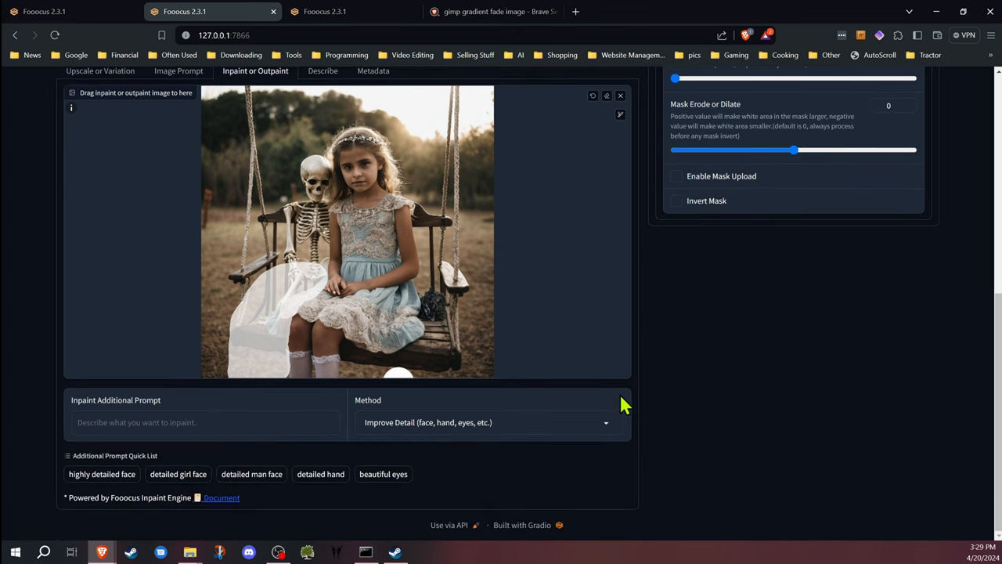
{"action": "left_click", "coordinate": [485, 423]}
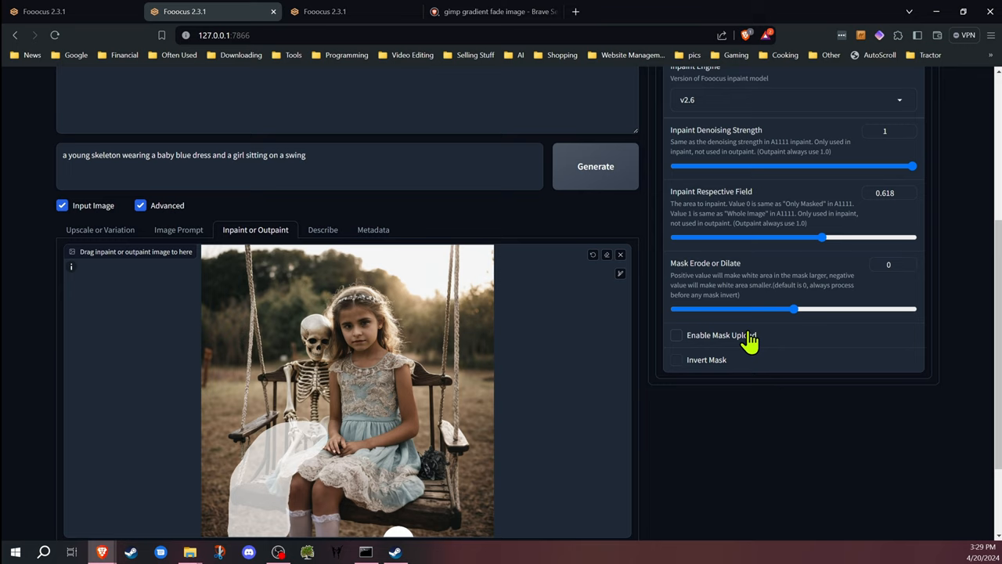
{"action": "mouse_move", "coordinate": [754, 336]}
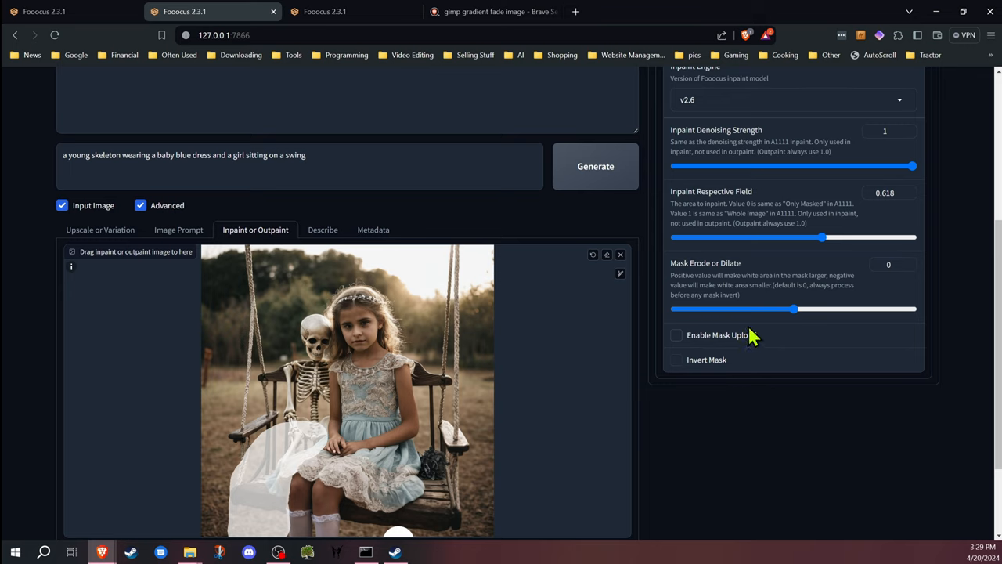
{"action": "mouse_move", "coordinate": [753, 329]}
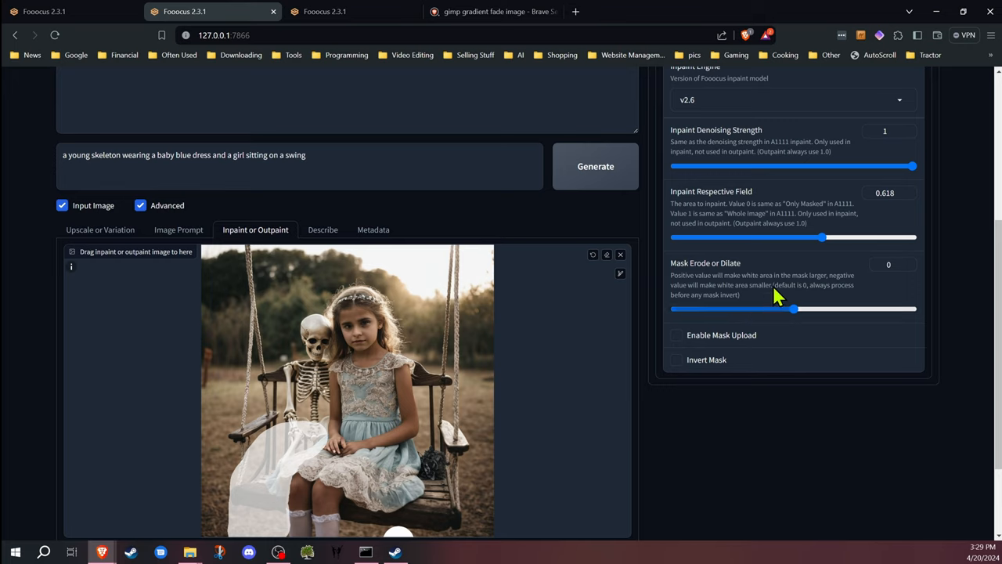
Lower the Inpaint Denoising Strength slider from 1 to 0.84.
{"action": "left_click_drag", "start_coordinate": [912, 166], "coordinate": [853, 166]}
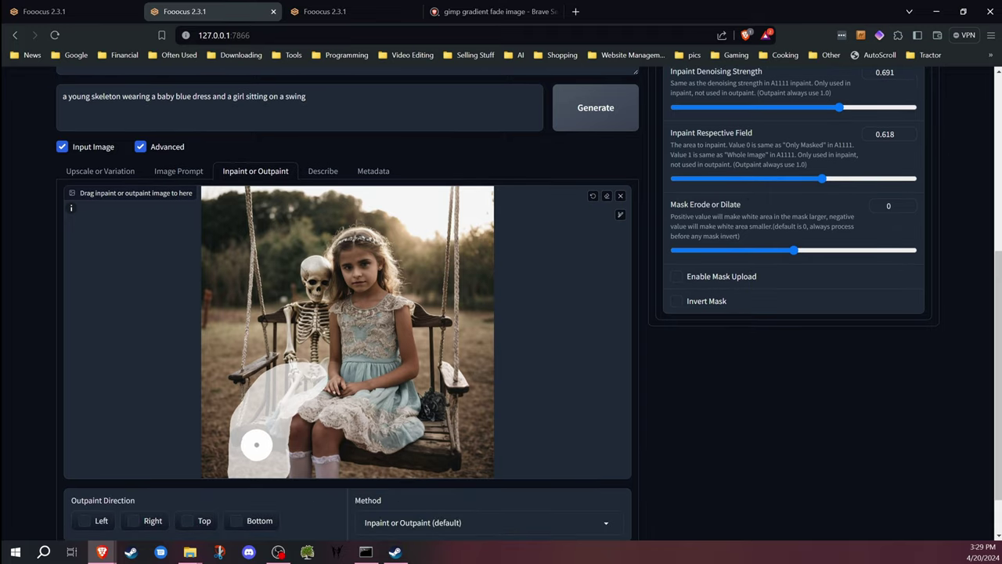
{"action": "mouse_move", "coordinate": [563, 385]}
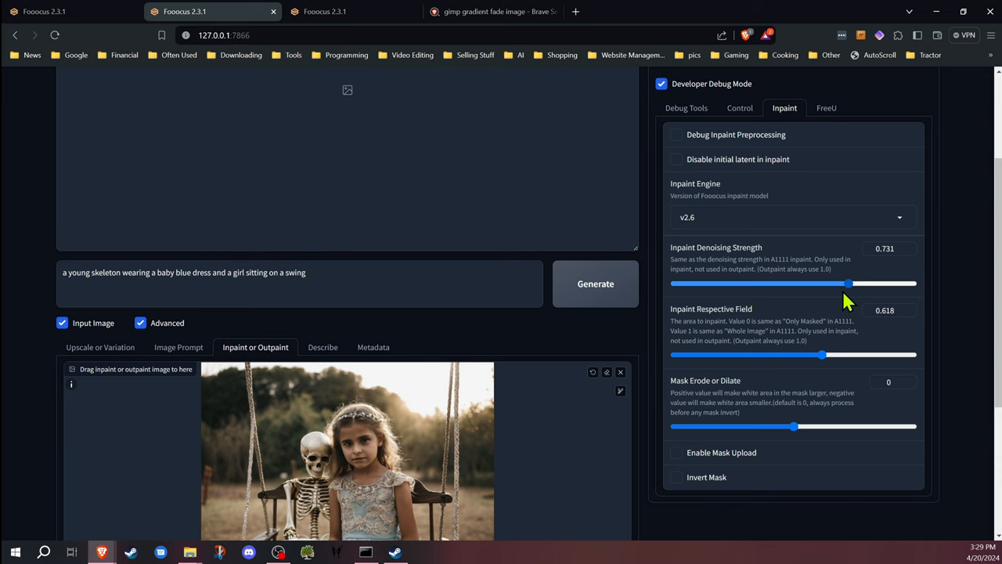
{"action": "left_click_drag", "start_coordinate": [849, 283], "coordinate": [874, 283]}
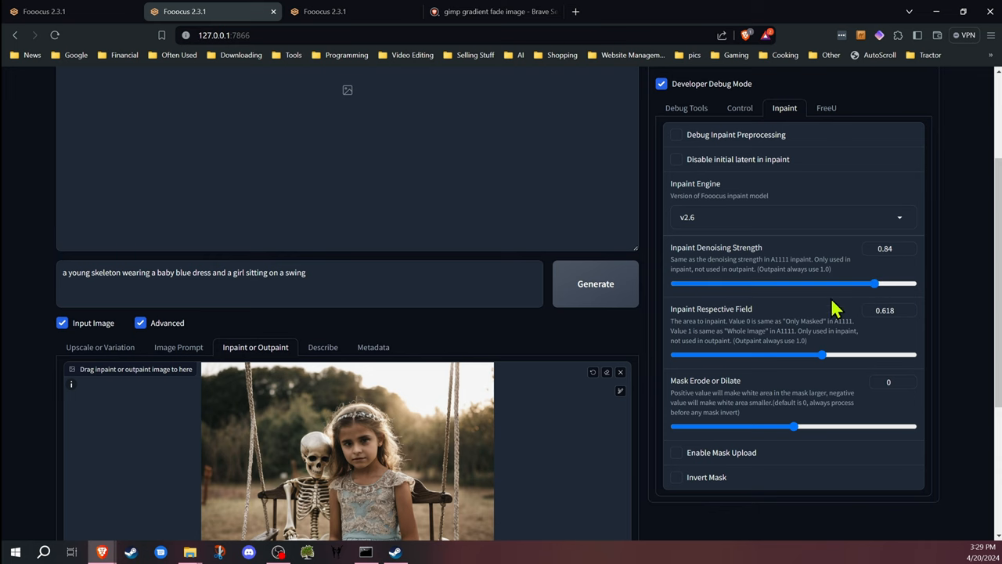
{"action": "scroll", "scroll_direction": "down", "scroll_amount": 3}
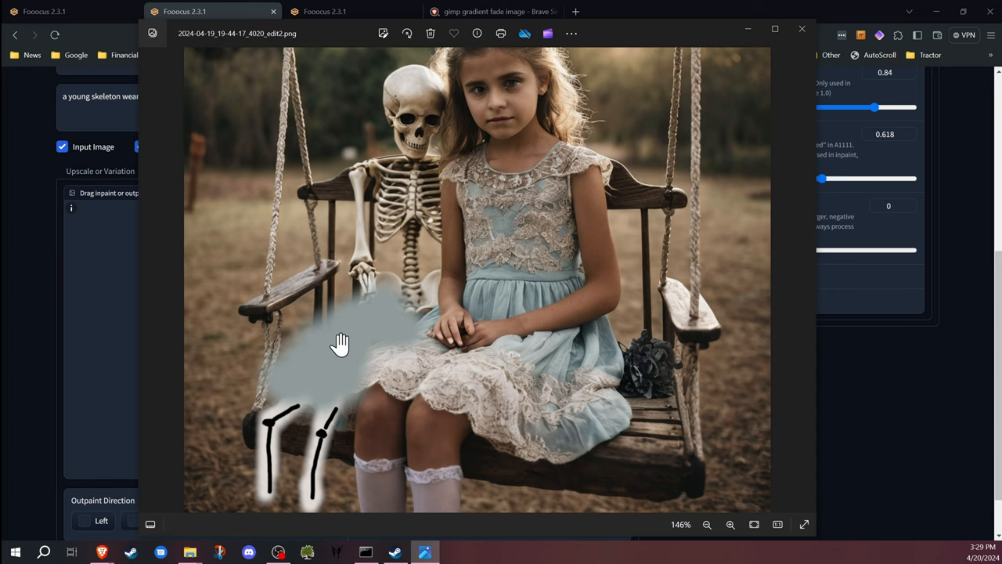
{"action": "mouse_move", "coordinate": [266, 417]}
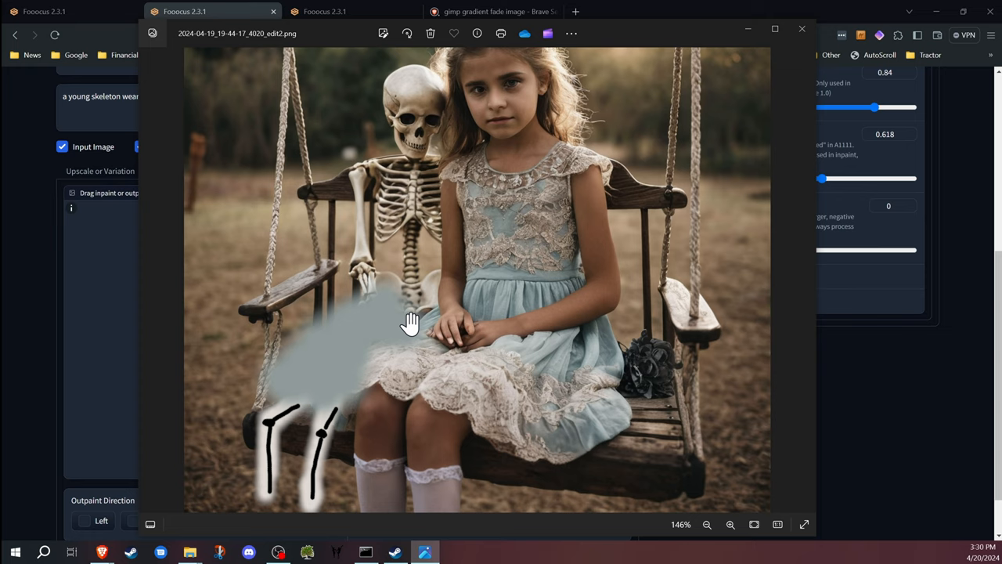
{"action": "mouse_move", "coordinate": [549, 301]}
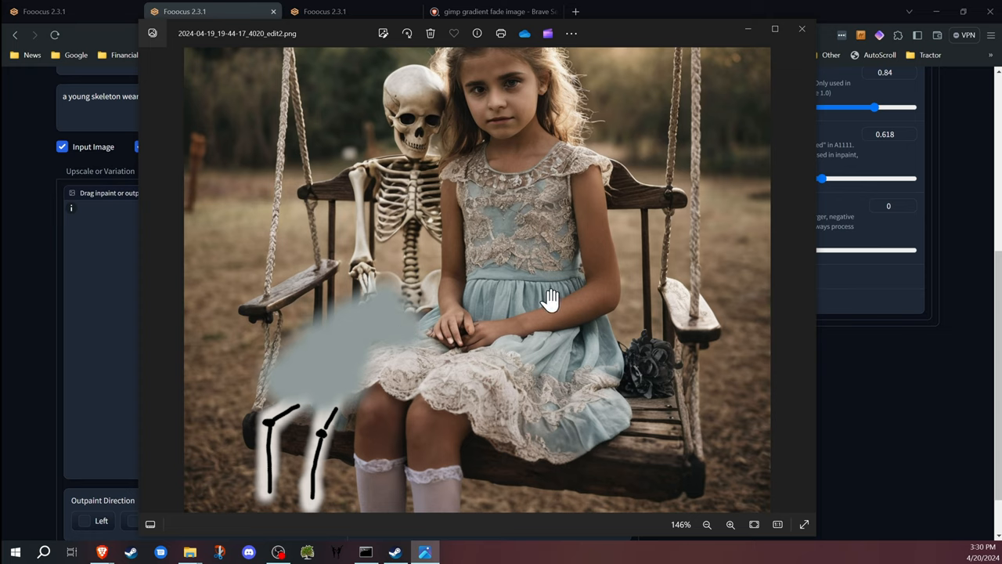
{"action": "mouse_move", "coordinate": [801, 33]}
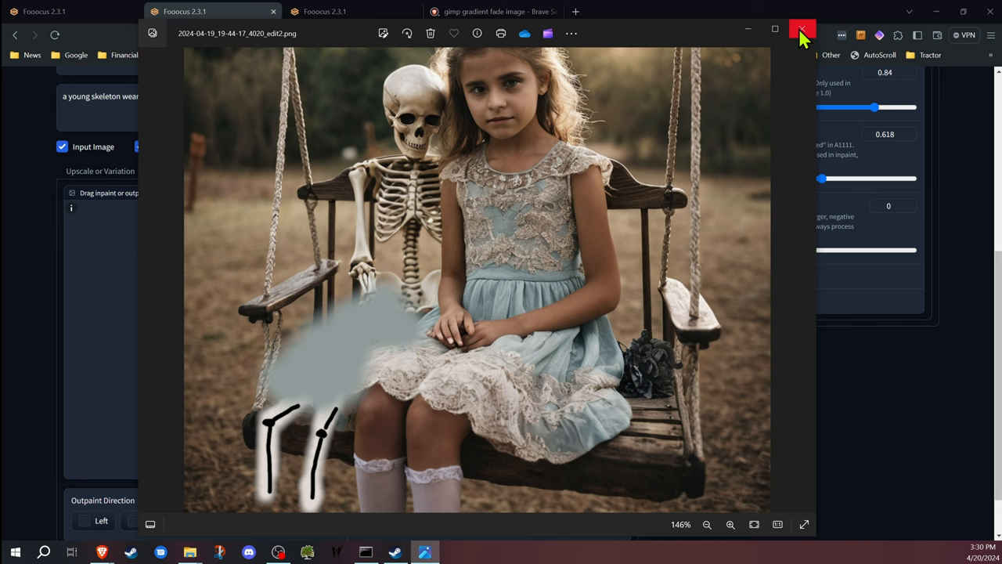
{"action": "mouse_move", "coordinate": [655, 241]}
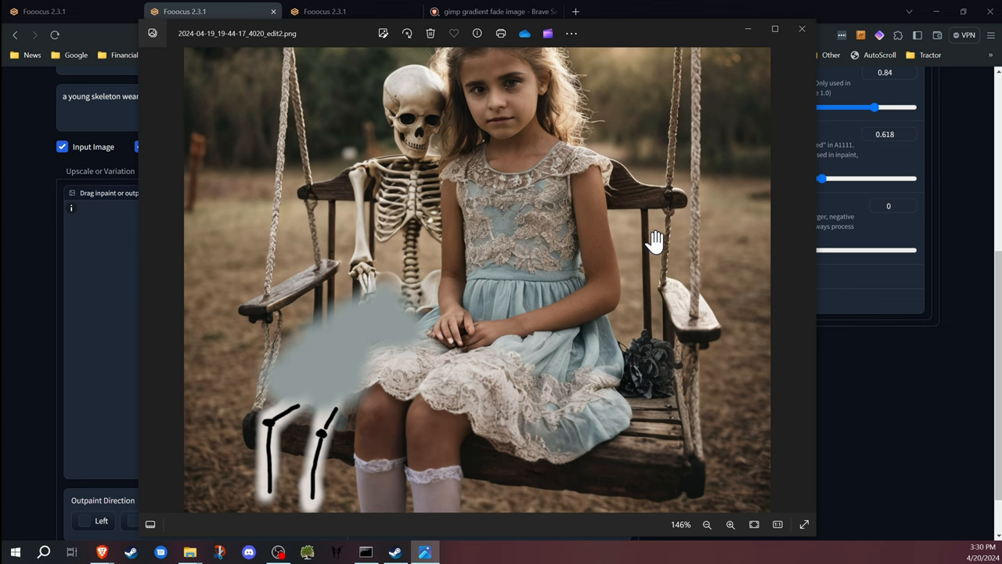
Close the Photos viewer after reviewing the edited swing PNG with the pale blob.
{"action": "left_click", "coordinate": [800, 29]}
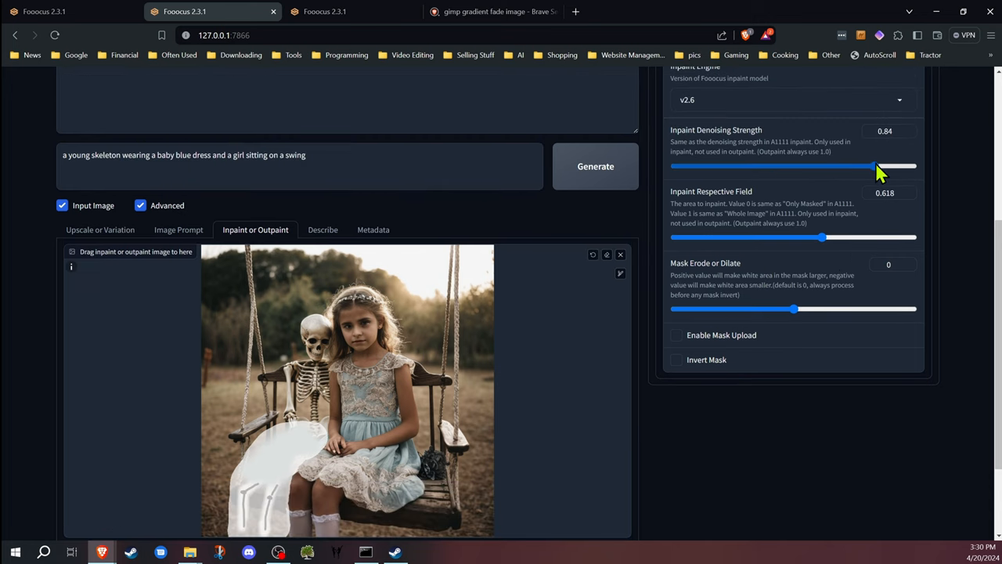
Drag the denoising strength down in stages from 0.84 to settle at about 0.305.
{"action": "left_click_drag", "start_coordinate": [871, 166], "coordinate": [789, 166]}
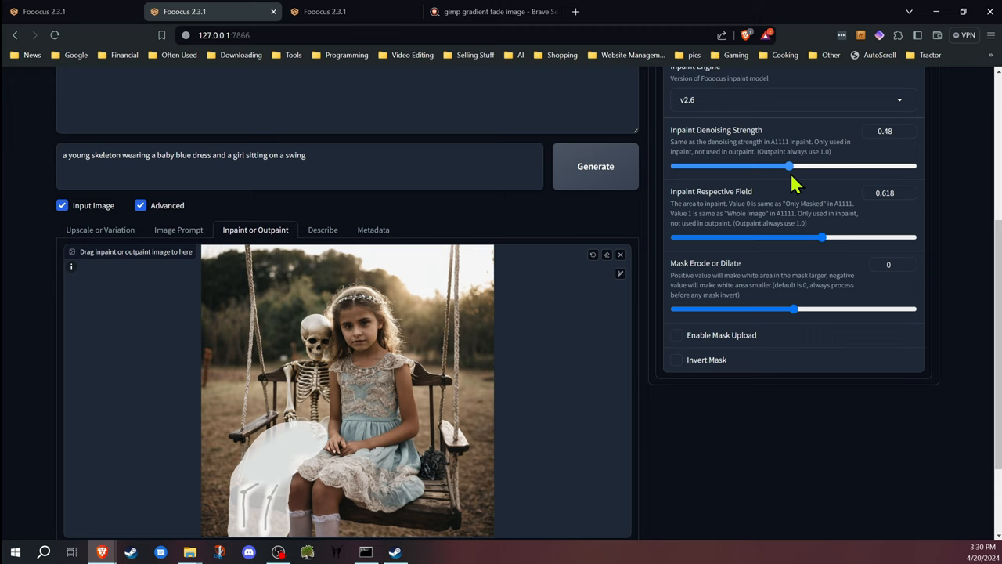
{"action": "left_click_drag", "start_coordinate": [789, 166], "coordinate": [757, 166]}
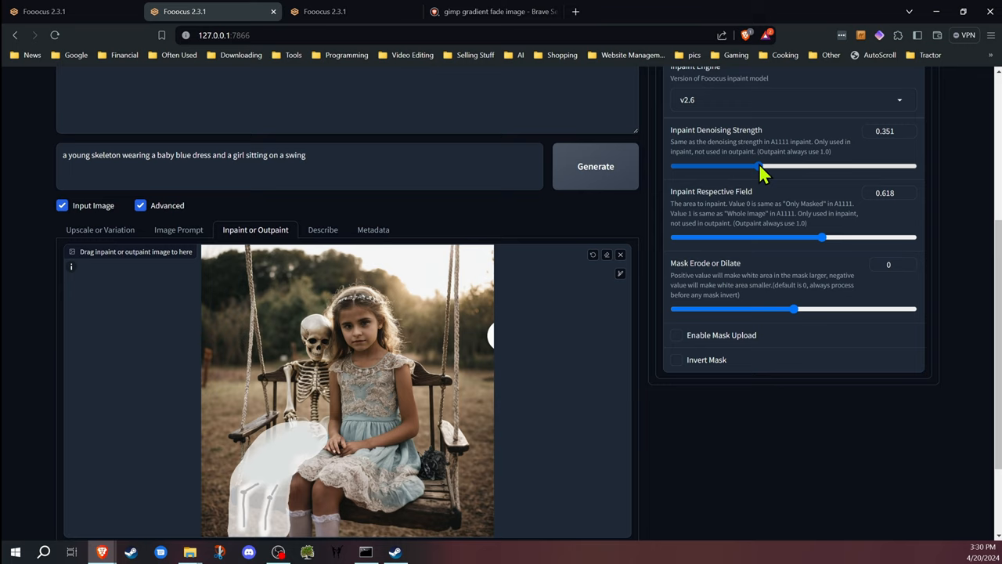
{"action": "left_click_drag", "start_coordinate": [759, 166], "coordinate": [751, 165]}
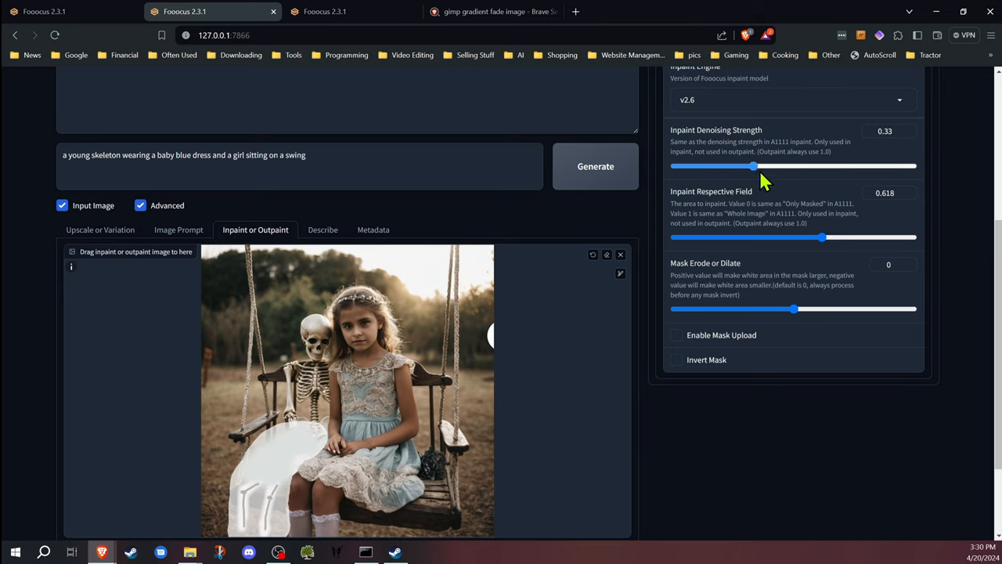
{"action": "left_click_drag", "start_coordinate": [752, 165], "coordinate": [755, 166]}
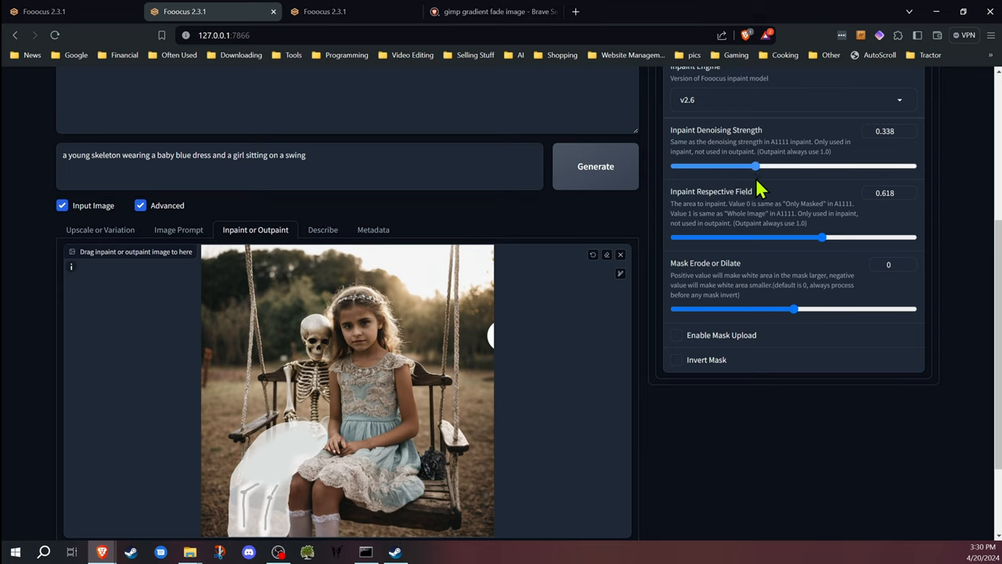
{"action": "left_click_drag", "start_coordinate": [755, 166], "coordinate": [733, 166]}
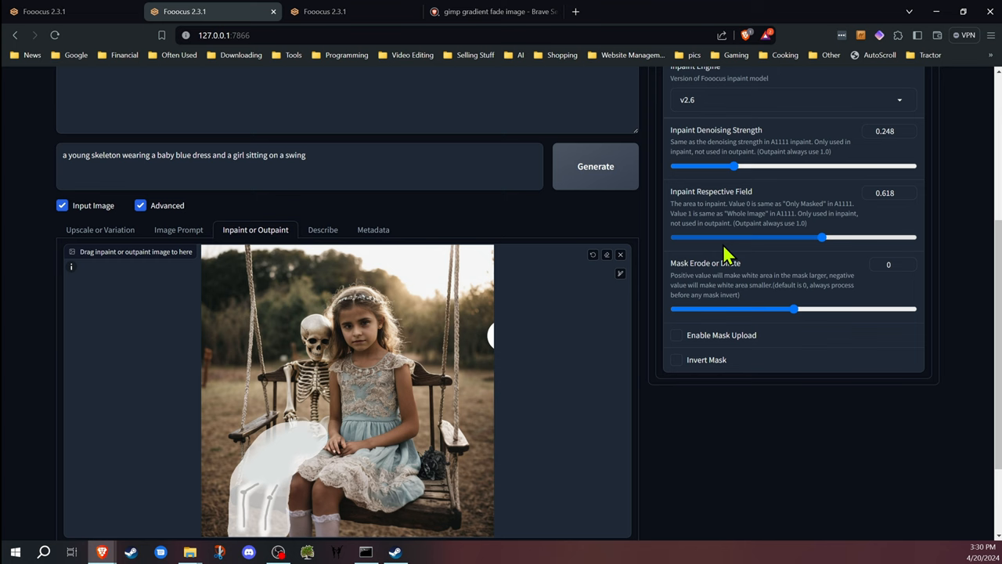
{"action": "scroll", "scroll_direction": "down", "scroll_amount": 3}
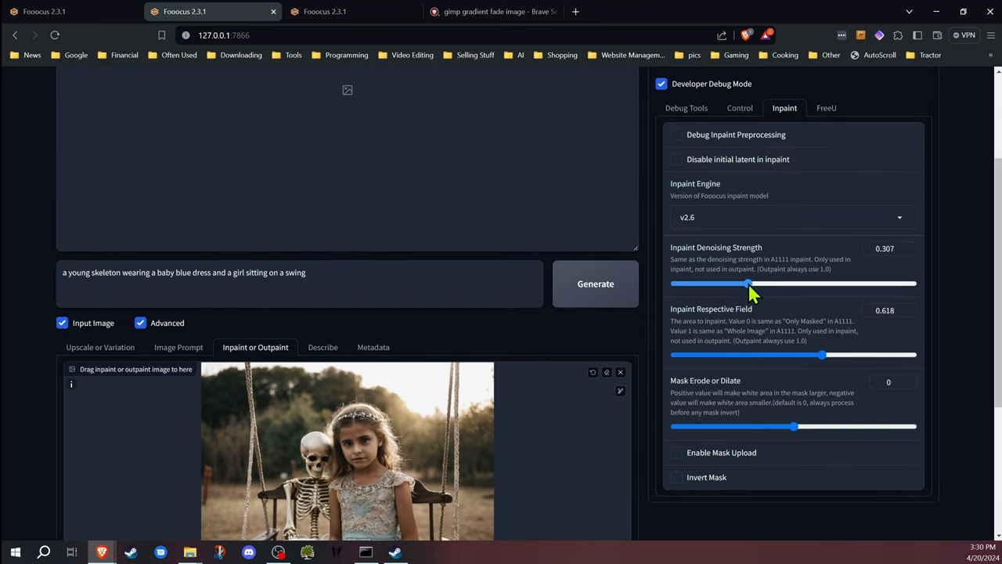
{"action": "left_click_drag", "start_coordinate": [749, 283], "coordinate": [746, 283]}
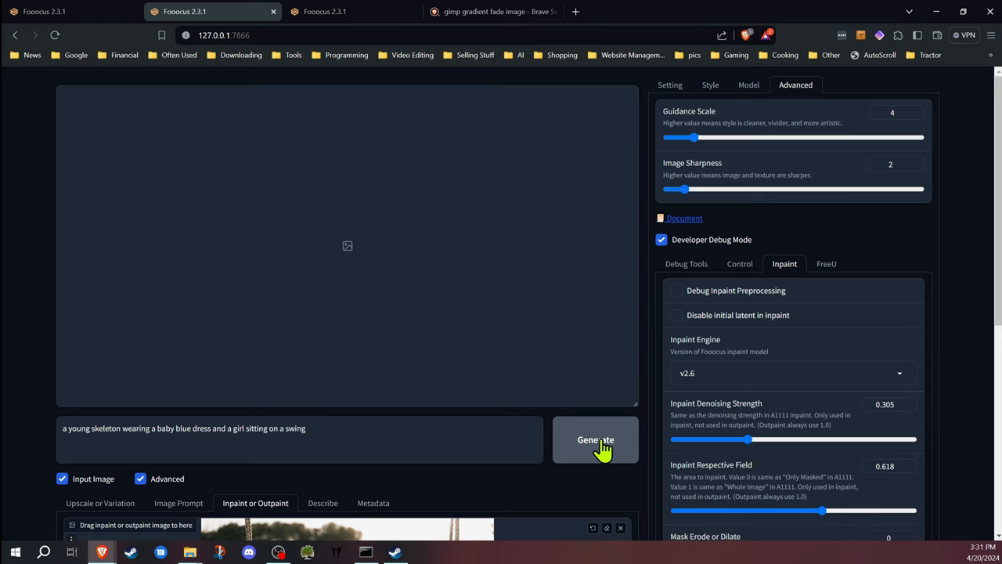
Run an inpaint generation at denoising strength 0.305.
{"action": "left_click", "coordinate": [595, 438]}
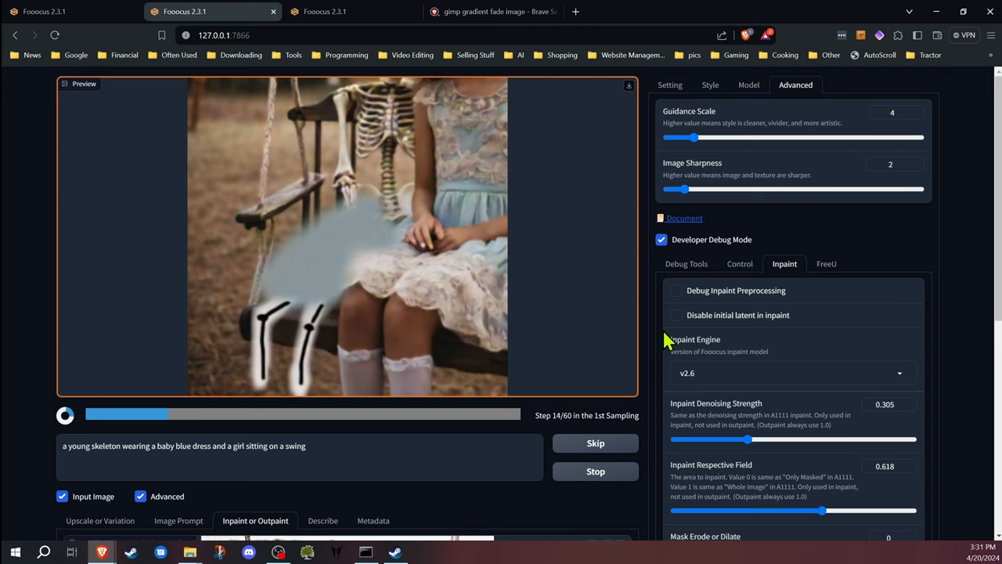
{"action": "mouse_move", "coordinate": [742, 444]}
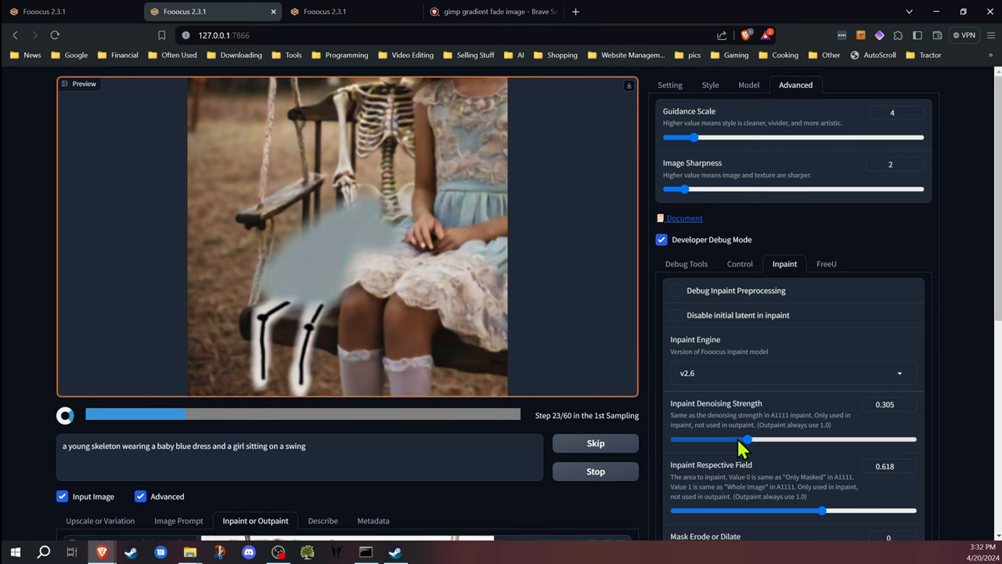
{"action": "scroll", "scroll_direction": "down", "scroll_amount": 3}
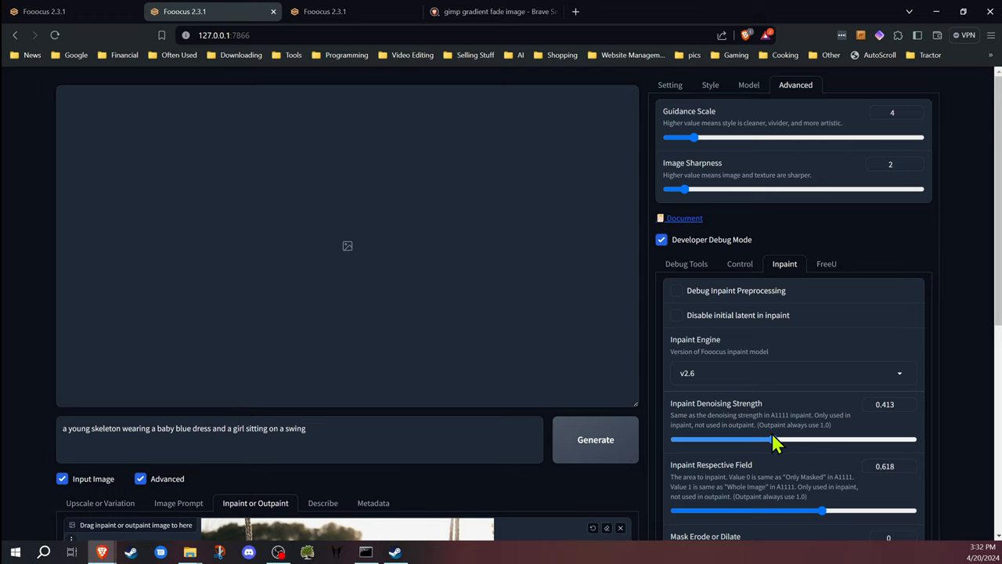
Raise the denoising strength toward 0.8, then fine-tune it down to about 0.754.
{"action": "left_click_drag", "start_coordinate": [771, 438], "coordinate": [844, 438]}
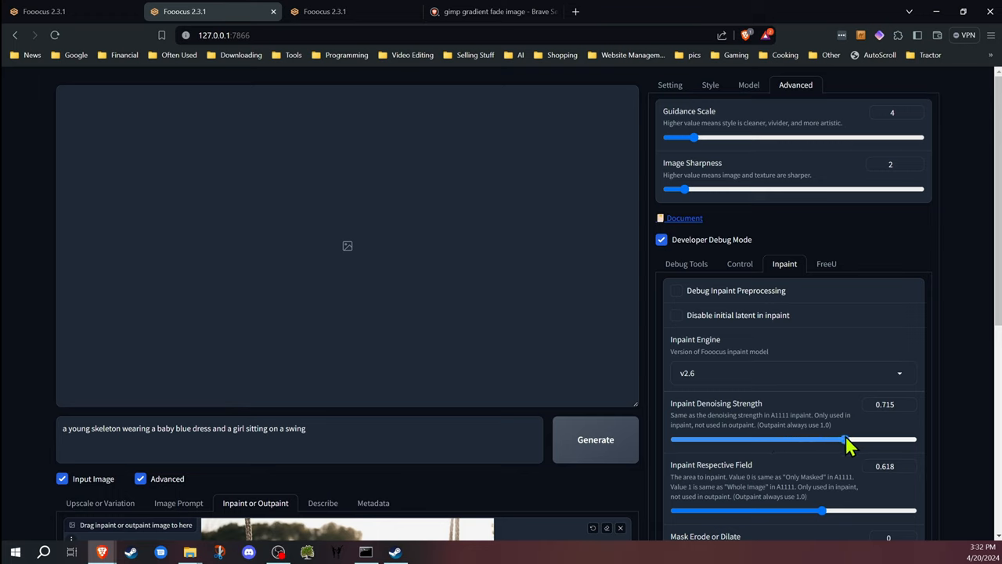
{"action": "left_click_drag", "start_coordinate": [844, 439], "coordinate": [868, 438]}
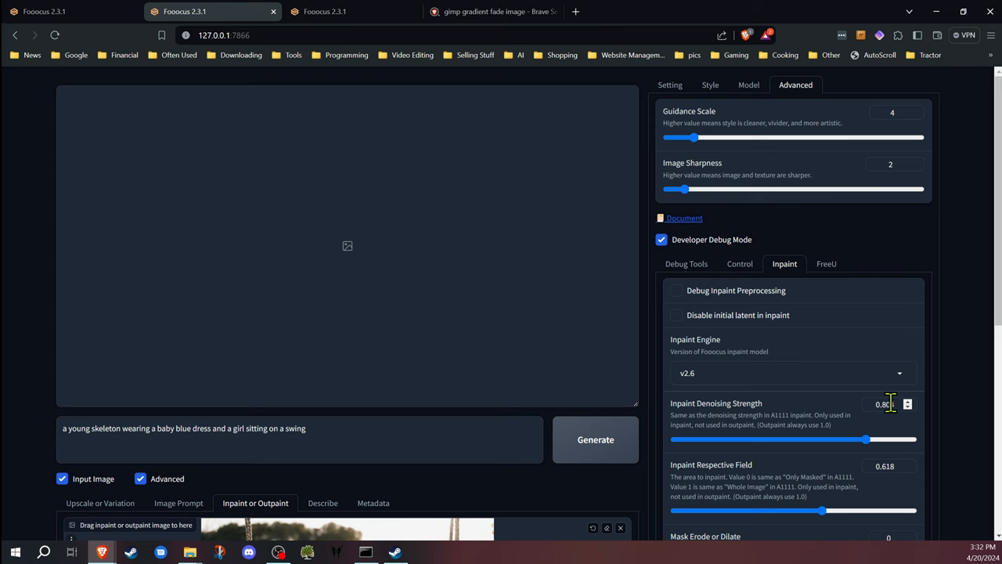
{"action": "scroll", "scroll_direction": "down", "scroll_amount": 3}
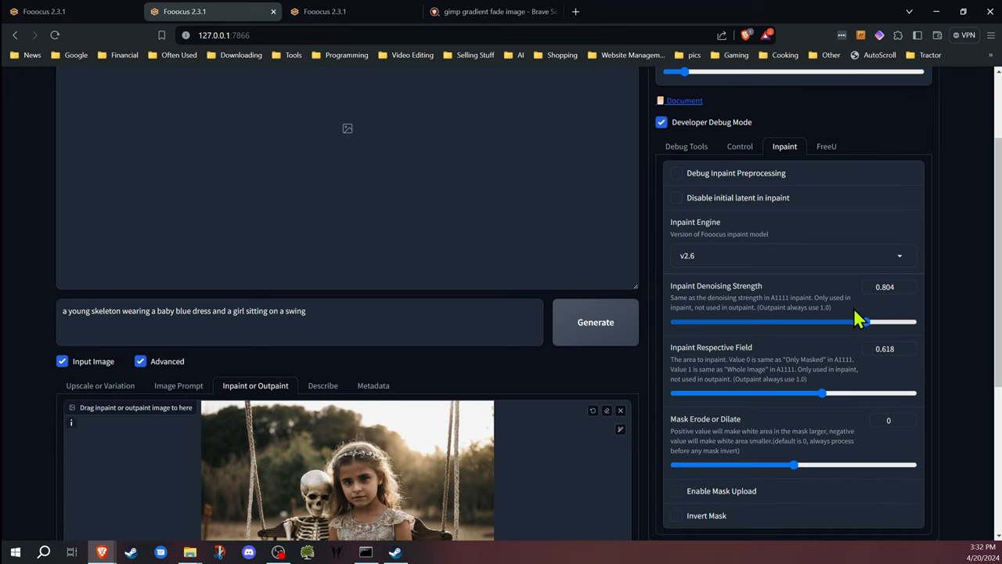
{"action": "left_click_drag", "start_coordinate": [862, 321], "coordinate": [854, 323]}
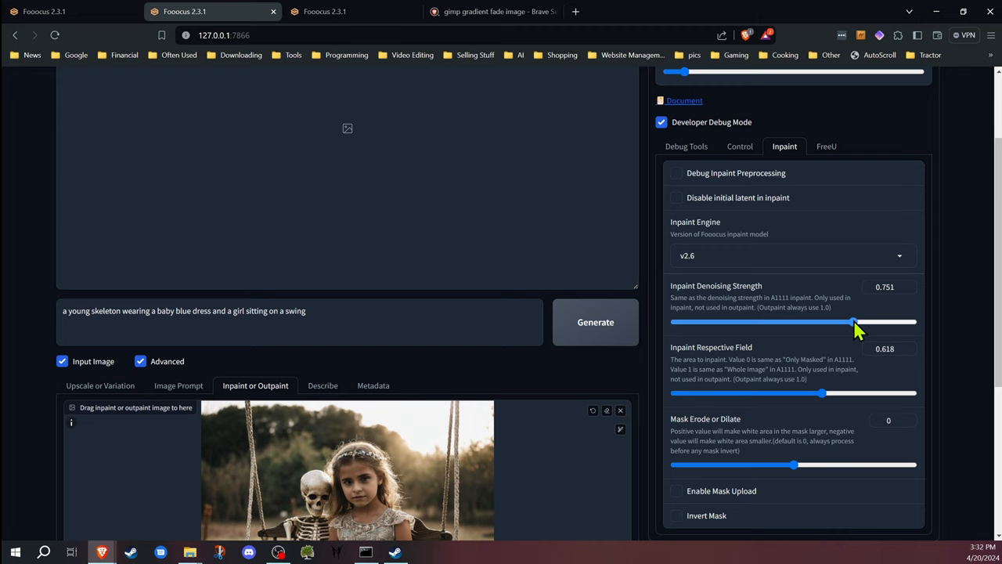
{"action": "left_click_drag", "start_coordinate": [852, 323], "coordinate": [855, 322]}
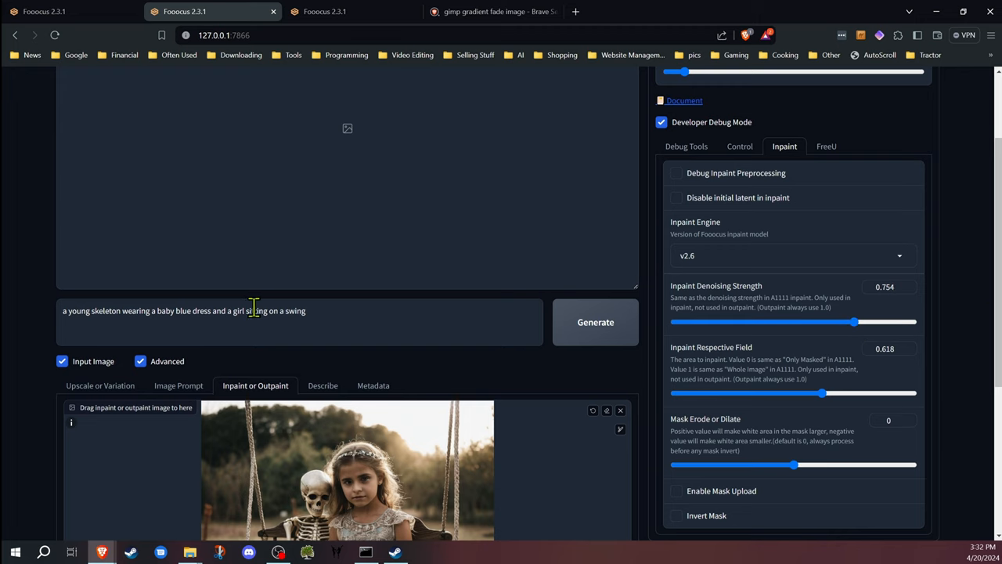
{"action": "scroll", "scroll_direction": "down", "scroll_amount": 3}
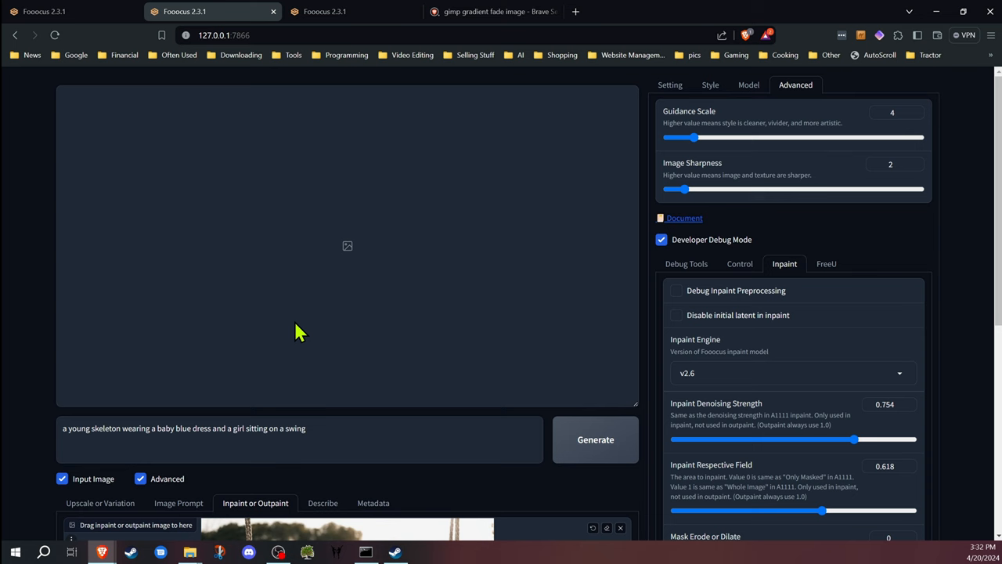
{"action": "scroll", "scroll_direction": "down", "scroll_amount": 3}
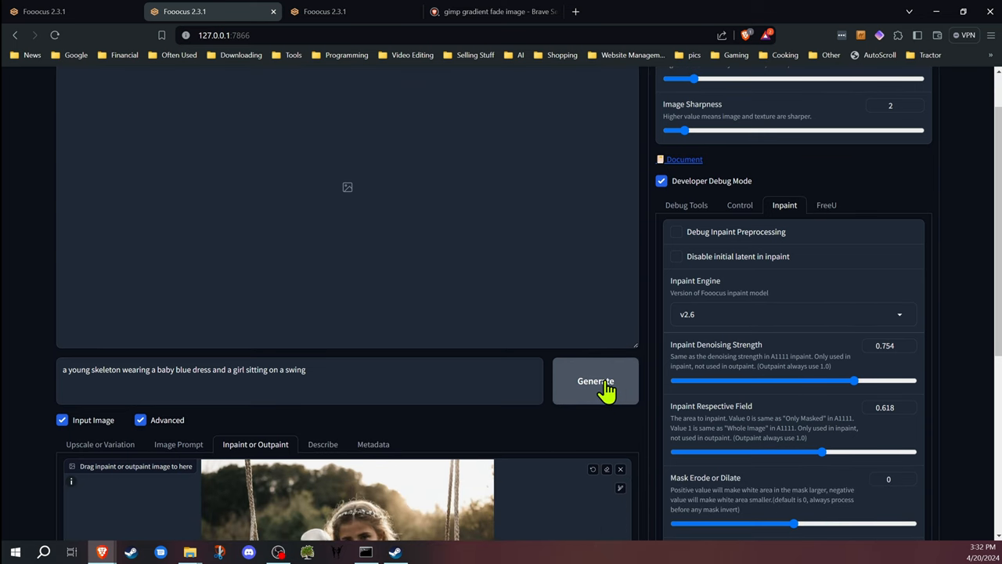
{"action": "left_click", "coordinate": [595, 381]}
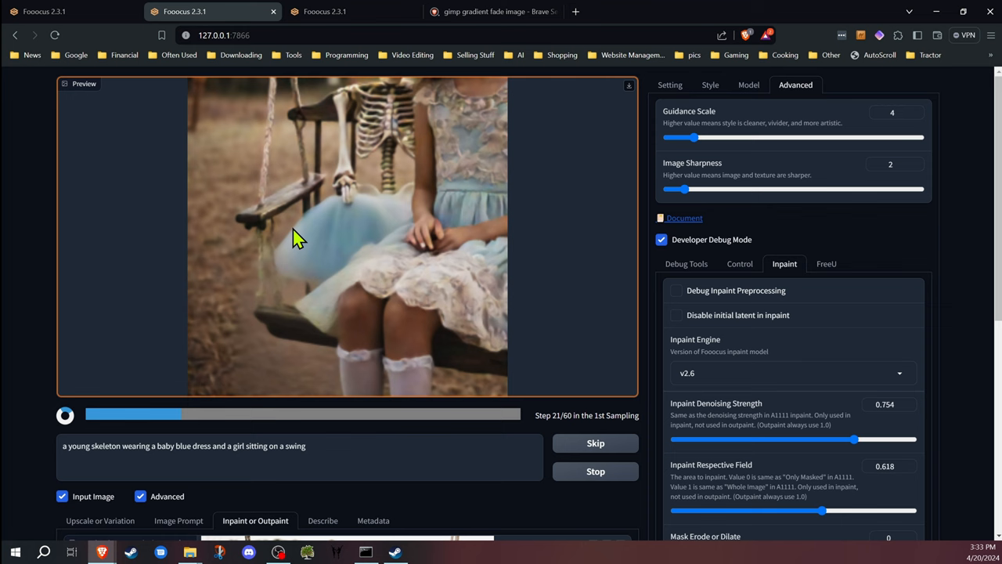
{"action": "mouse_move", "coordinate": [38, 253]}
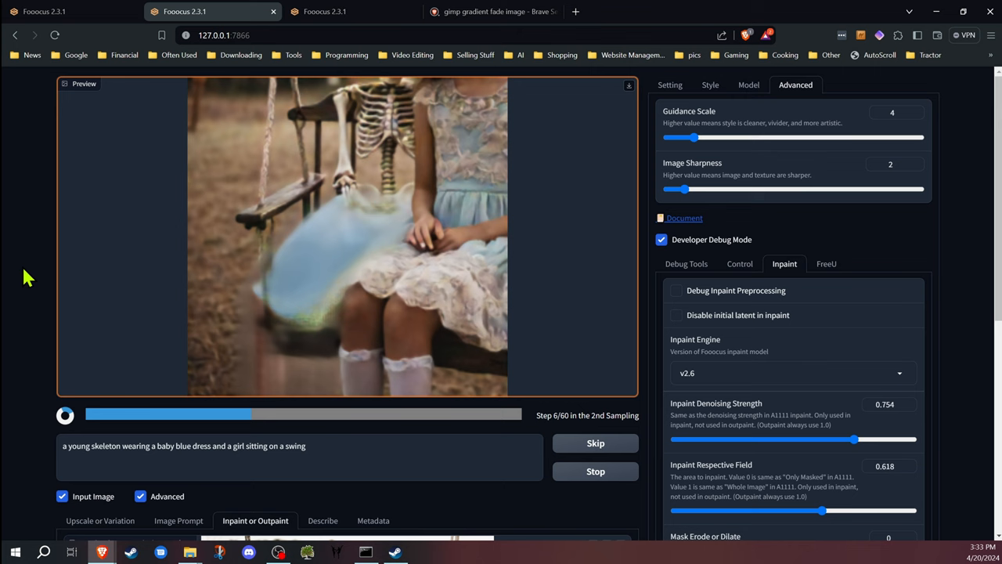
{"action": "scroll", "scroll_direction": "down", "scroll_amount": 3}
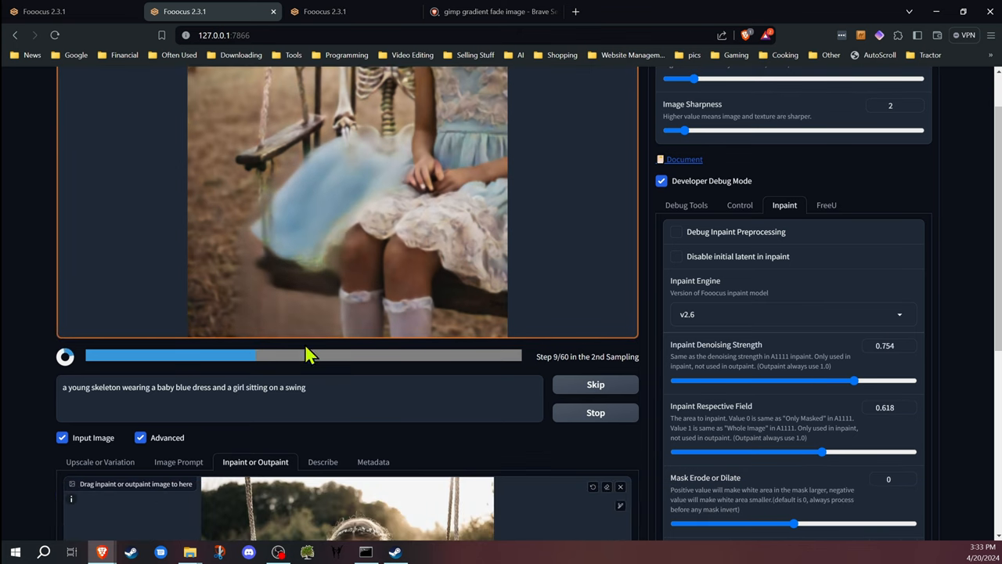
{"action": "mouse_move", "coordinate": [770, 407]}
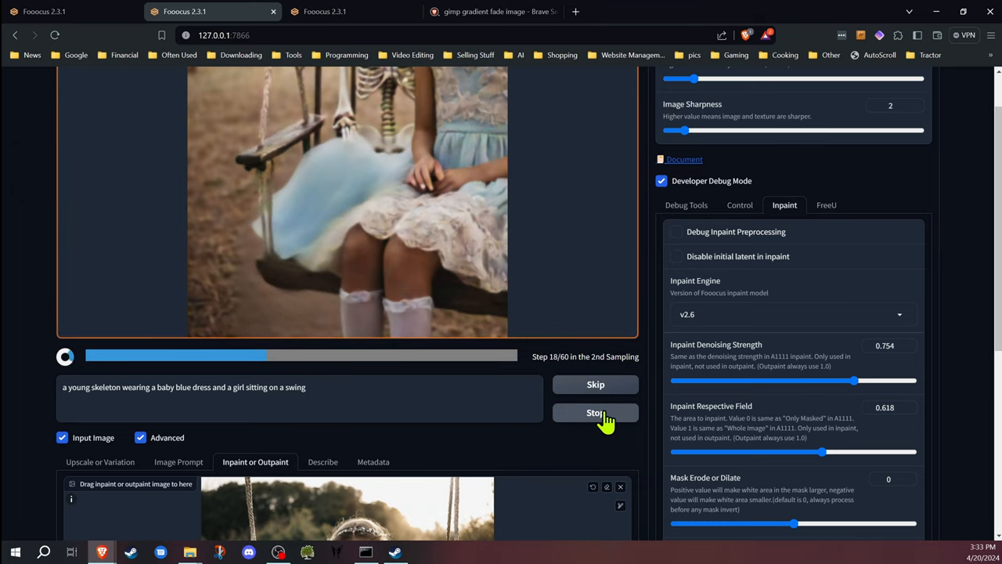
{"action": "left_click", "coordinate": [595, 413]}
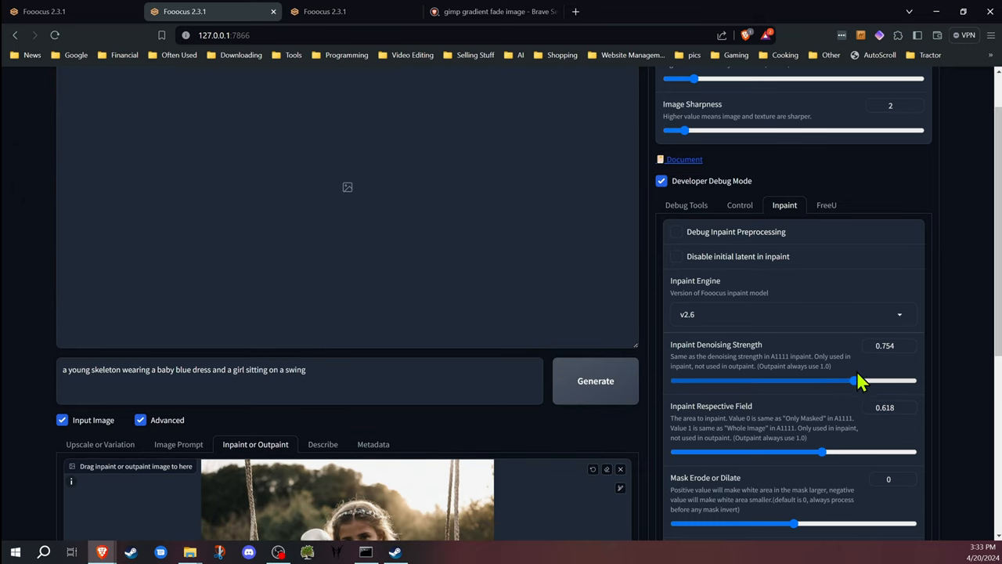
Lower denoising strength to about 0.663 and generate a new swing image.
{"action": "left_click_drag", "start_coordinate": [853, 380], "coordinate": [836, 380]}
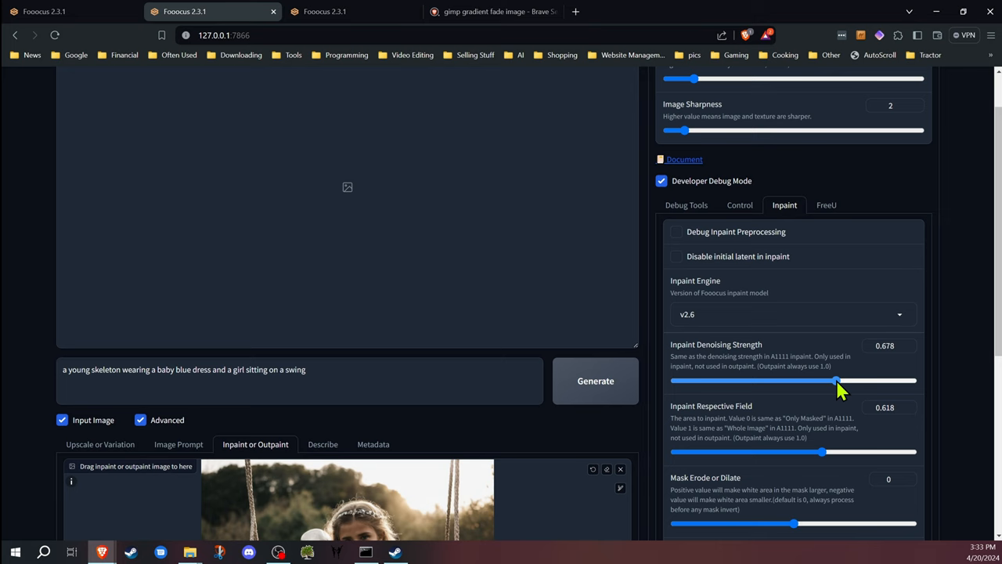
{"action": "left_click_drag", "start_coordinate": [836, 380], "coordinate": [831, 381]}
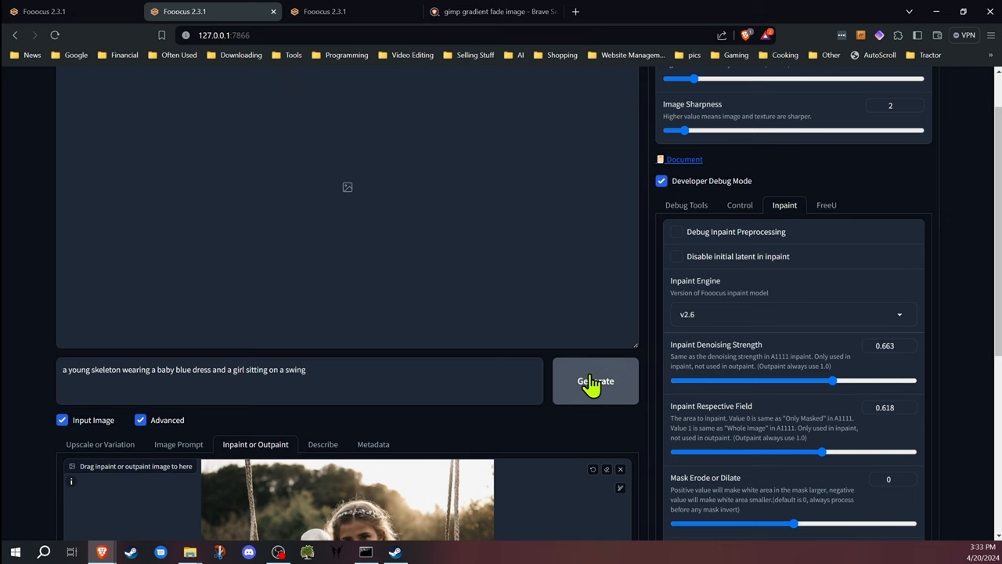
{"action": "left_click", "coordinate": [595, 380]}
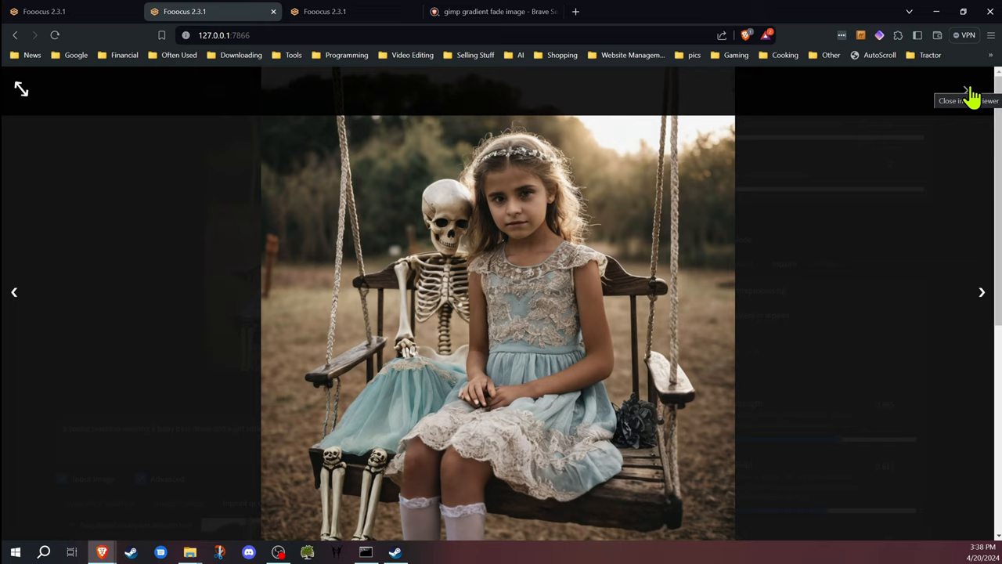
Close the enlarged result and raise the inpaint denoising strength back to 1.
{"action": "left_click", "coordinate": [968, 100]}
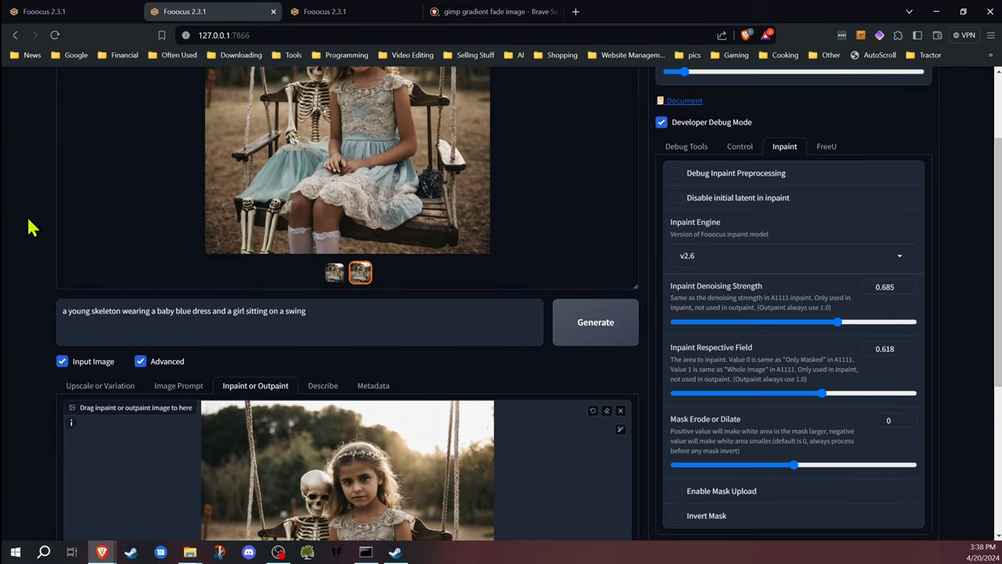
{"action": "scroll", "scroll_direction": "down", "scroll_amount": 3}
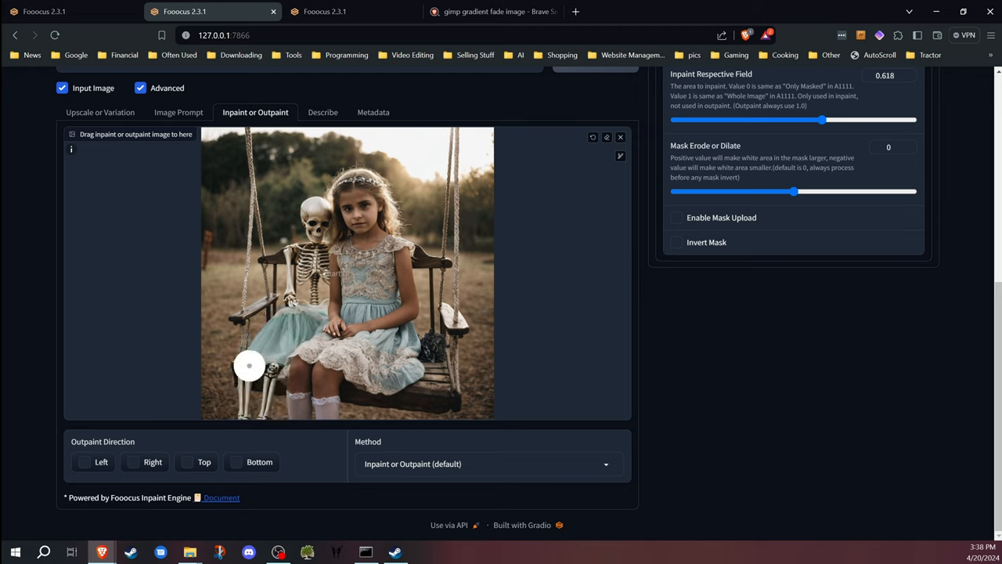
{"action": "left_click_drag", "start_coordinate": [249, 365], "coordinate": [285, 316]}
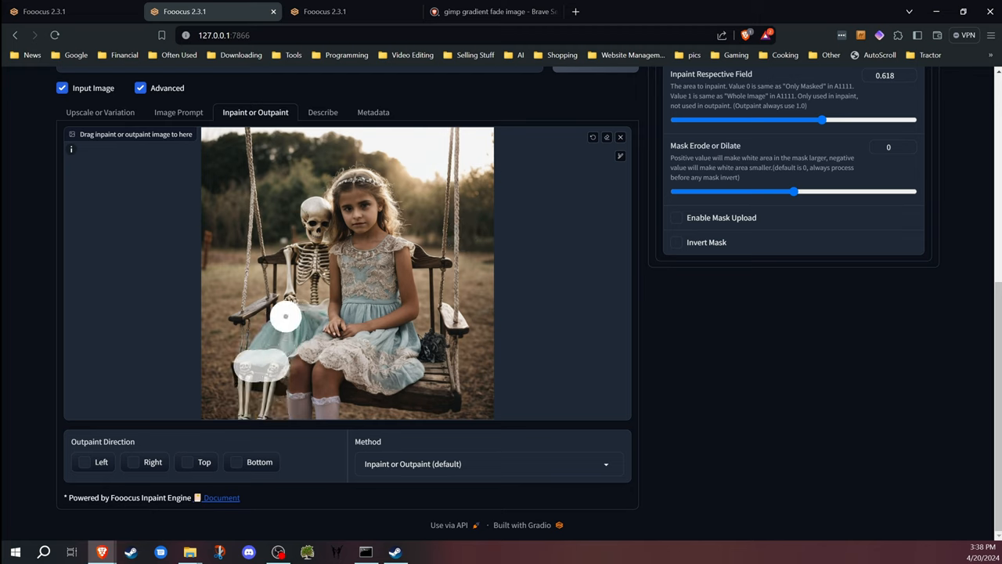
{"action": "left_click_drag", "start_coordinate": [285, 316], "coordinate": [241, 364]}
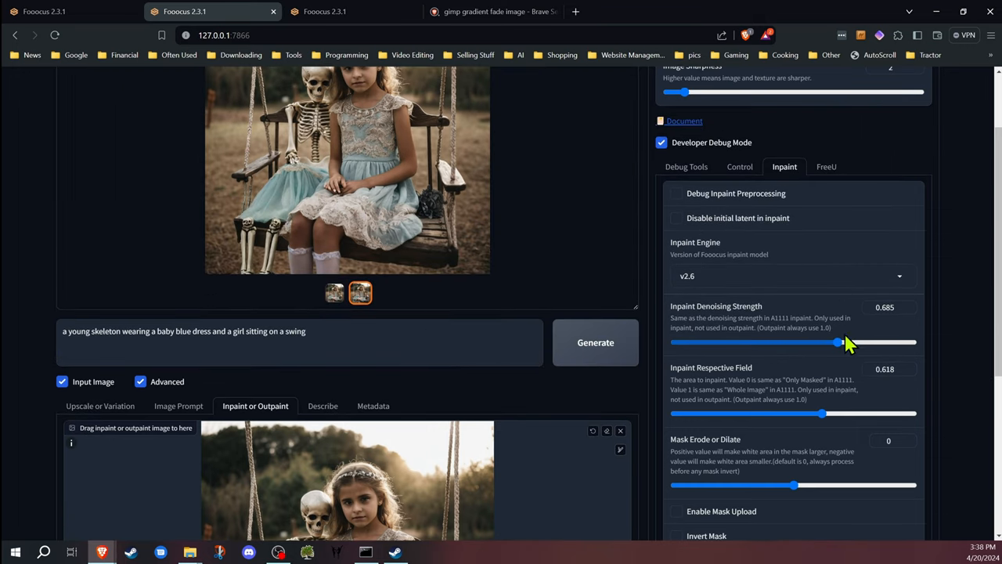
{"action": "left_click_drag", "start_coordinate": [839, 341], "coordinate": [911, 341]}
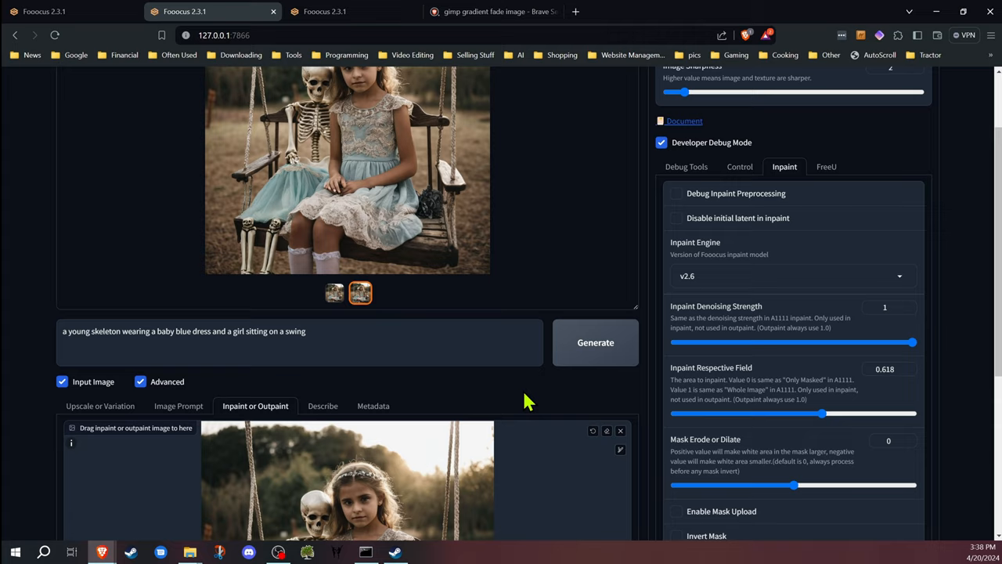
{"action": "scroll", "scroll_direction": "down", "scroll_amount": 3}
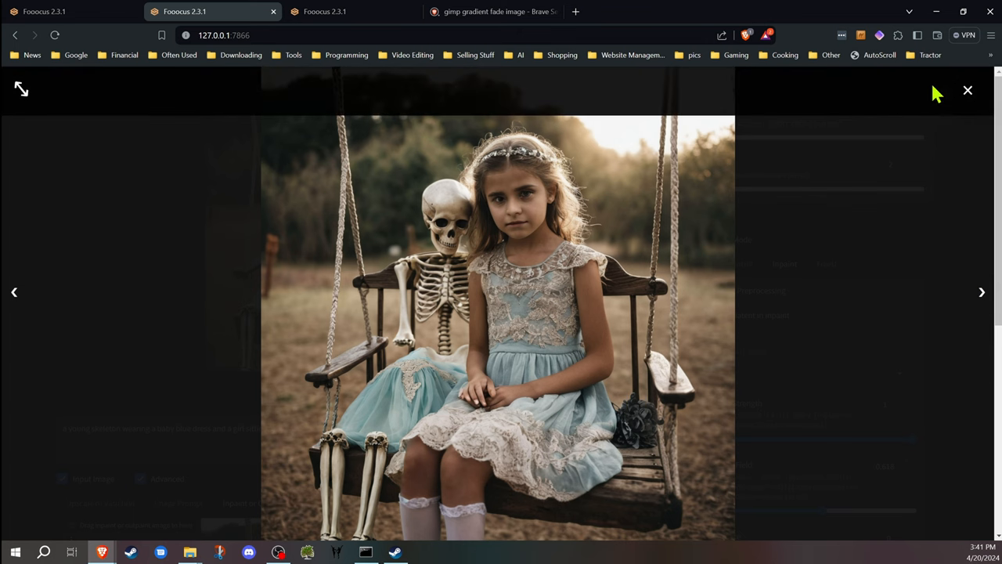
Close the enlarged view of the third swing result and return to the results.
{"action": "left_click", "coordinate": [968, 89]}
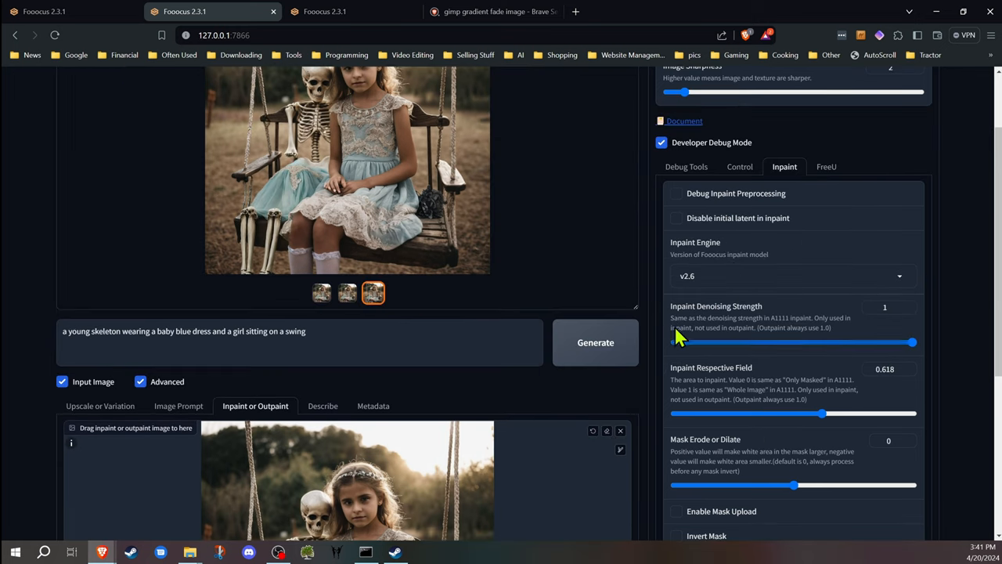
{"action": "scroll", "scroll_direction": "down", "scroll_amount": 3}
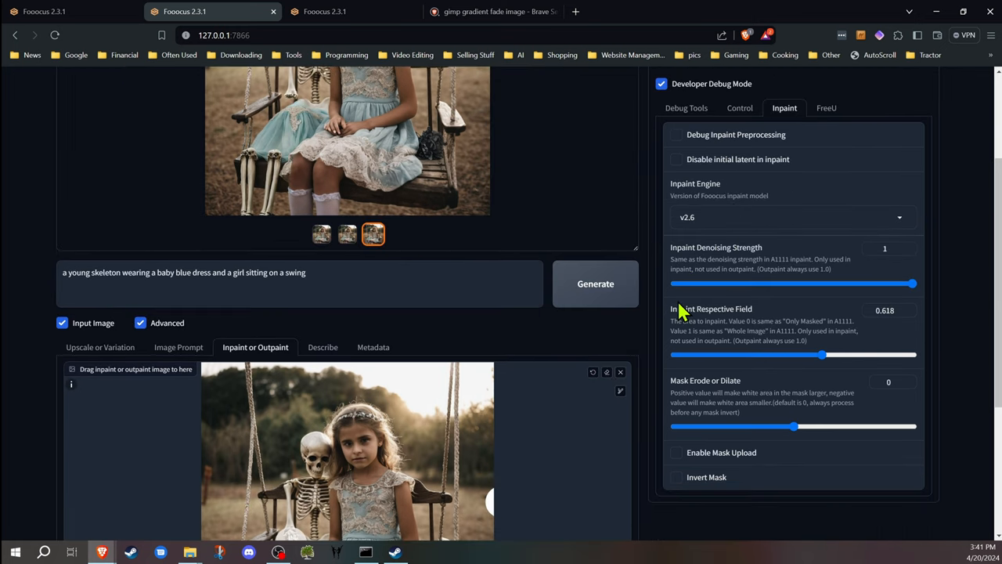
Scroll to the inpaint canvas showing the apples-and-bananas photo.
{"action": "scroll", "scroll_direction": "down", "scroll_amount": 3}
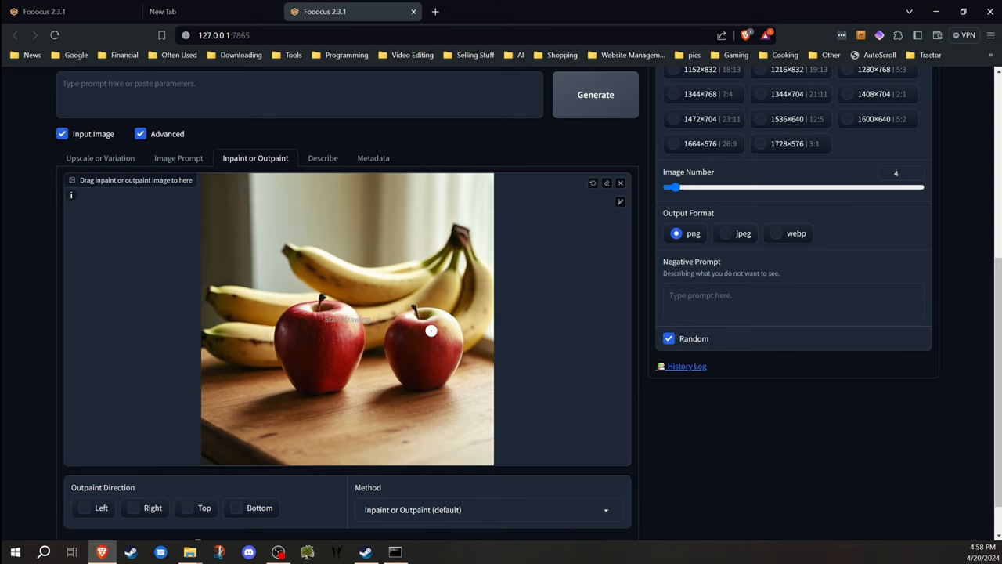
{"action": "mouse_move", "coordinate": [432, 329]}
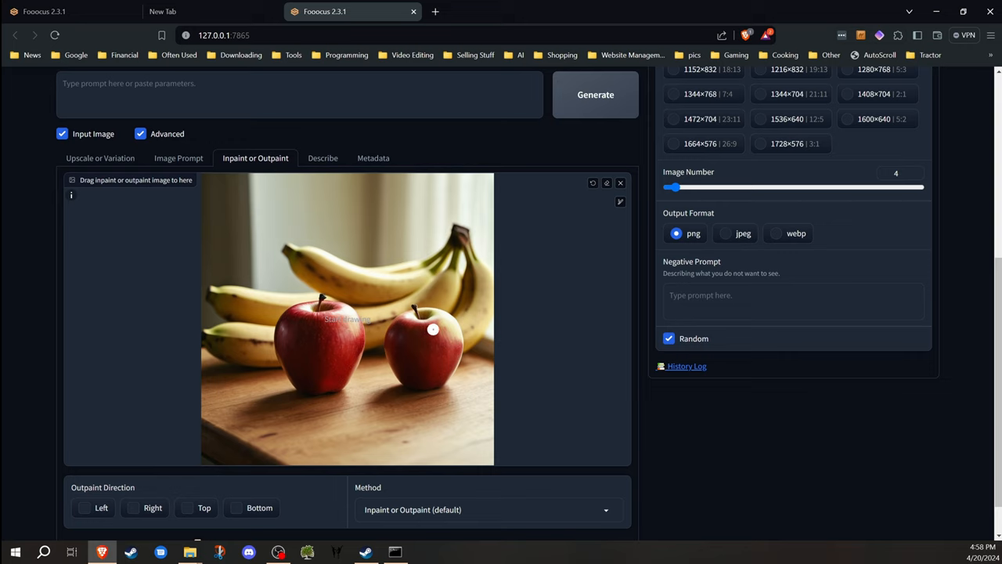
{"action": "mouse_move", "coordinate": [741, 389]}
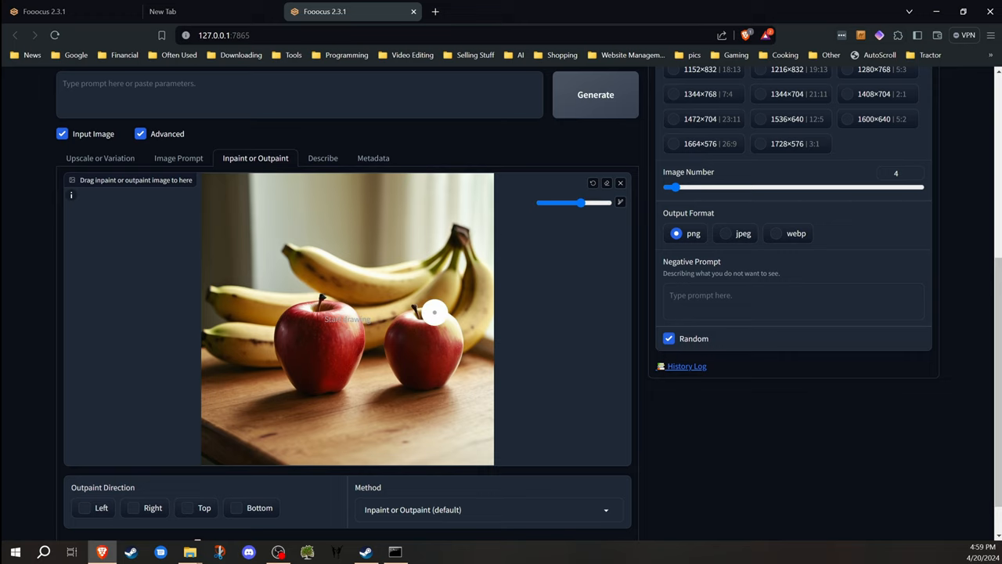
Mask the right-hand red apple with the inpaint brush.
{"action": "left_click_drag", "start_coordinate": [436, 313], "coordinate": [391, 348]}
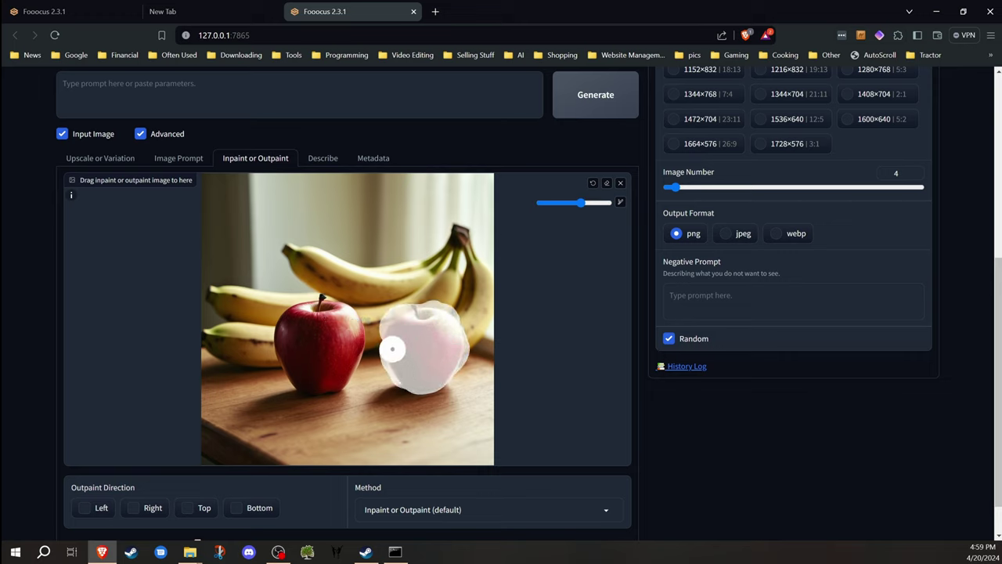
{"action": "left_click_drag", "start_coordinate": [393, 348], "coordinate": [407, 391]}
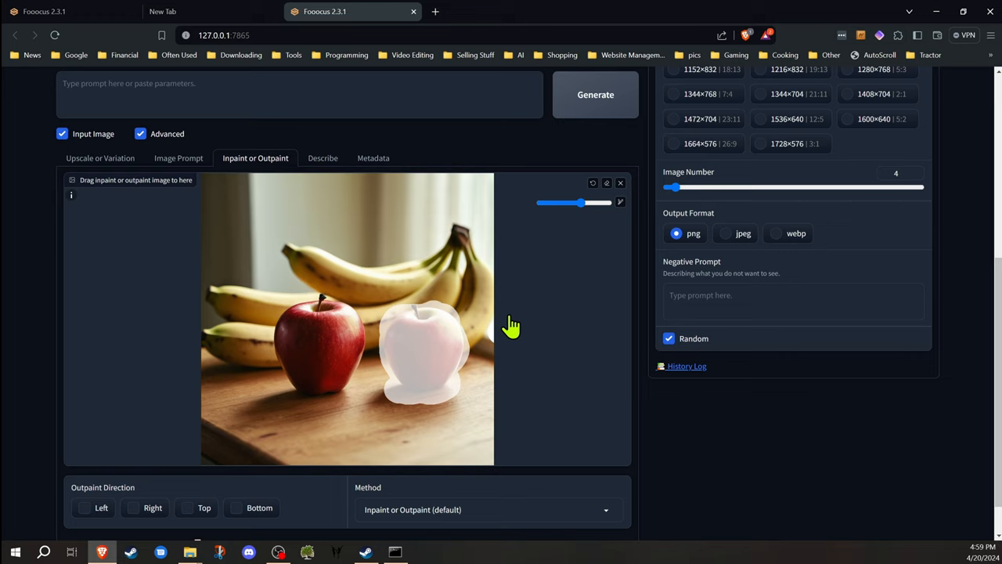
{"action": "mouse_move", "coordinate": [502, 299]}
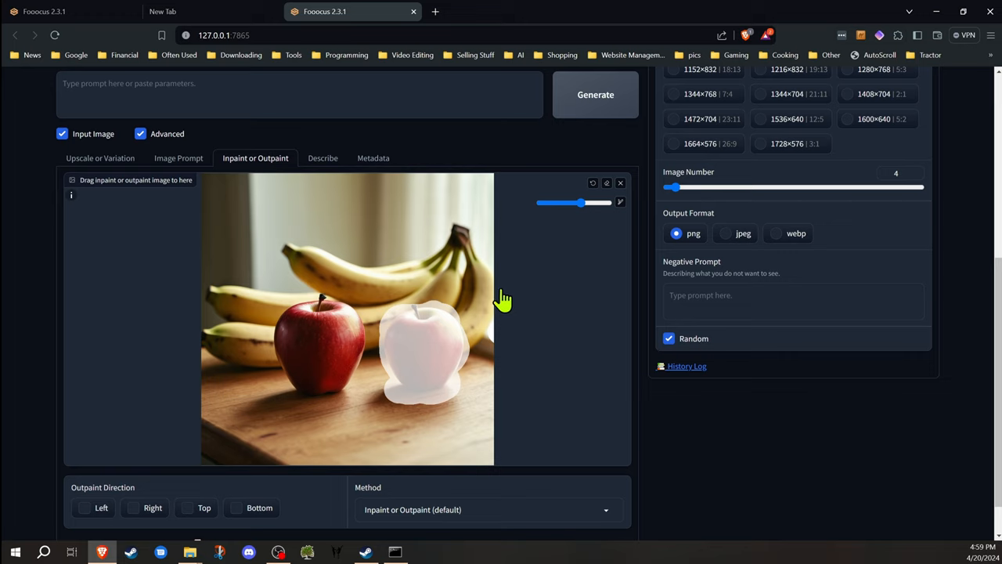
{"action": "mouse_move", "coordinate": [587, 260]}
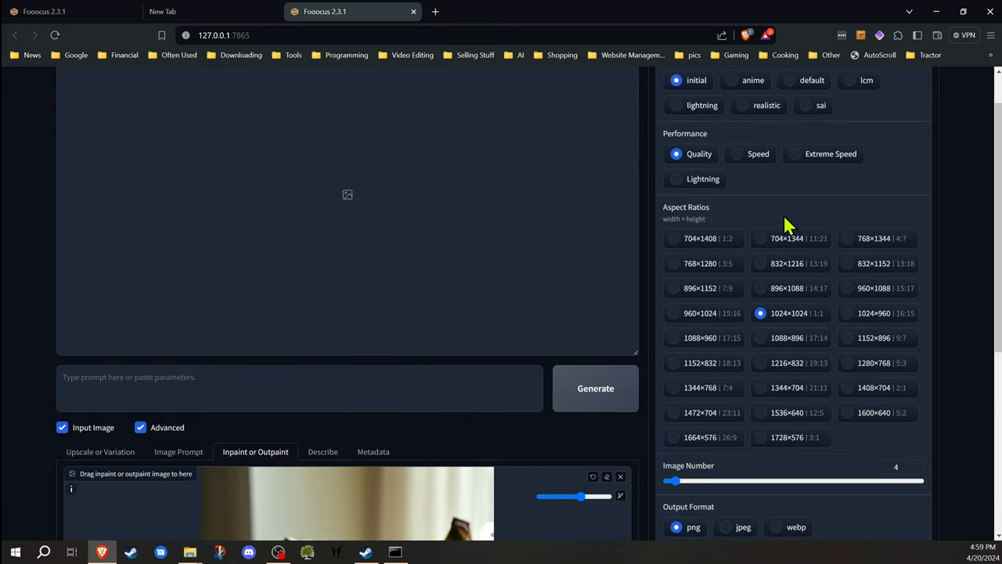
Set the Inpaint Respective Field slider to 0, then raise it to 1.
{"action": "left_click", "coordinate": [795, 85]}
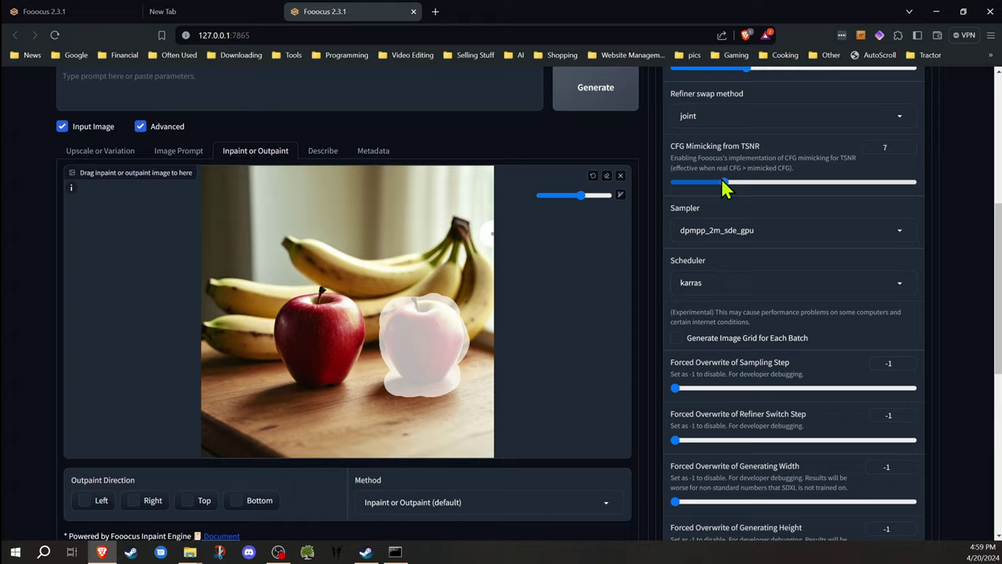
{"action": "scroll", "scroll_direction": "down", "scroll_amount": 3}
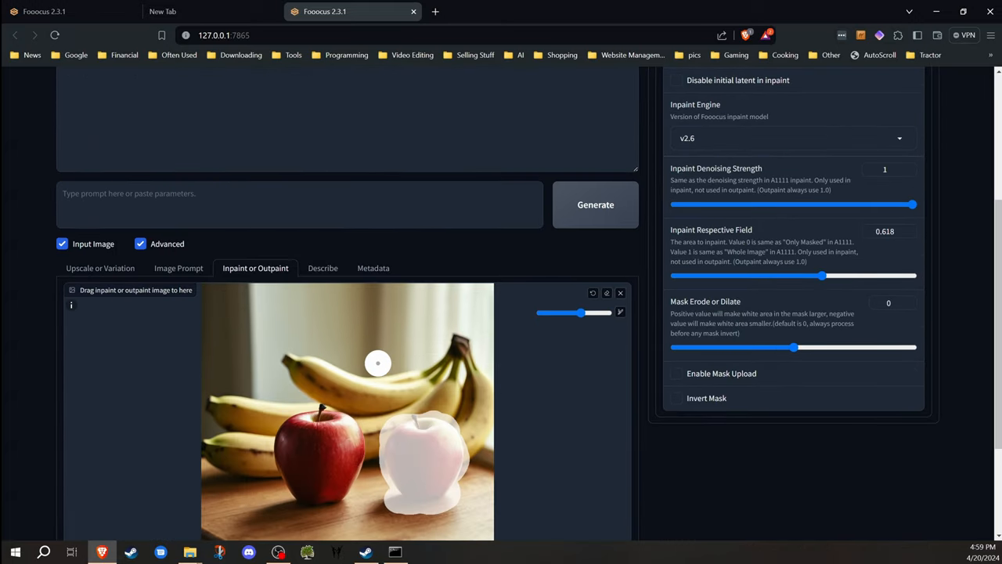
{"action": "scroll", "scroll_direction": "down", "scroll_amount": 3}
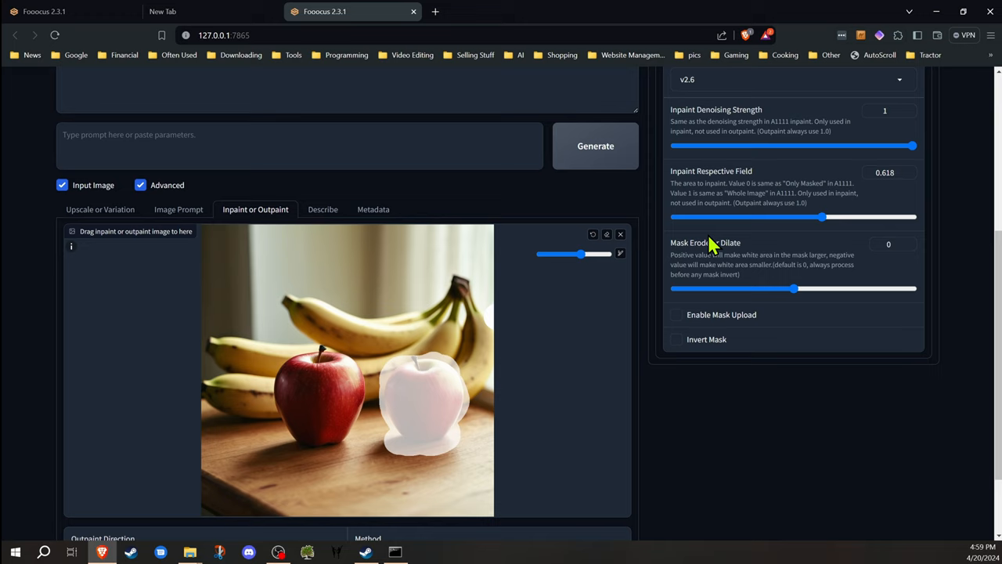
{"action": "mouse_move", "coordinate": [698, 226]}
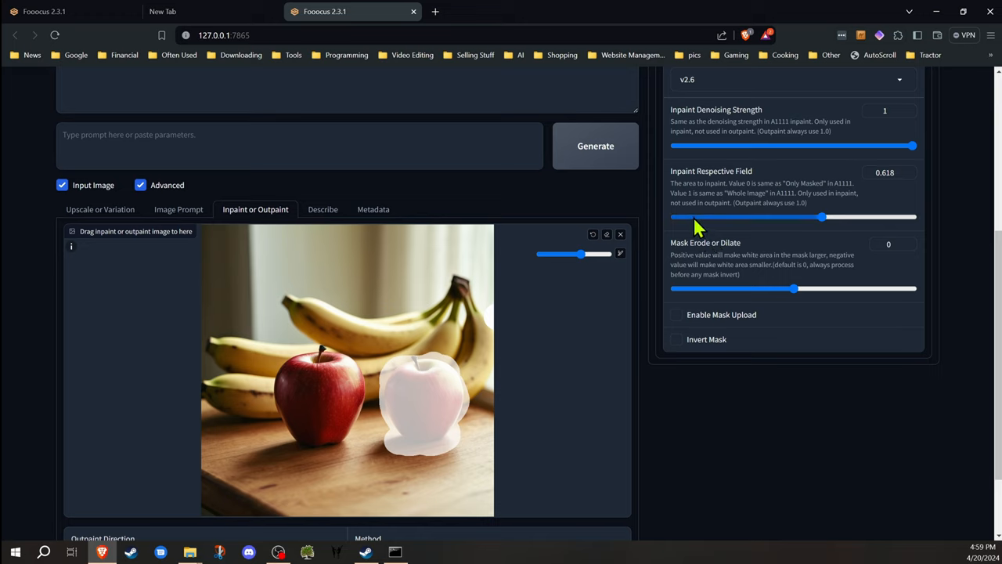
{"action": "mouse_move", "coordinate": [814, 223]}
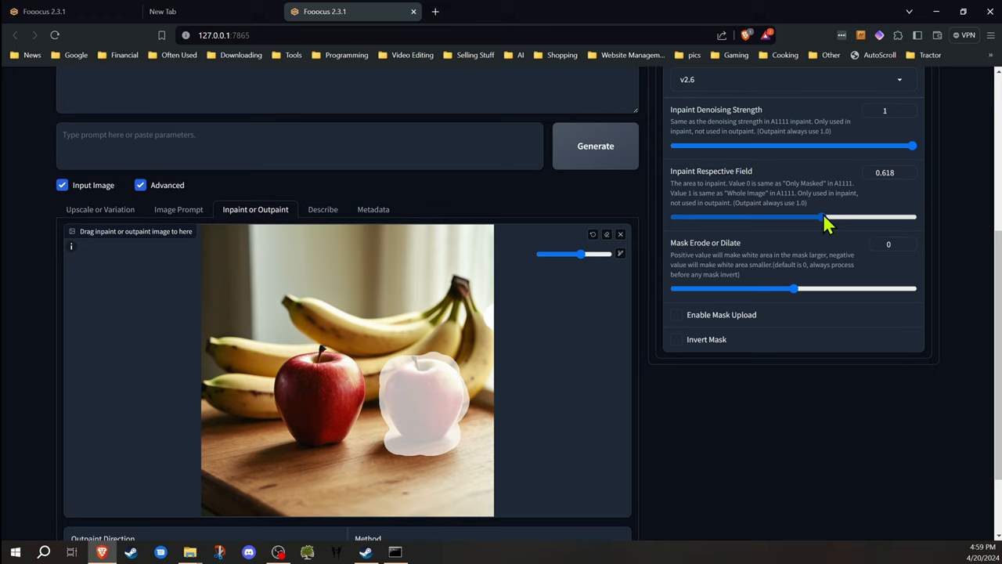
{"action": "mouse_move", "coordinate": [739, 205]}
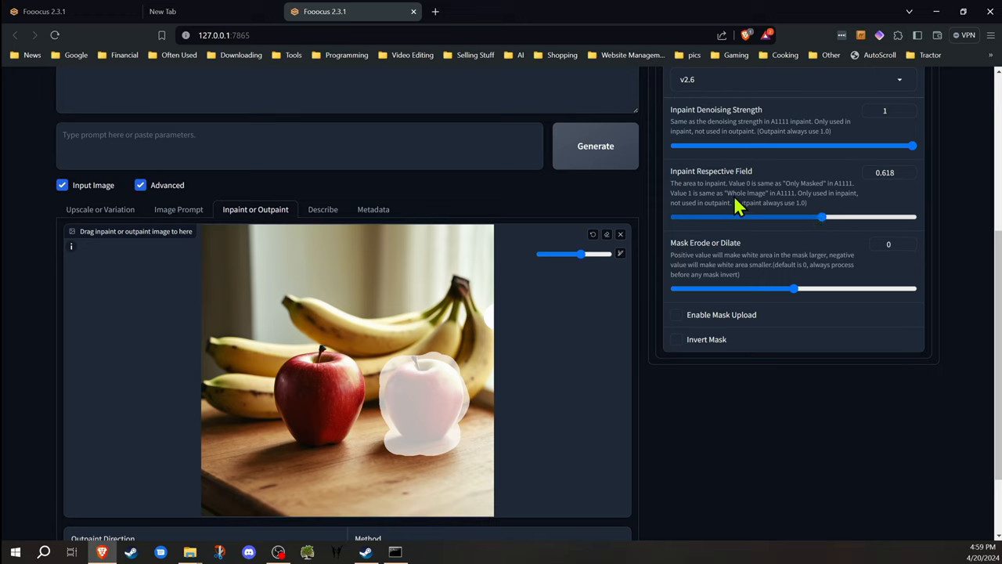
{"action": "left_click_drag", "start_coordinate": [820, 216], "coordinate": [675, 216]}
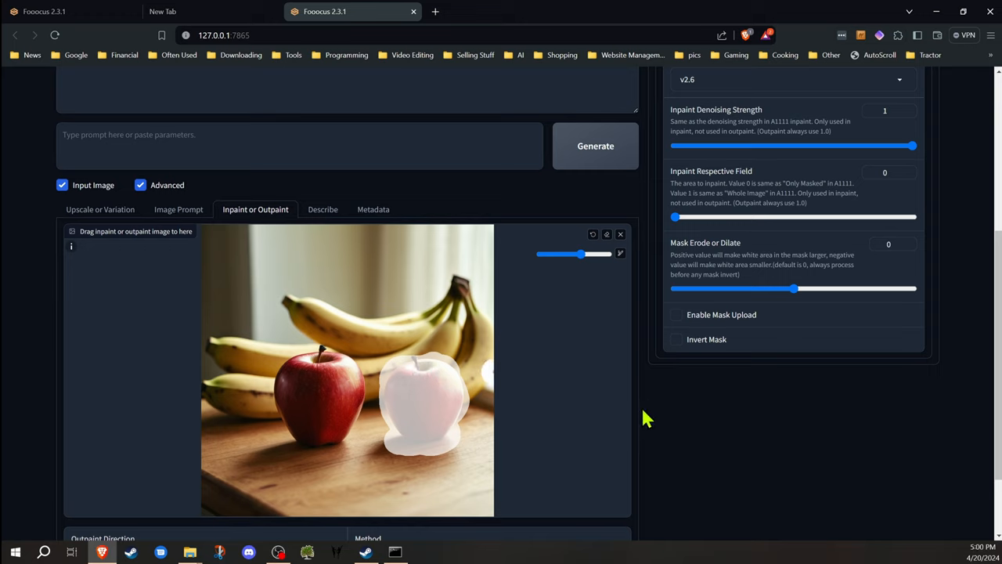
{"action": "mouse_move", "coordinate": [664, 388]}
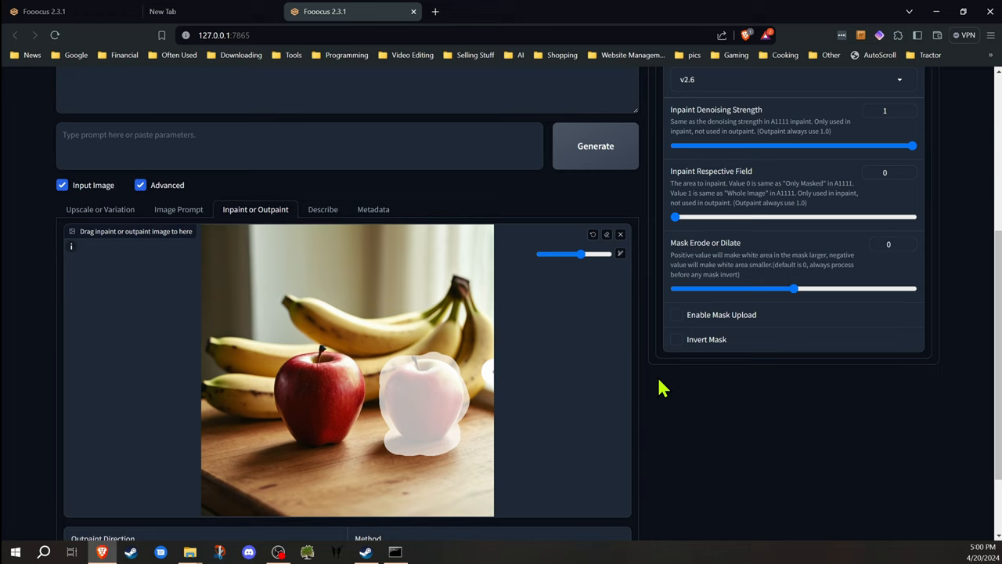
{"action": "mouse_move", "coordinate": [673, 289]}
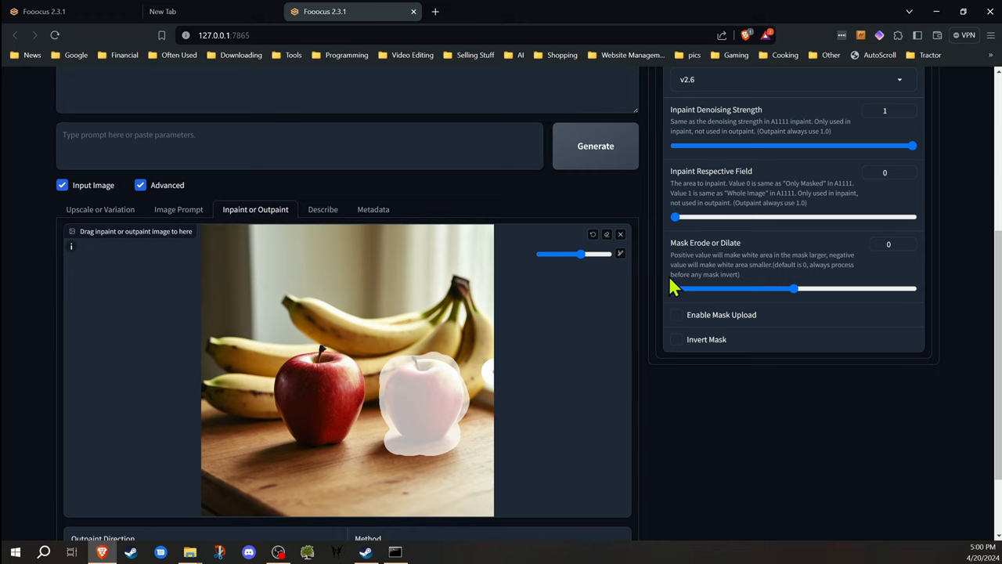
{"action": "left_click_drag", "start_coordinate": [675, 216], "coordinate": [911, 216]}
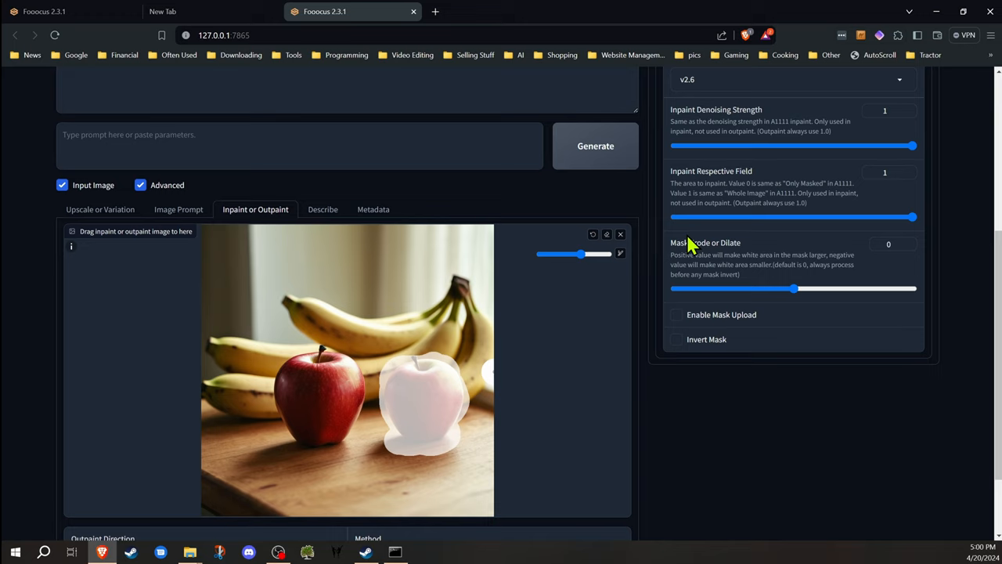
{"action": "mouse_move", "coordinate": [811, 194]}
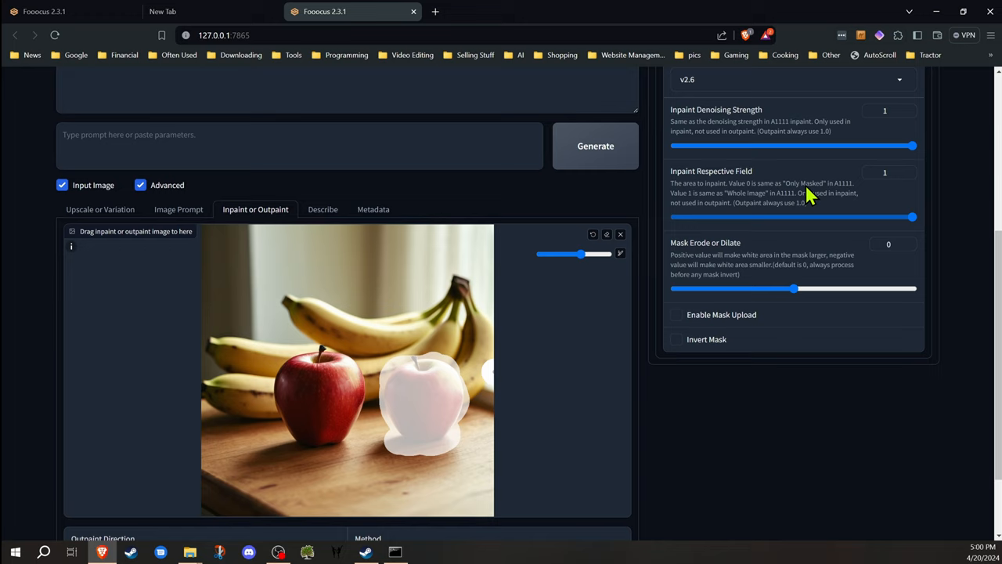
{"action": "mouse_move", "coordinate": [792, 197]}
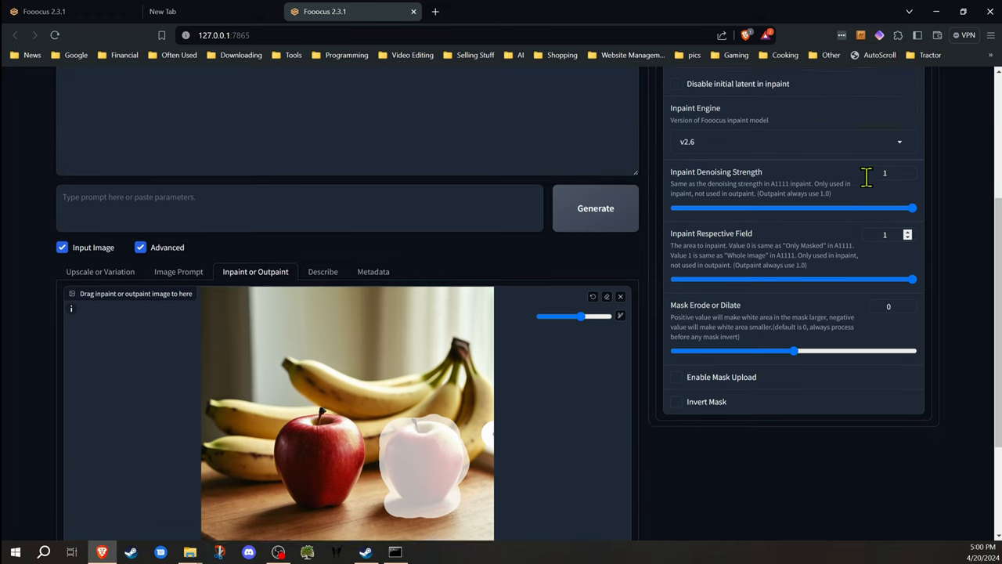
Lower Inpaint Denoising Strength from 1 to 0.766.
{"action": "scroll", "scroll_direction": "down", "scroll_amount": 3}
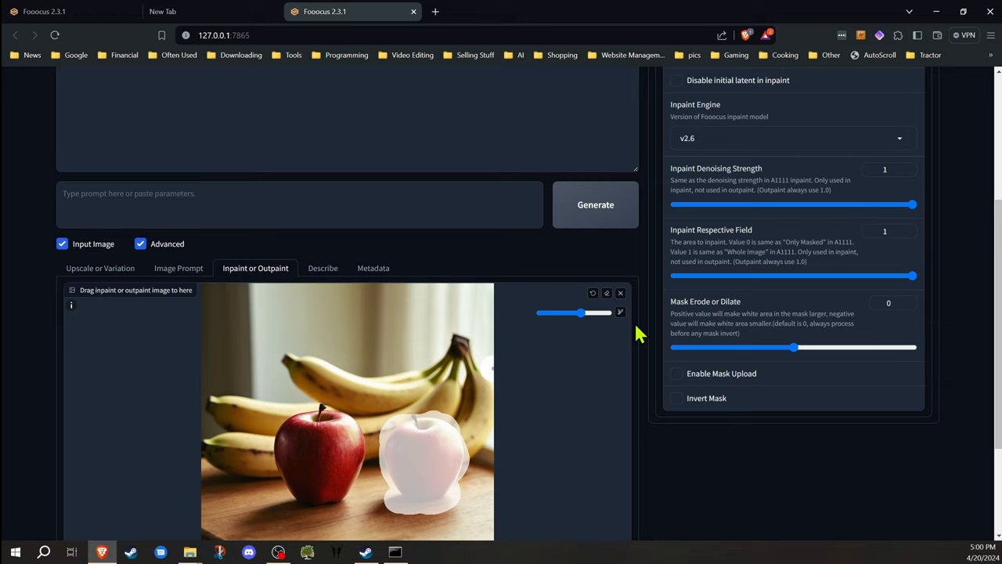
{"action": "mouse_move", "coordinate": [642, 264]}
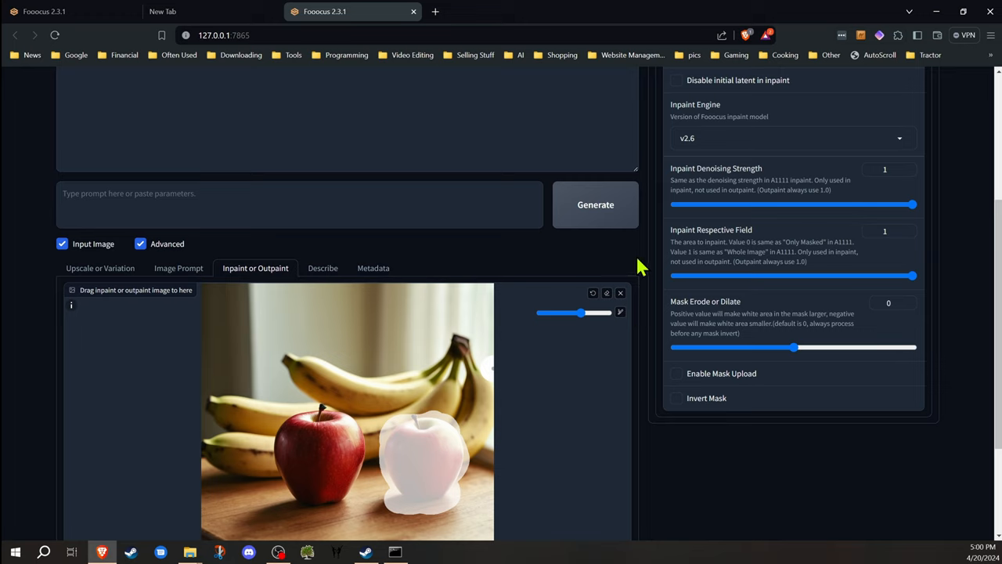
{"action": "left_click_drag", "start_coordinate": [912, 204], "coordinate": [855, 203]}
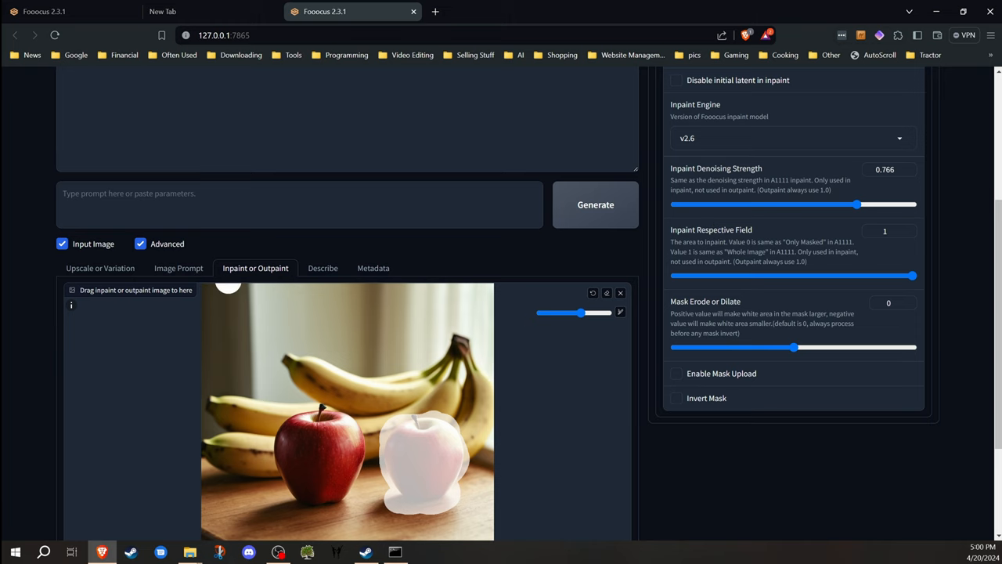
{"action": "scroll", "scroll_direction": "down", "scroll_amount": 3}
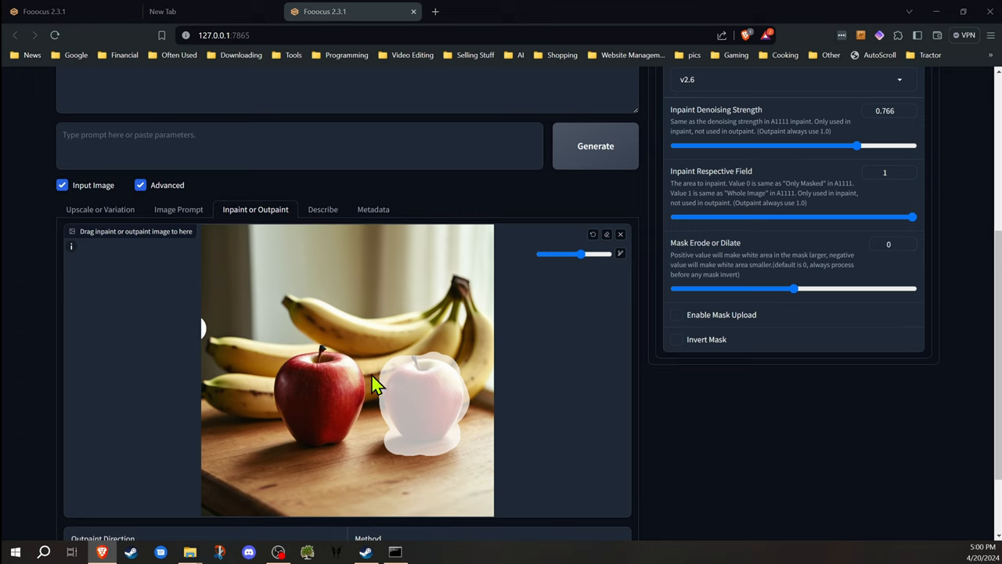
Paint a green blob over the masked apple and enter prompt 'a green apple sitting on a table'.
{"action": "left_click_drag", "start_coordinate": [376, 384], "coordinate": [457, 426]}
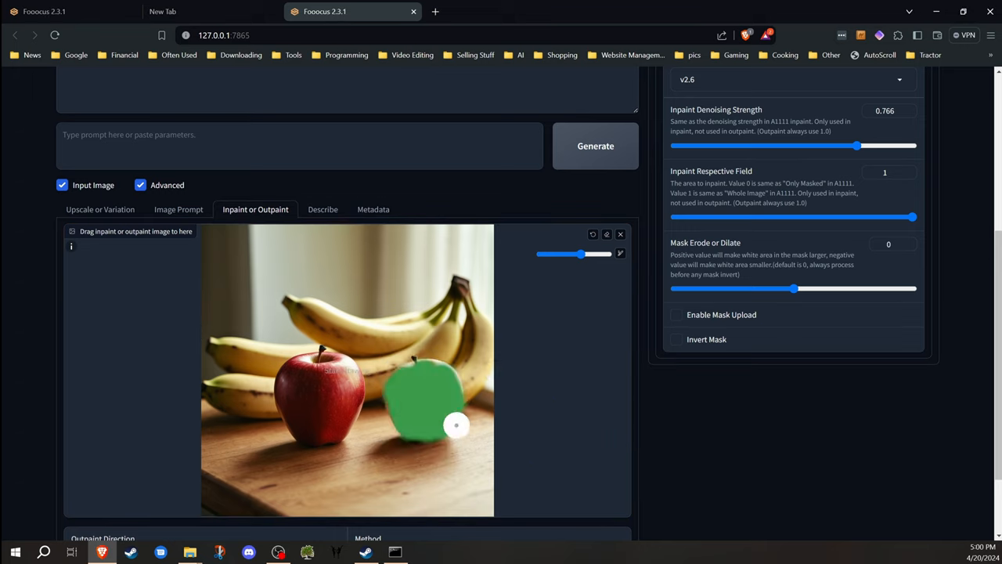
{"action": "mouse_move", "coordinate": [426, 435]}
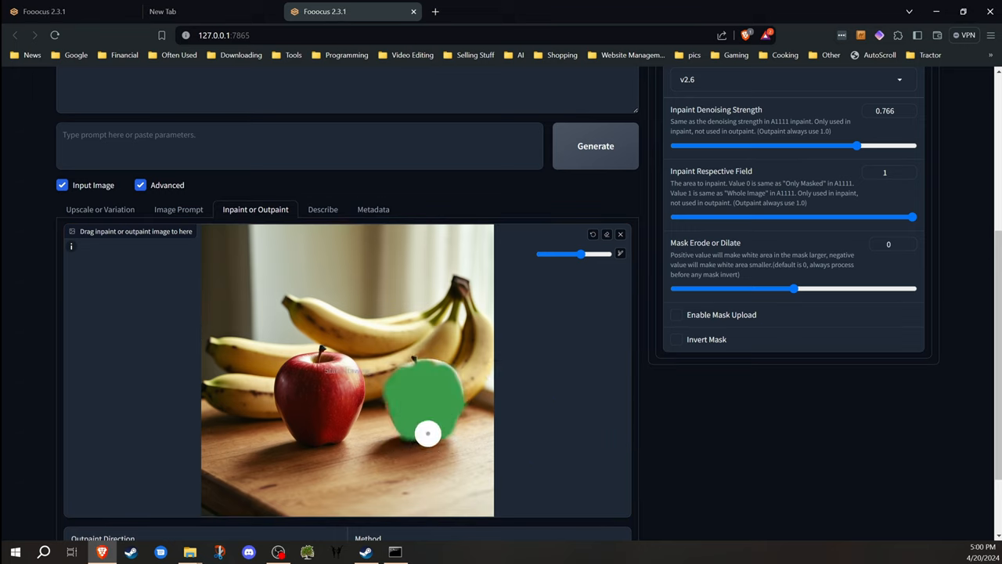
{"action": "left_click_drag", "start_coordinate": [429, 432], "coordinate": [404, 372]}
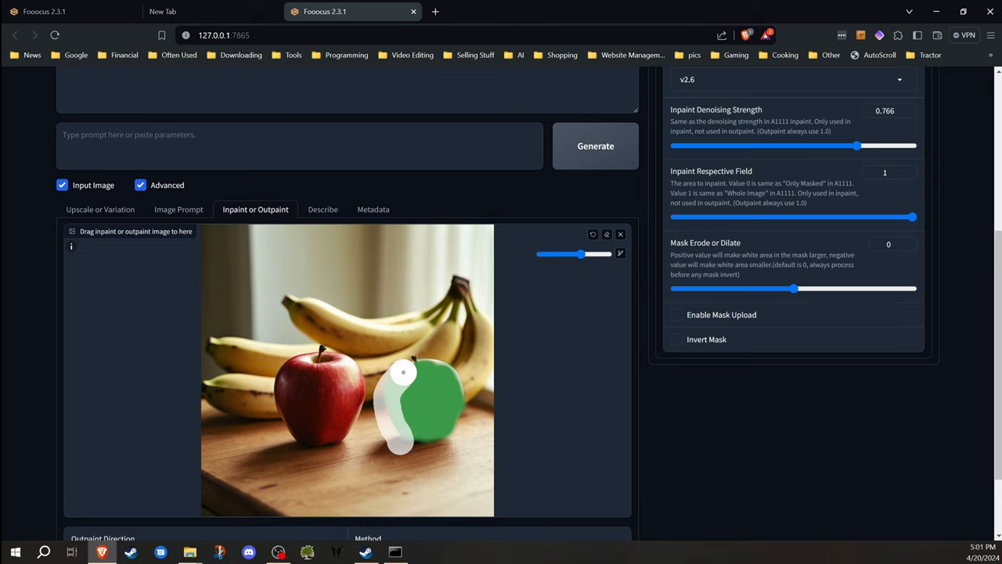
{"action": "left_click_drag", "start_coordinate": [404, 372], "coordinate": [438, 388]}
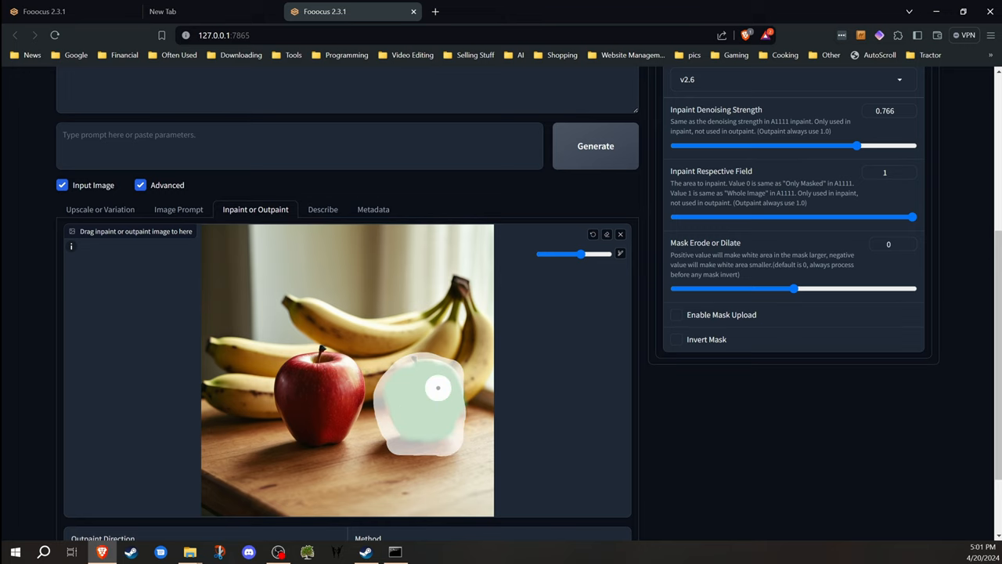
{"action": "type", "text": "a green apple sitting on a table"}
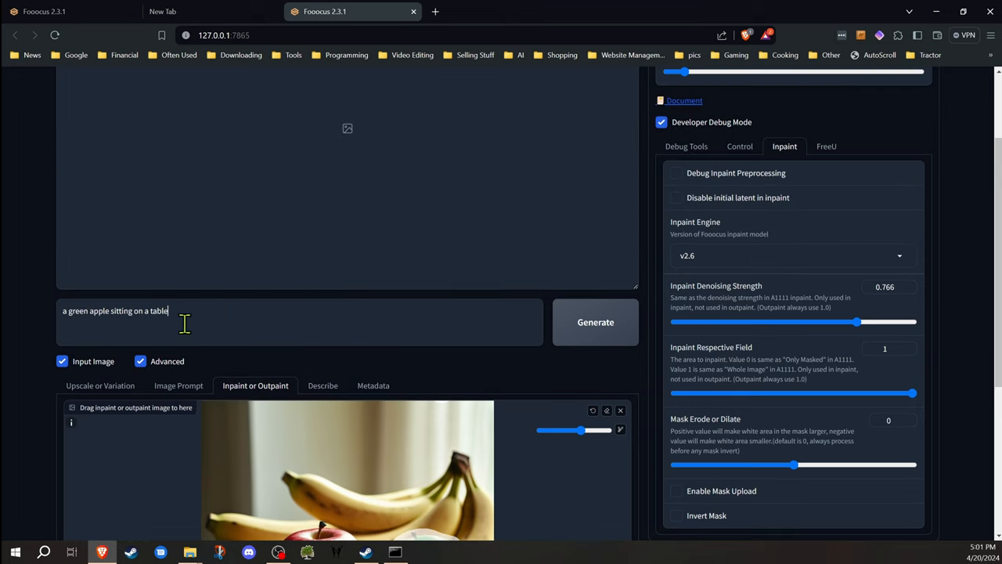
Start generating the green-apple inpaint.
{"action": "scroll", "scroll_direction": "down", "scroll_amount": 3}
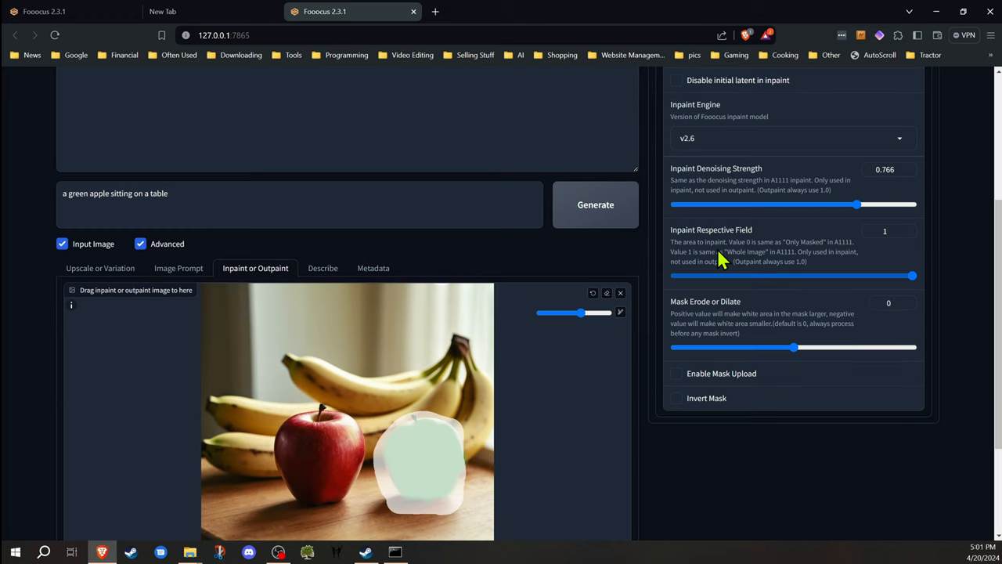
{"action": "left_click", "coordinate": [595, 204]}
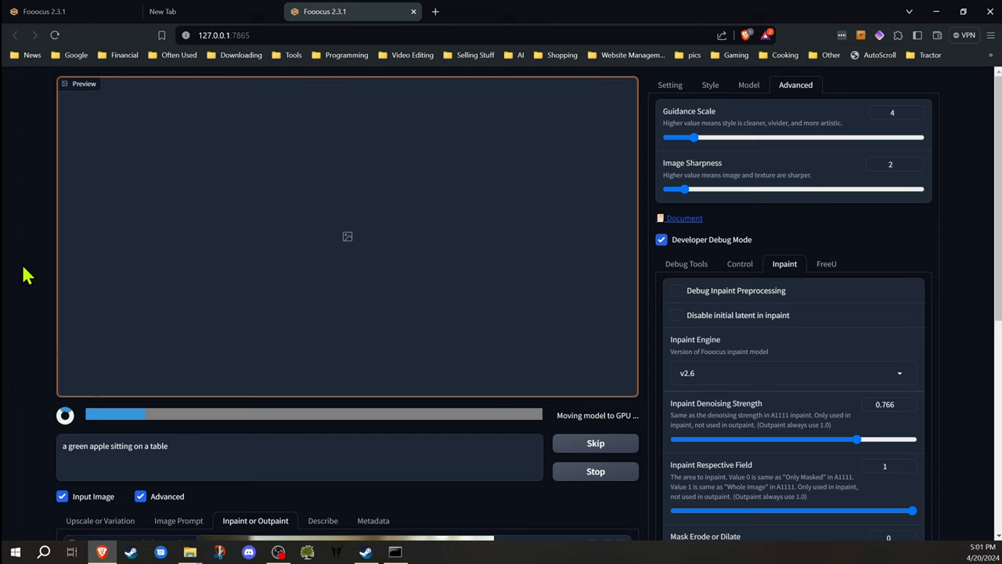
{"action": "mouse_move", "coordinate": [697, 476]}
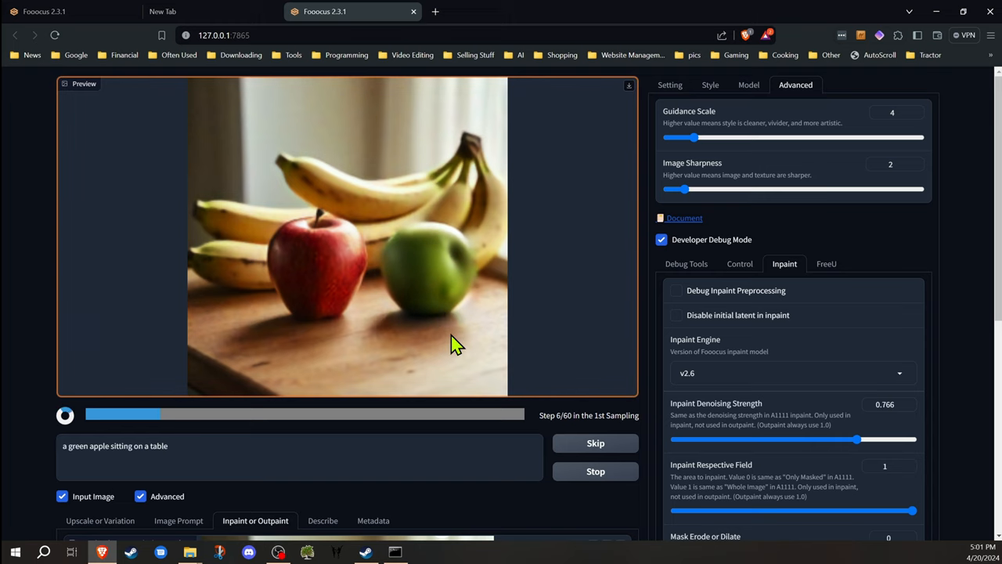
{"action": "mouse_move", "coordinate": [777, 407]}
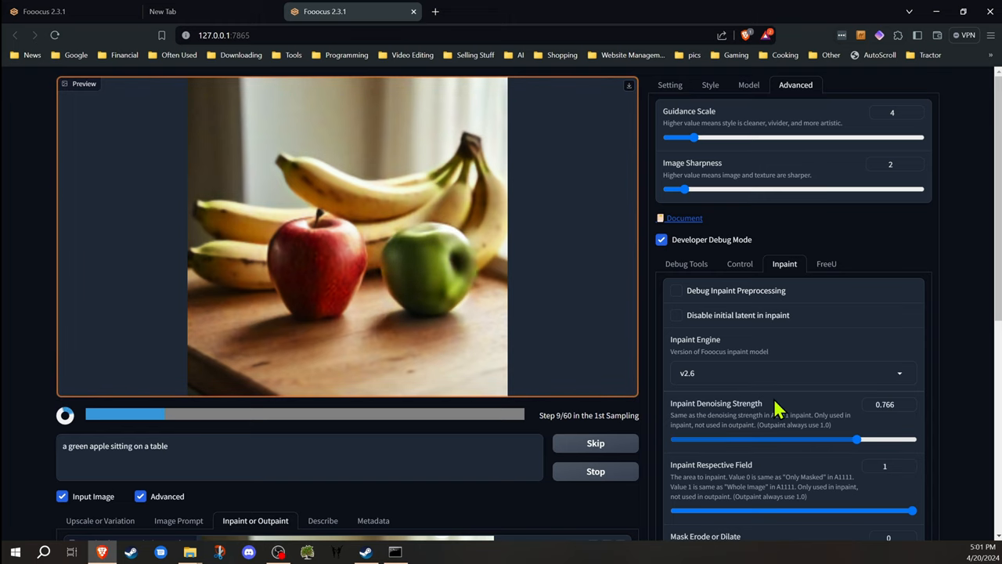
Scroll to watch the preview as the green apple forms during sampling.
{"action": "scroll", "scroll_direction": "down", "scroll_amount": 3}
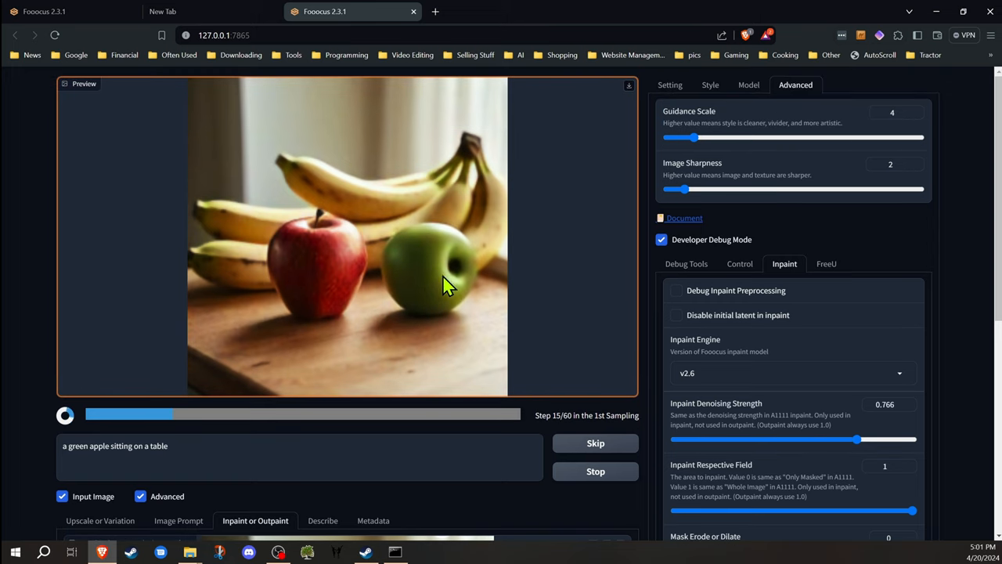
{"action": "mouse_move", "coordinate": [407, 391]}
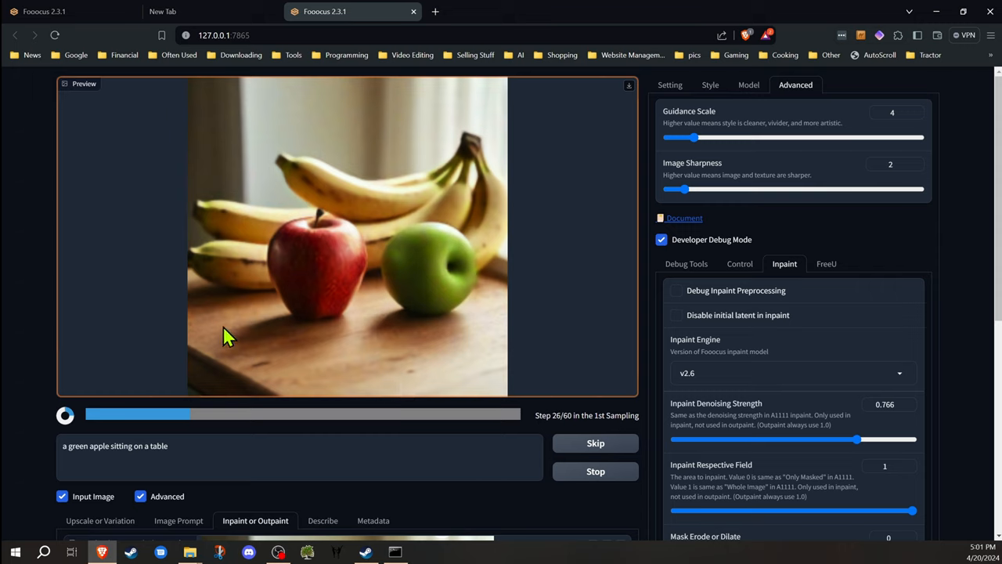
{"action": "mouse_move", "coordinate": [17, 299]}
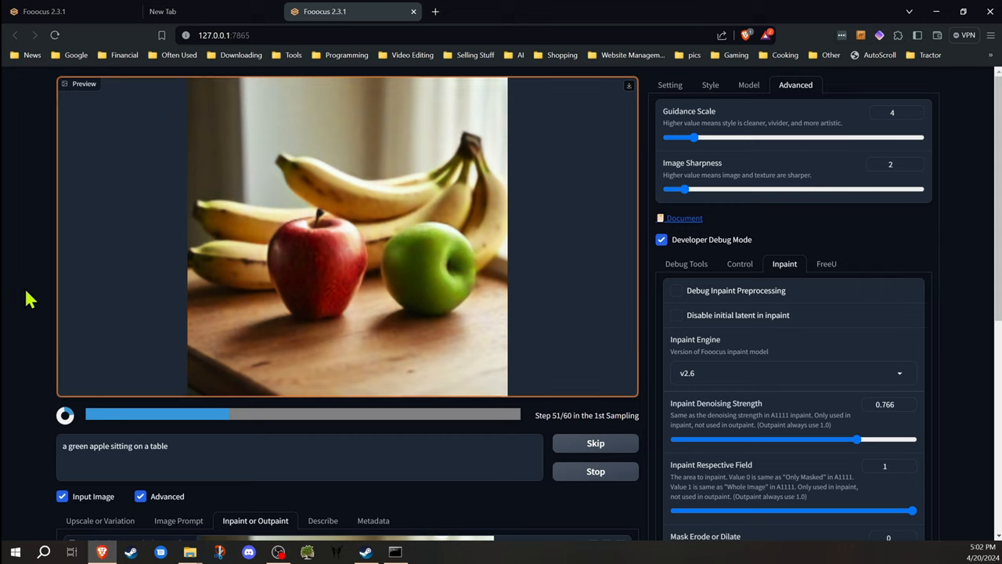
{"action": "mouse_move", "coordinate": [292, 360]}
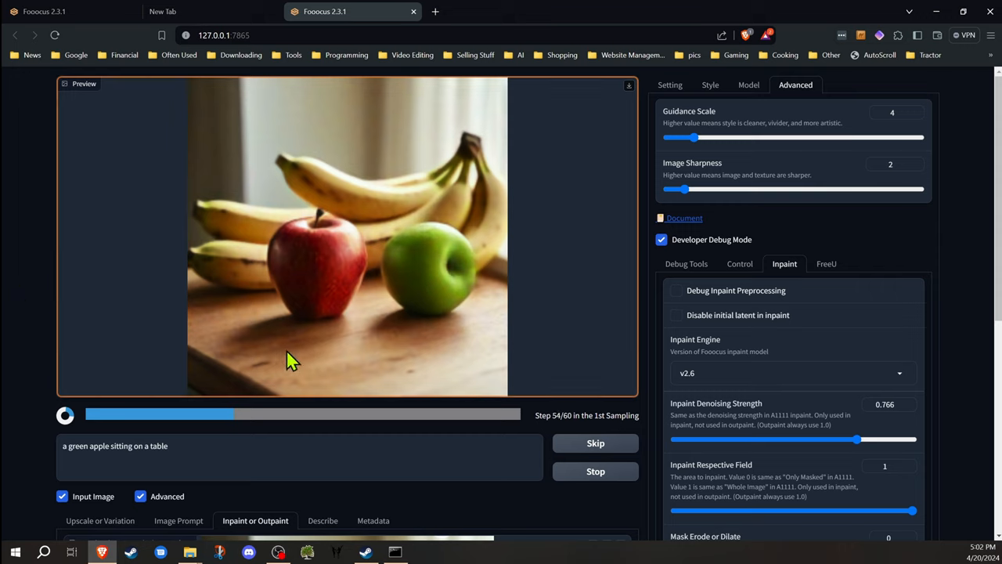
{"action": "mouse_move", "coordinate": [39, 323]}
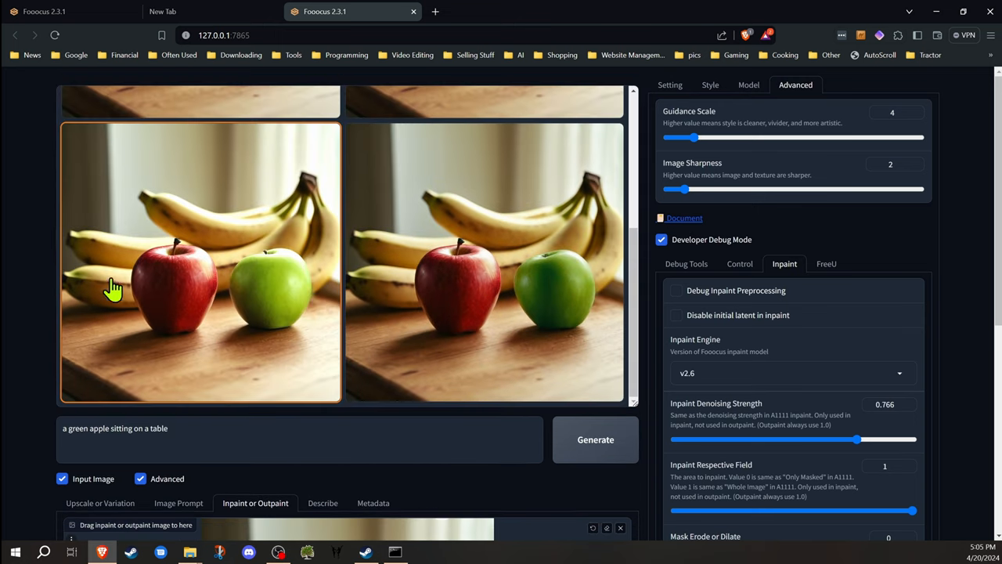
Scroll through the two finished green-apple results to compare them.
{"action": "scroll", "scroll_direction": "down", "scroll_amount": 3}
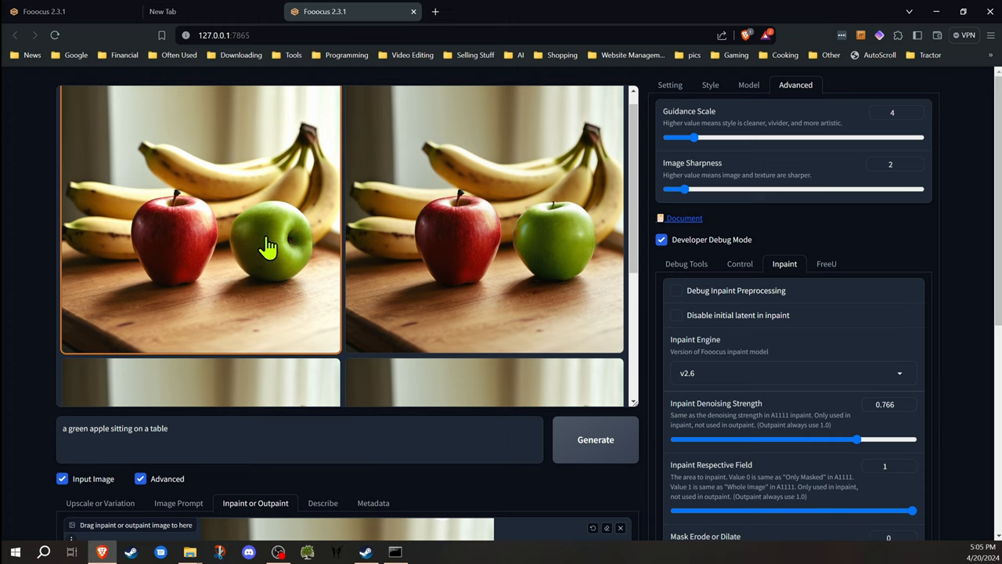
{"action": "mouse_move", "coordinate": [272, 279]}
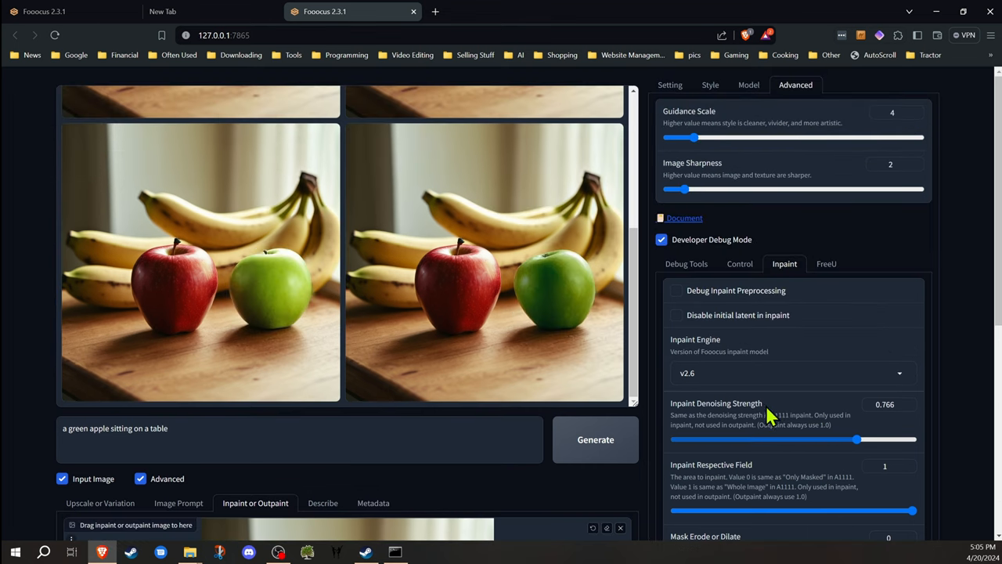
{"action": "scroll", "scroll_direction": "down", "scroll_amount": 3}
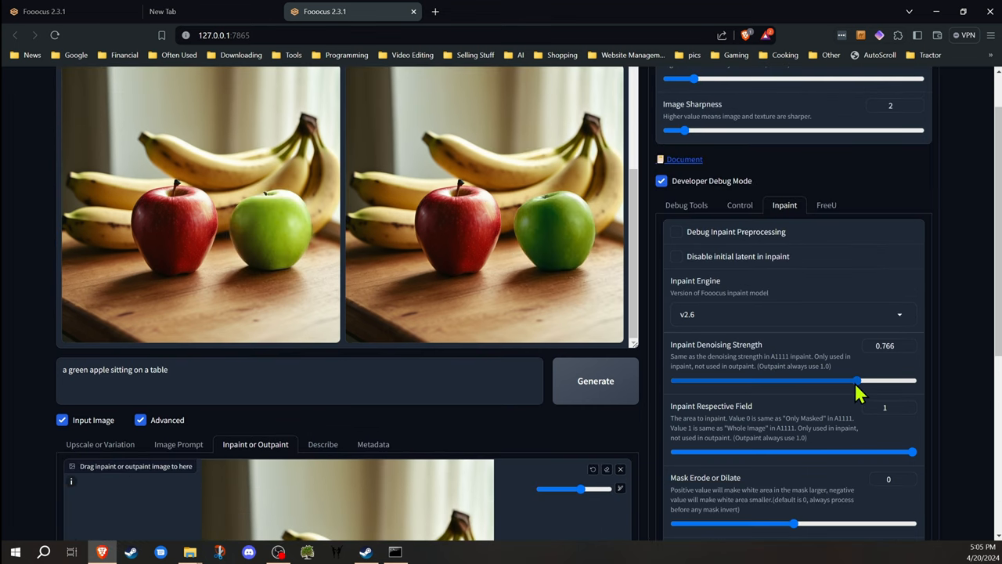